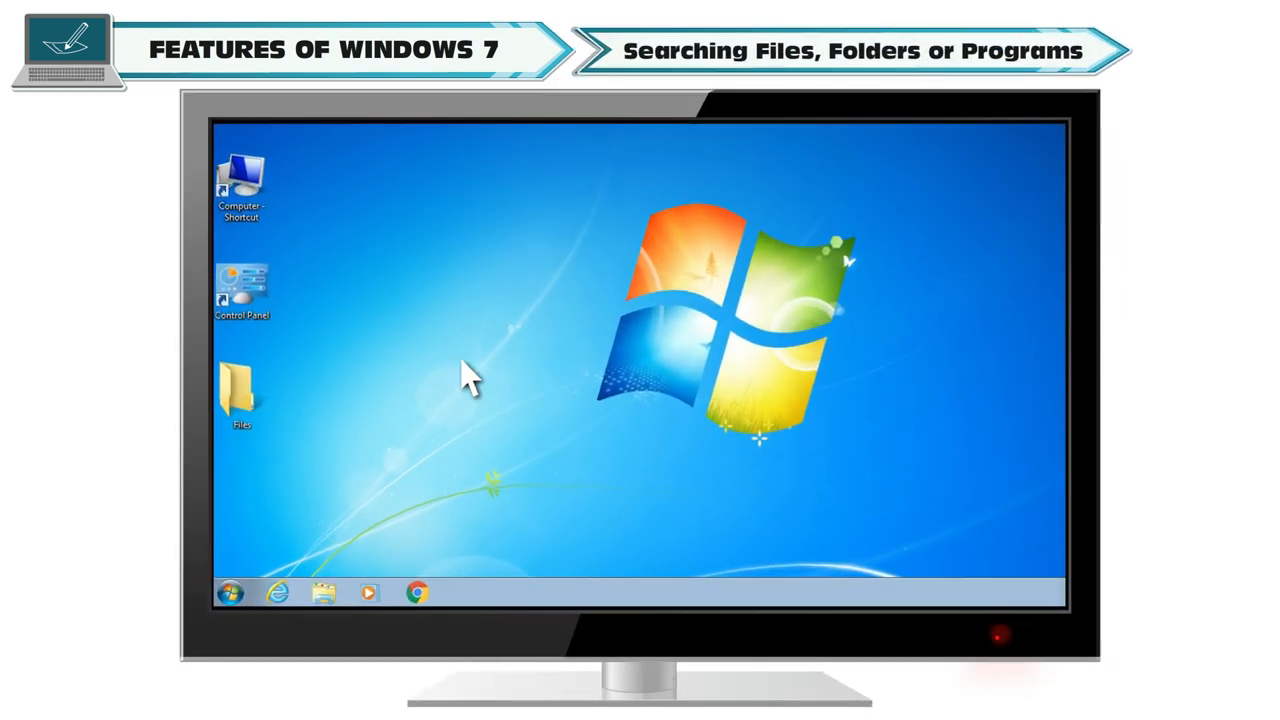
- Search 'W' from the Start menu and launch Windows Explorer from the results
{"action": "left_click", "coordinate": [232, 592]}
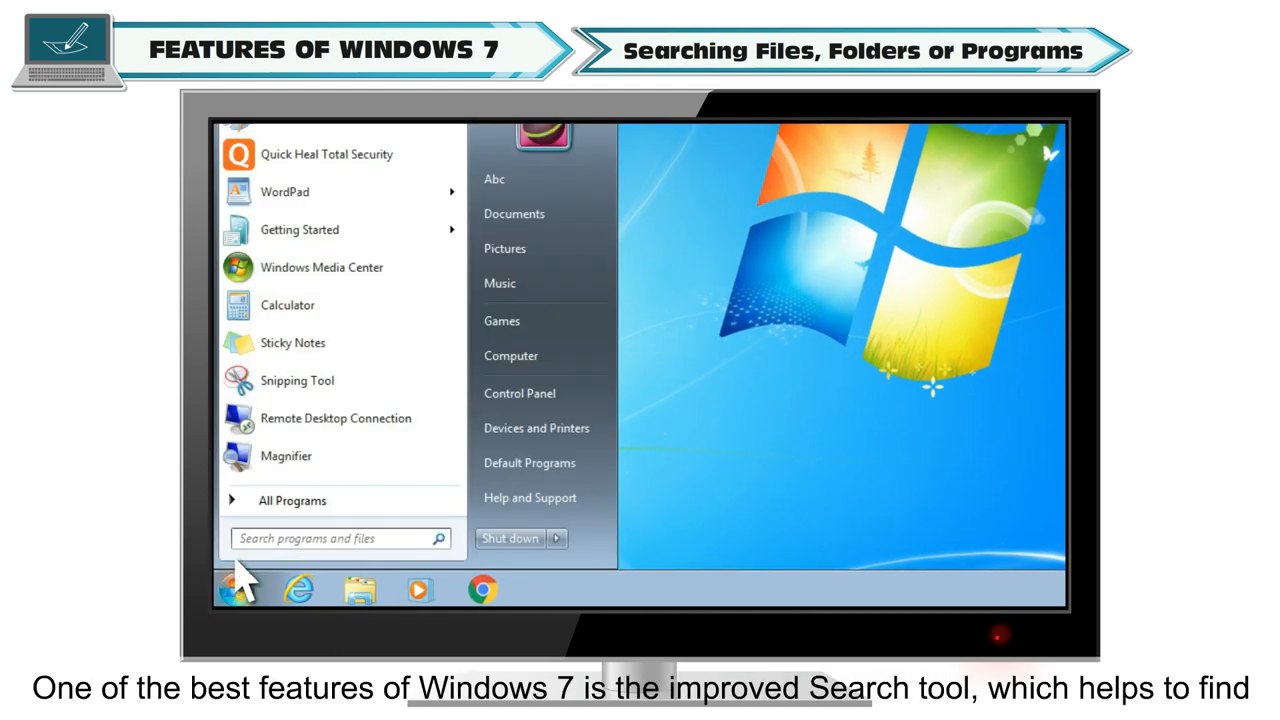
{"action": "type", "text": "W"}
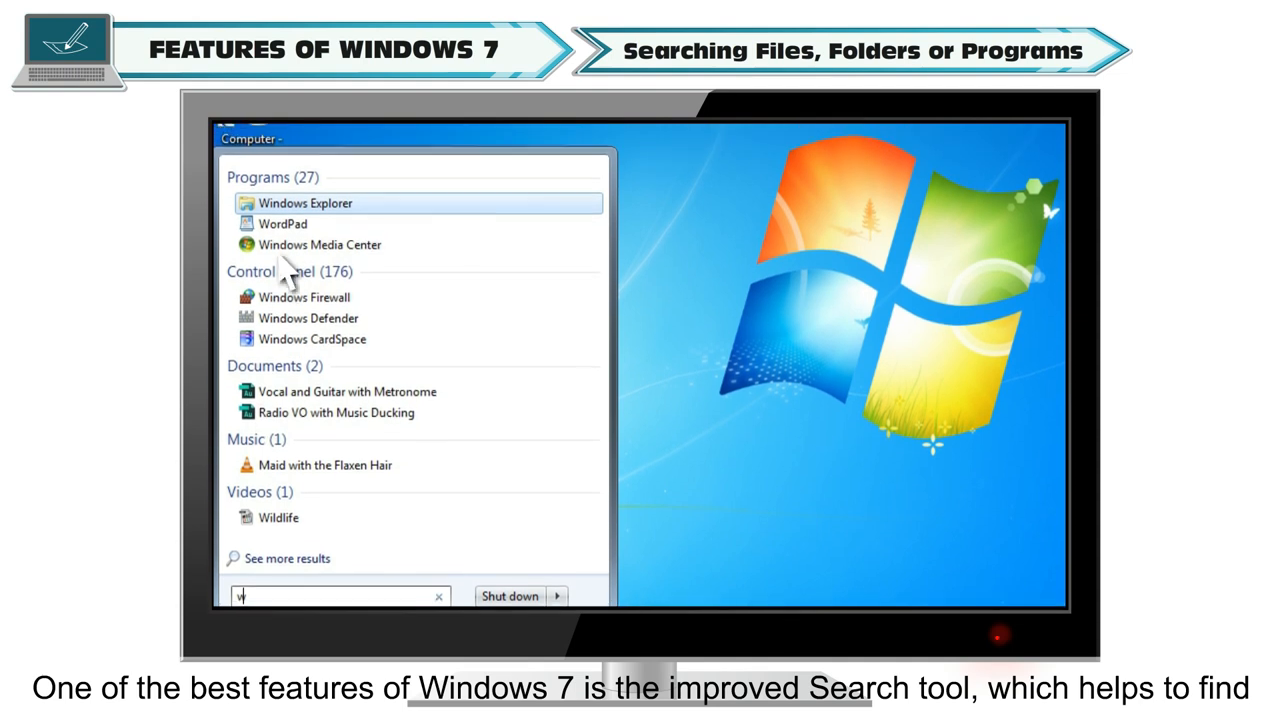
{"action": "left_click", "coordinate": [304, 204]}
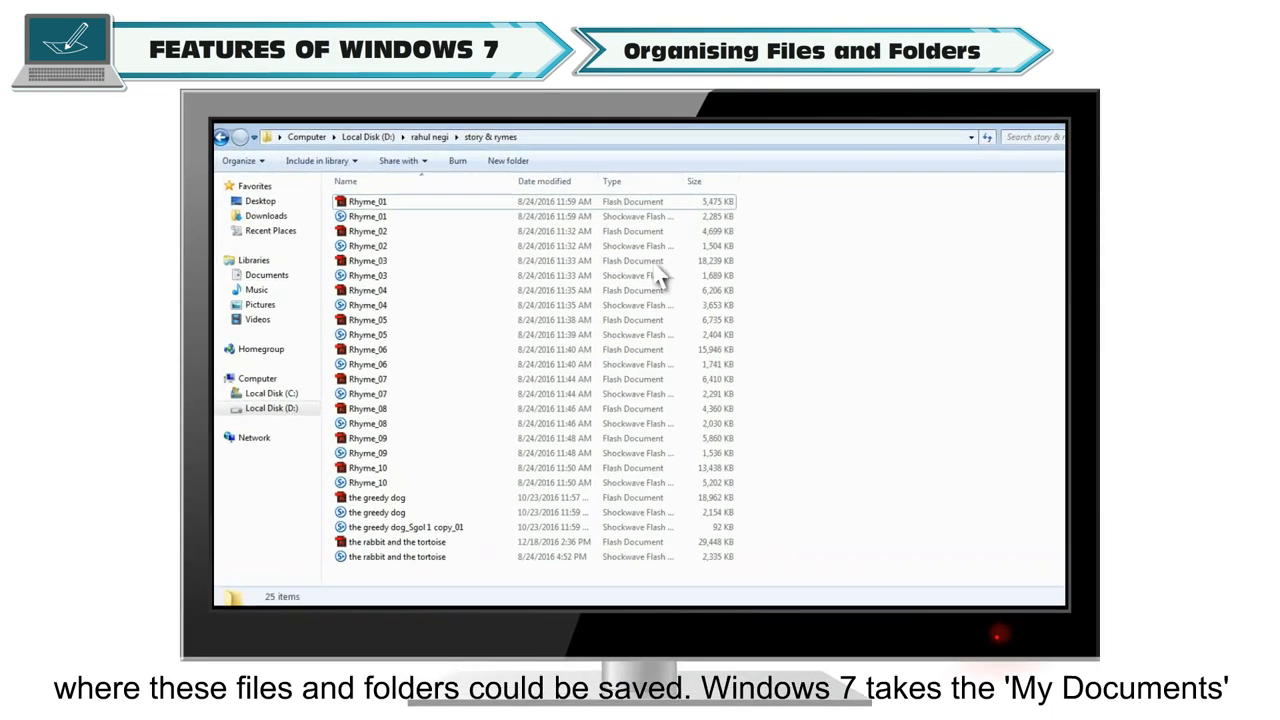
- Browse to the story & rymes folder on Local Disk (D:)
{"action": "left_click", "coordinate": [256, 260]}
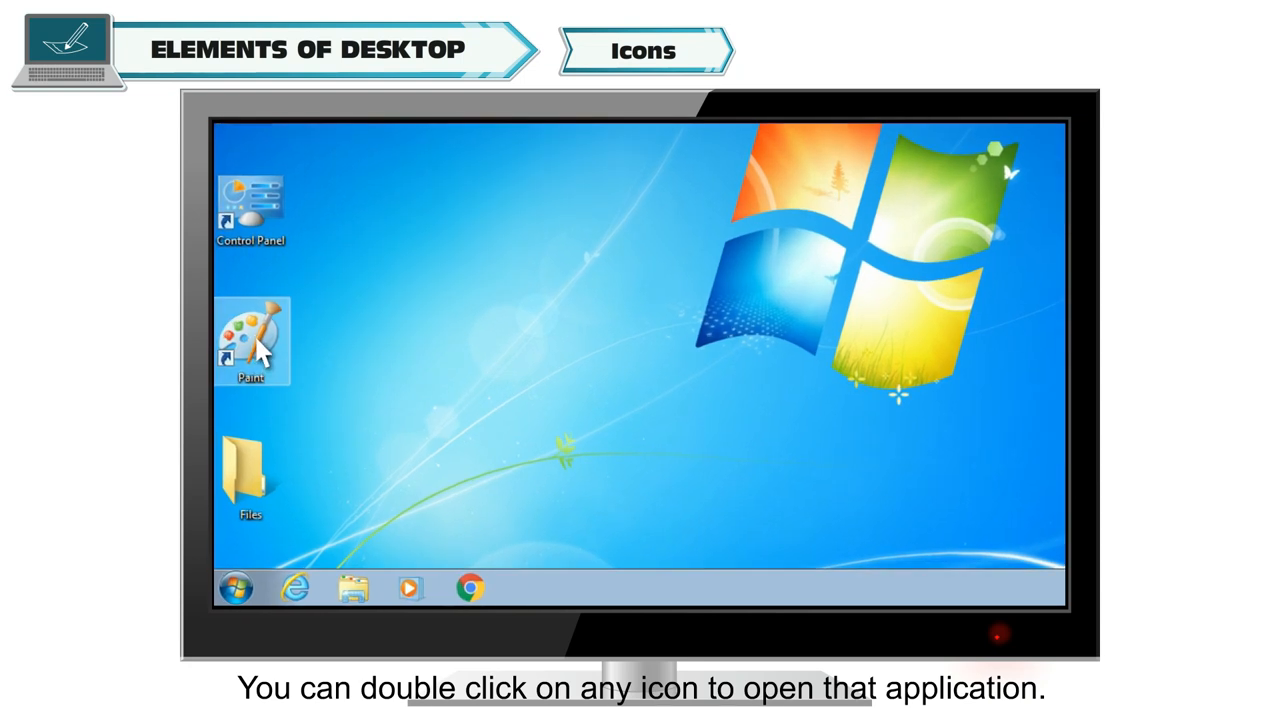
- Launch Paint from its desktop icon, then show the Start menu's programs and places
{"action": "double_click", "coordinate": [252, 340]}
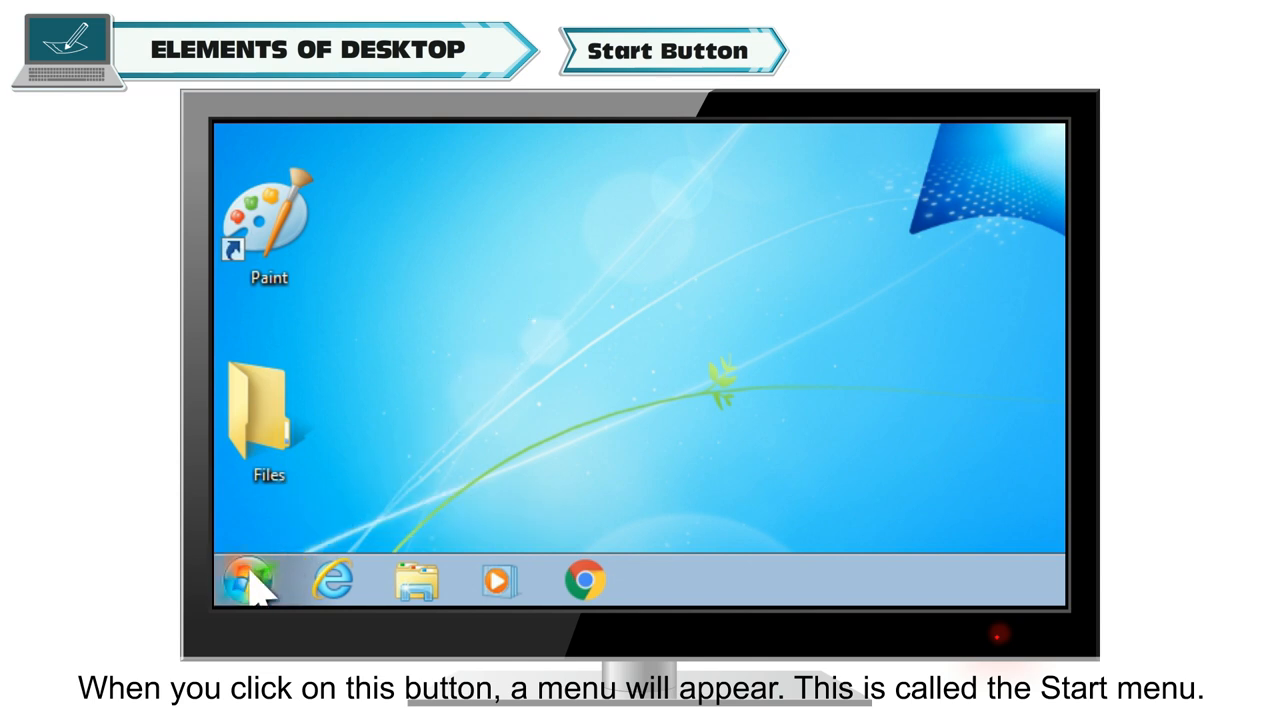
{"action": "left_click", "coordinate": [248, 578]}
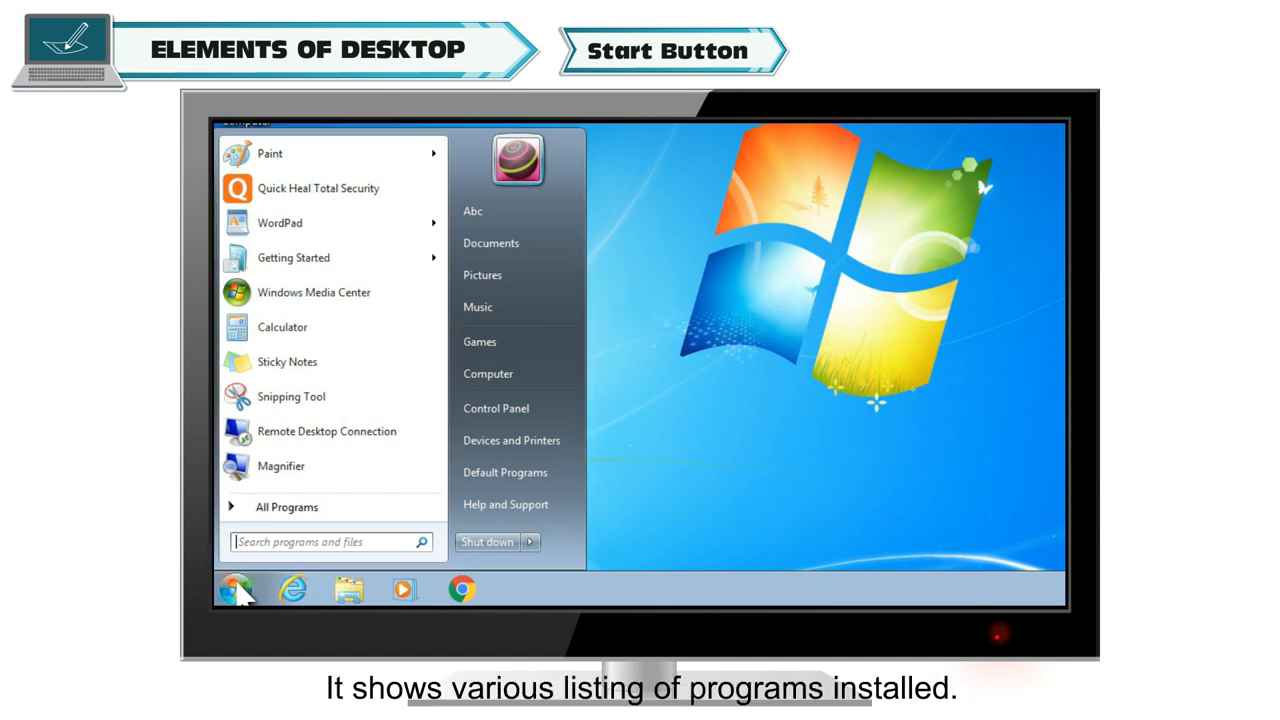
{"action": "mouse_move", "coordinate": [736, 370]}
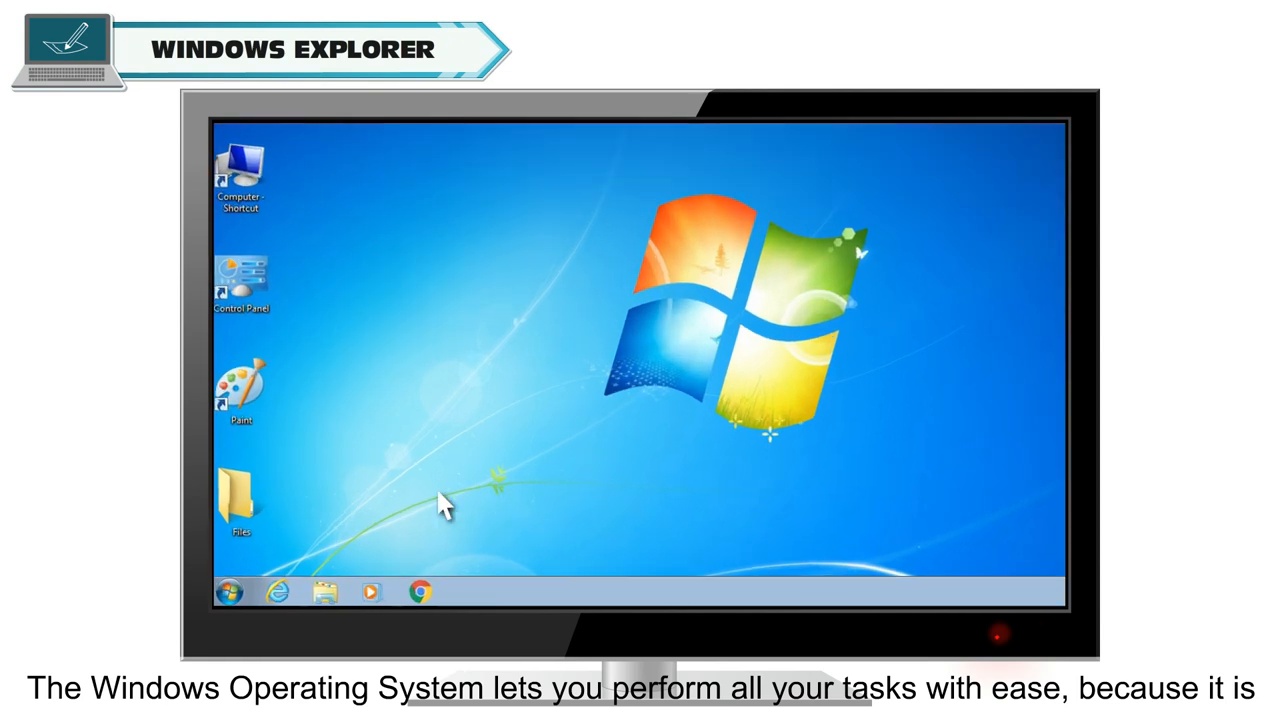
{"action": "left_click", "coordinate": [230, 590]}
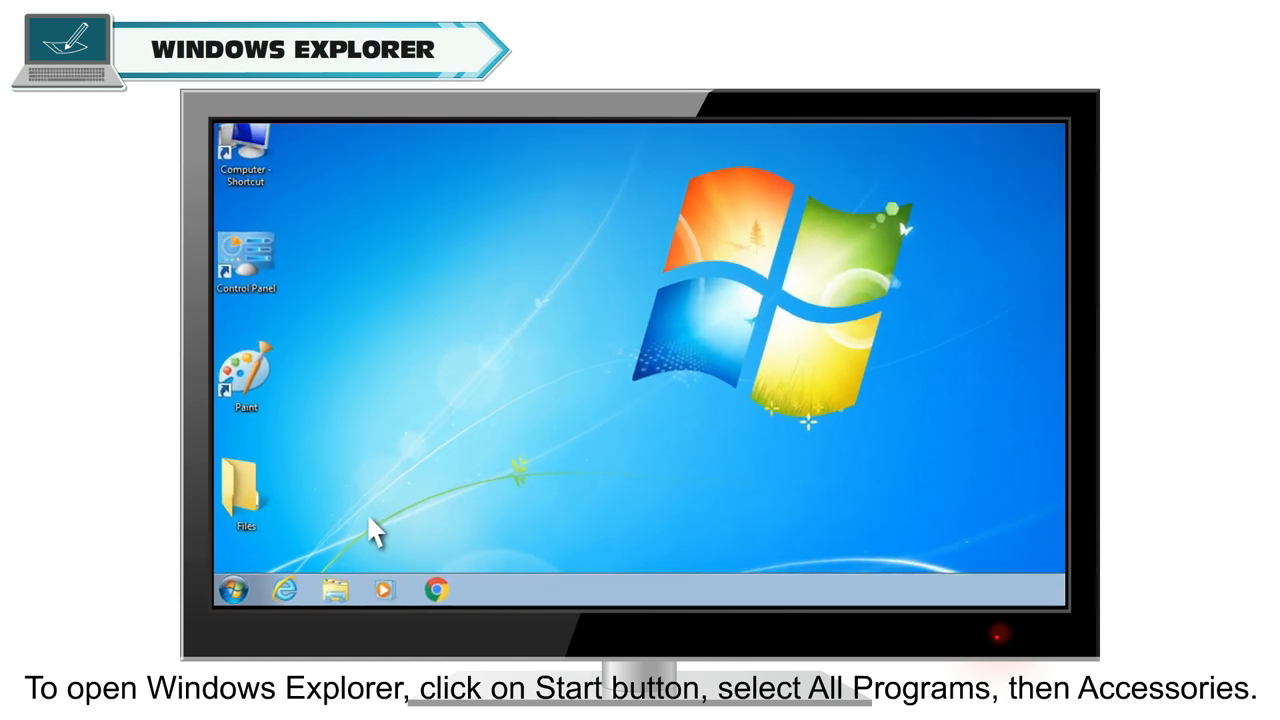
- Launch Windows Explorer via Start > All Programs > Accessories
{"action": "left_click", "coordinate": [234, 588]}
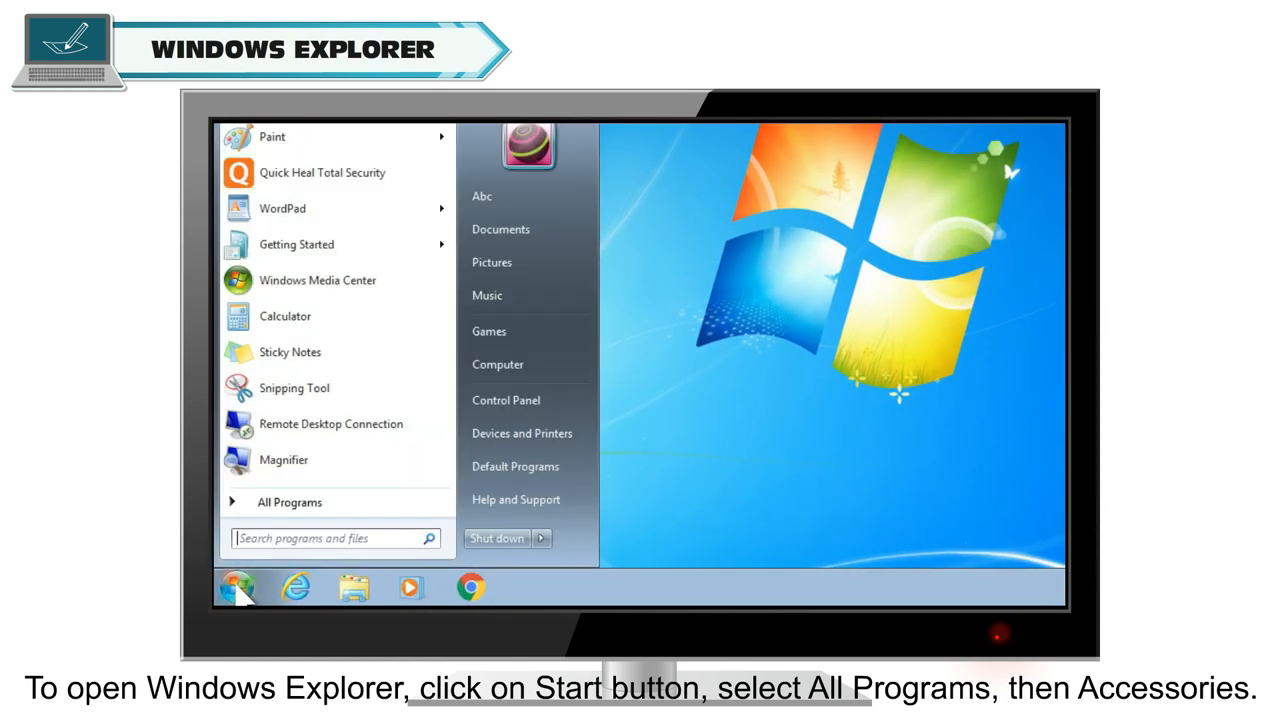
{"action": "mouse_move", "coordinate": [290, 502]}
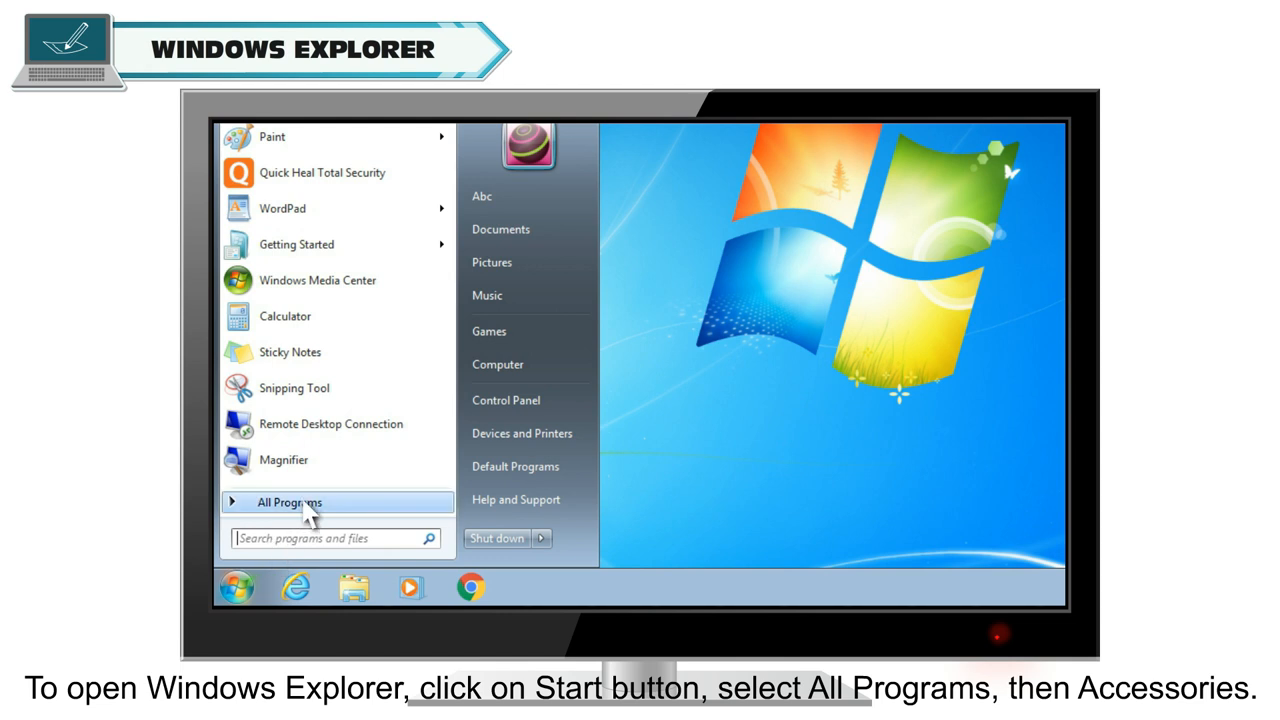
{"action": "left_click", "coordinate": [290, 502]}
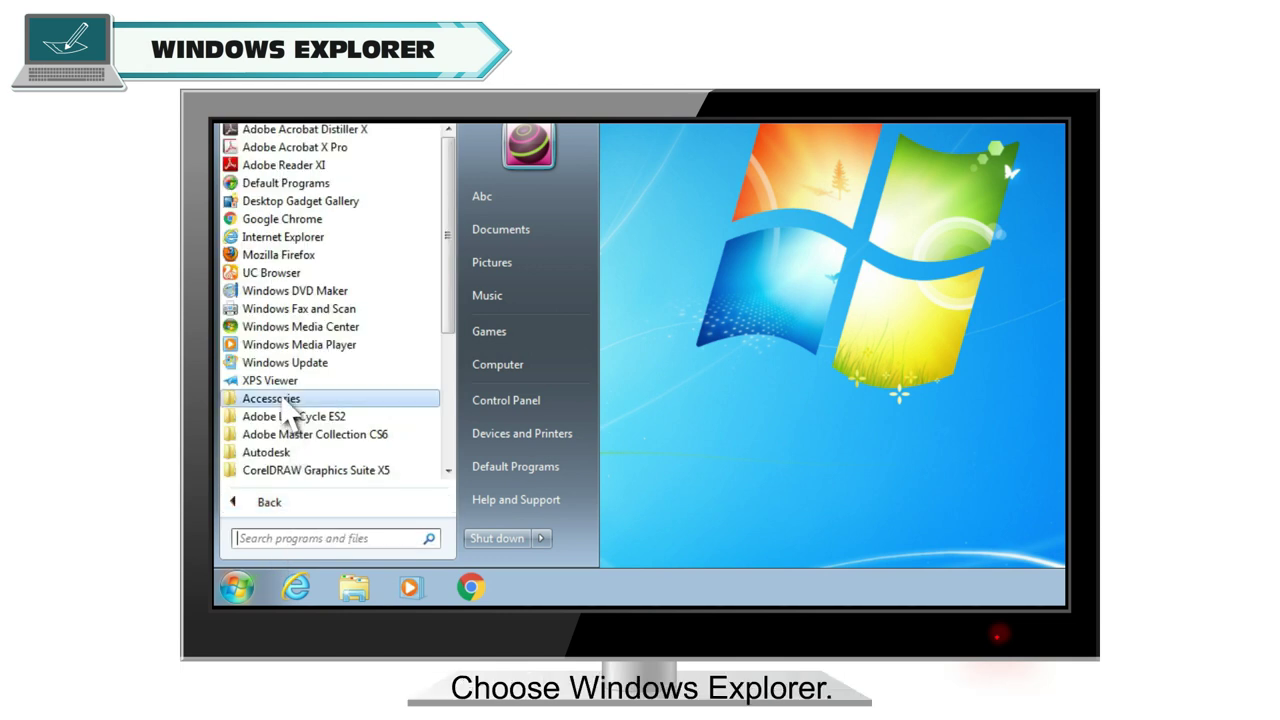
{"action": "left_click", "coordinate": [352, 588]}
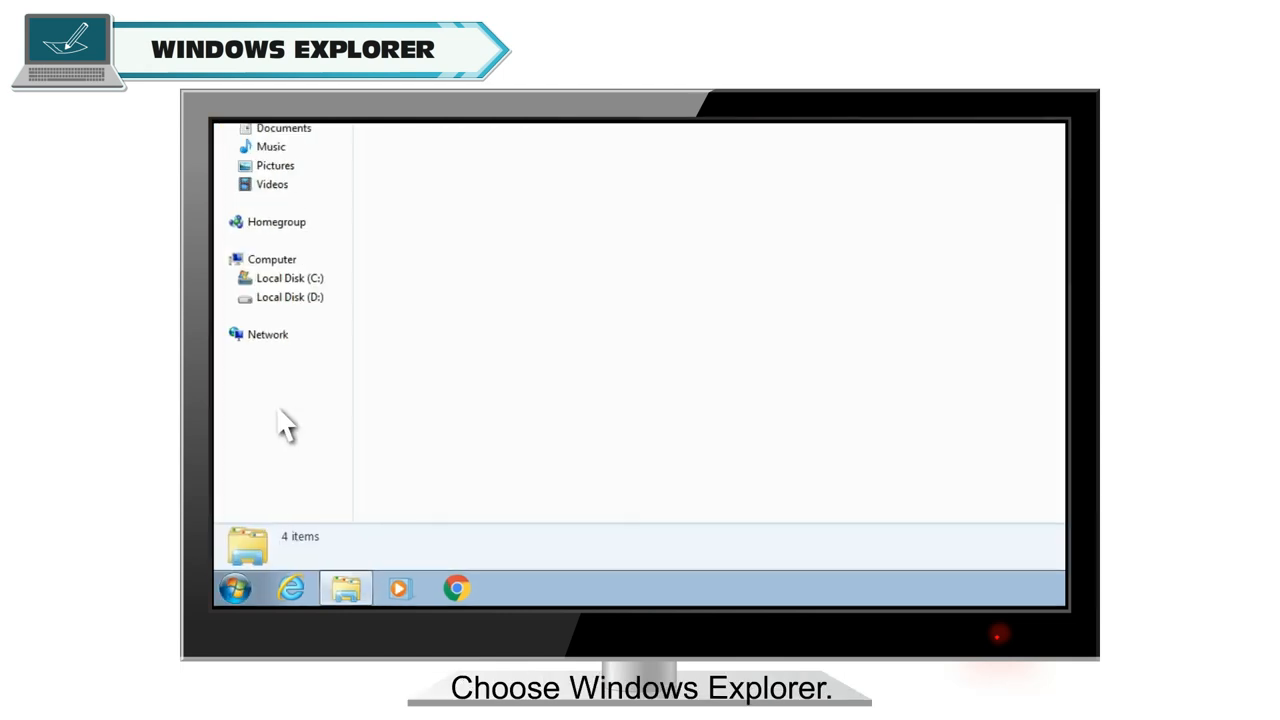
{"action": "left_click", "coordinate": [346, 588]}
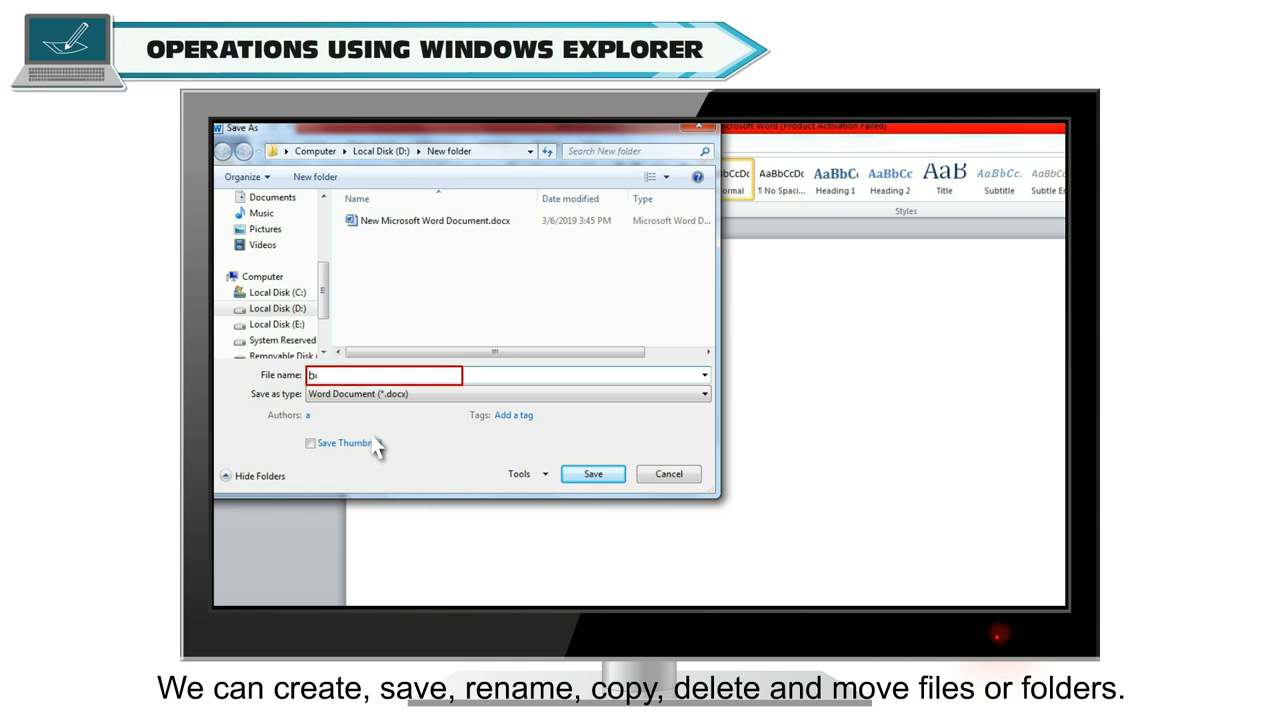
- Copy the new Word document in New folder using its context menu
{"action": "right_click", "coordinate": [430, 230]}
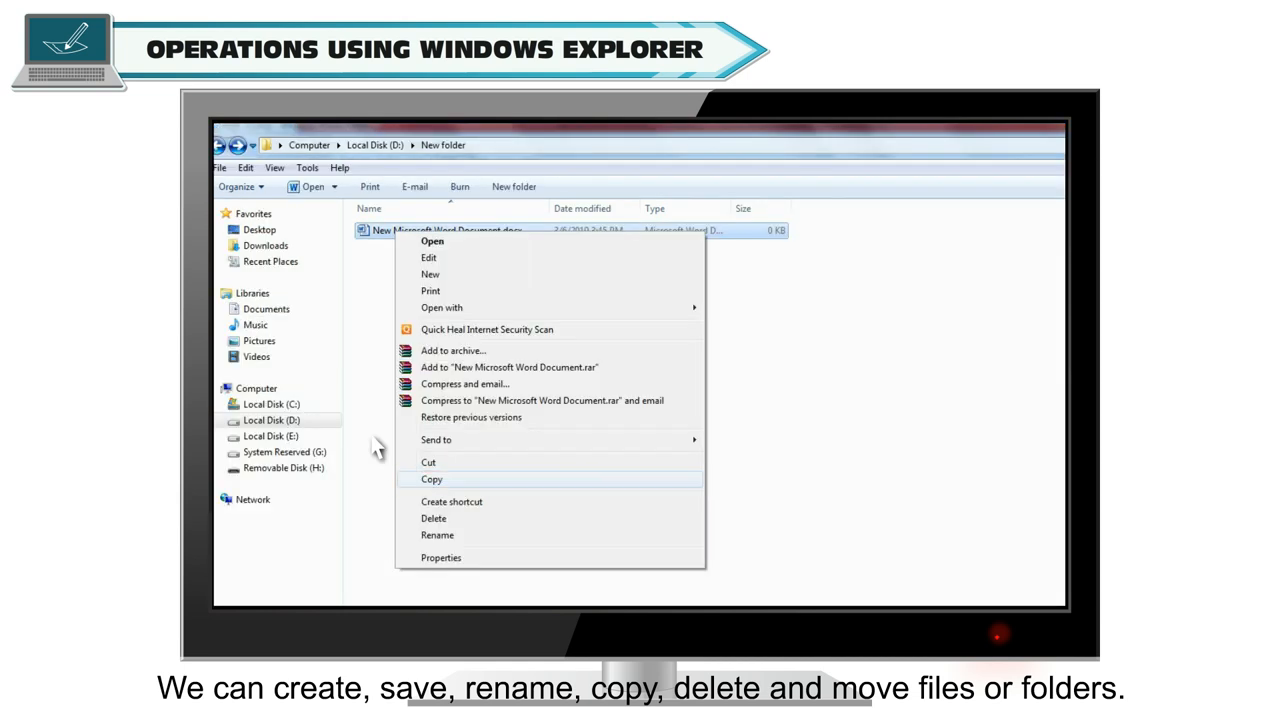
{"action": "left_click", "coordinate": [432, 518]}
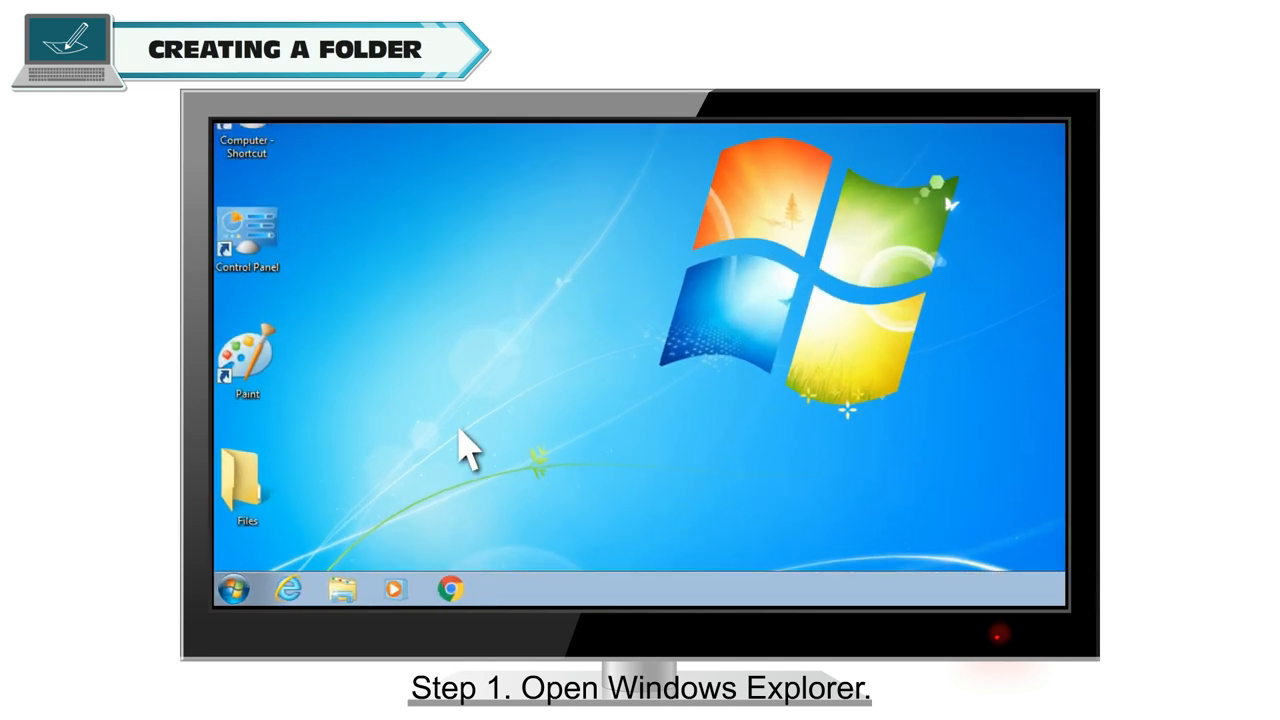
- Create a folder in Documents and name it 'Exerci'
{"action": "left_click", "coordinate": [344, 588]}
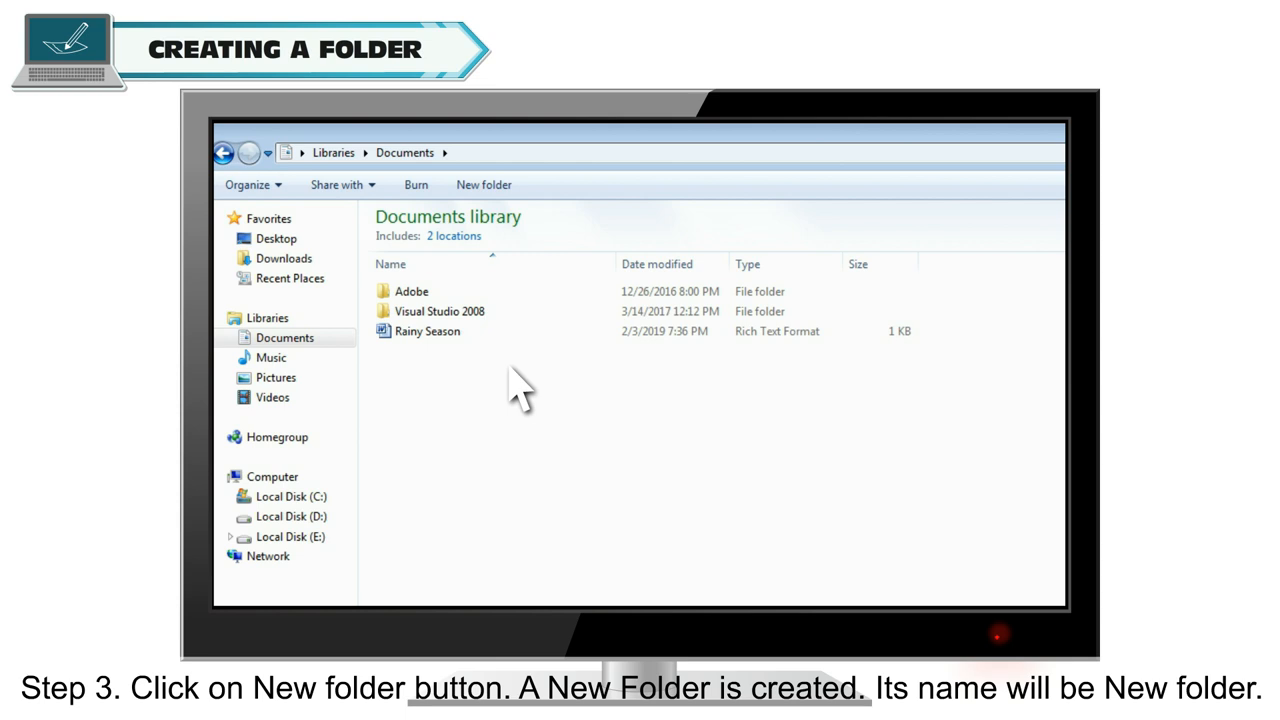
{"action": "mouse_move", "coordinate": [498, 256]}
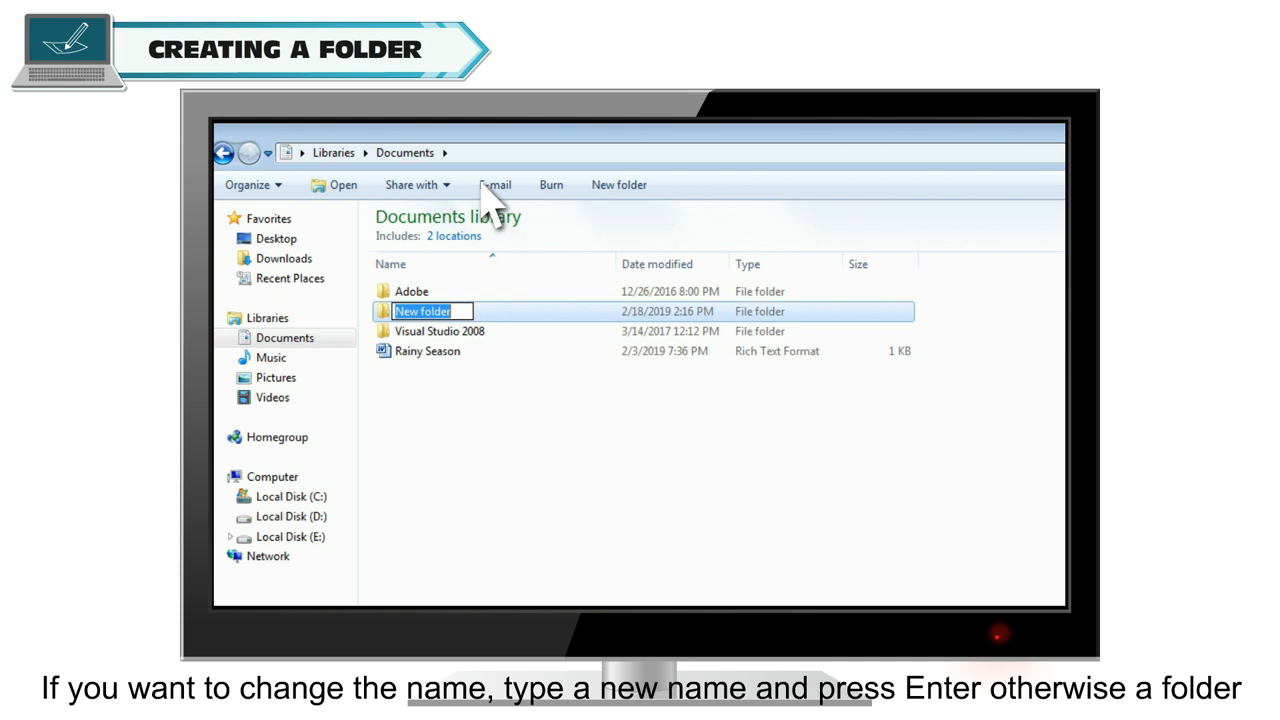
{"action": "type", "text": "Exerci"}
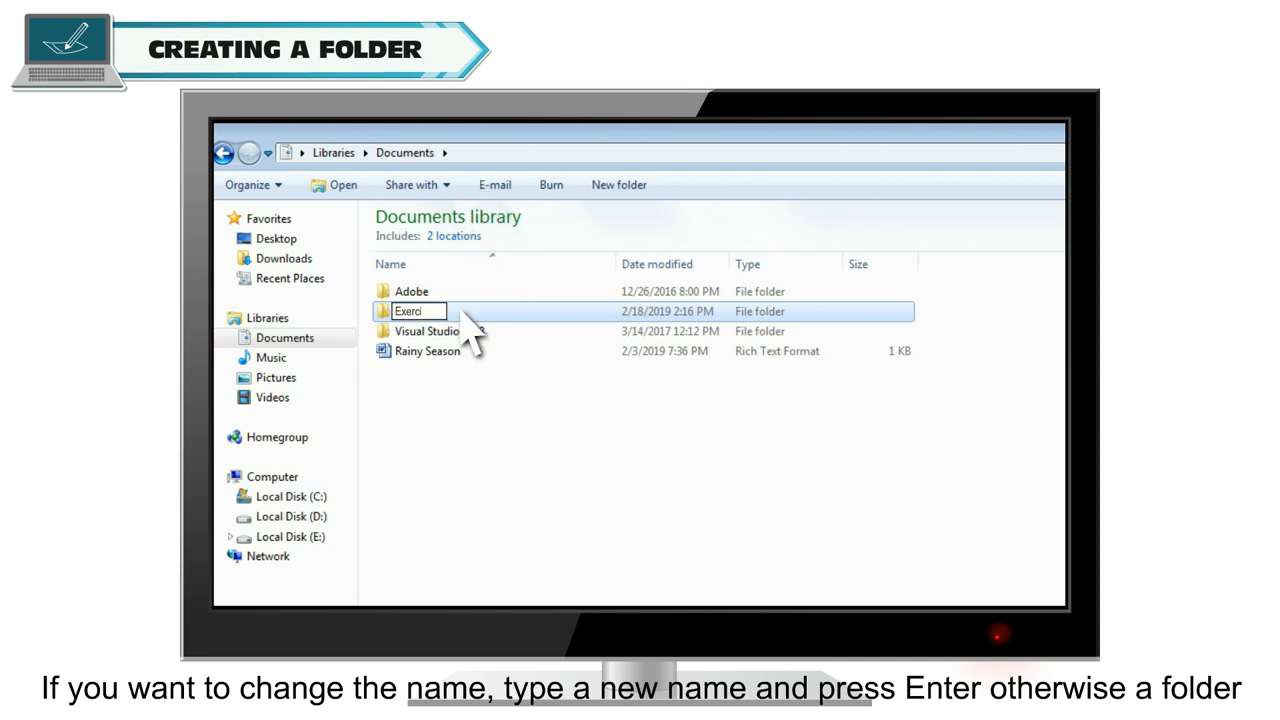
{"action": "key", "text": "Return"}
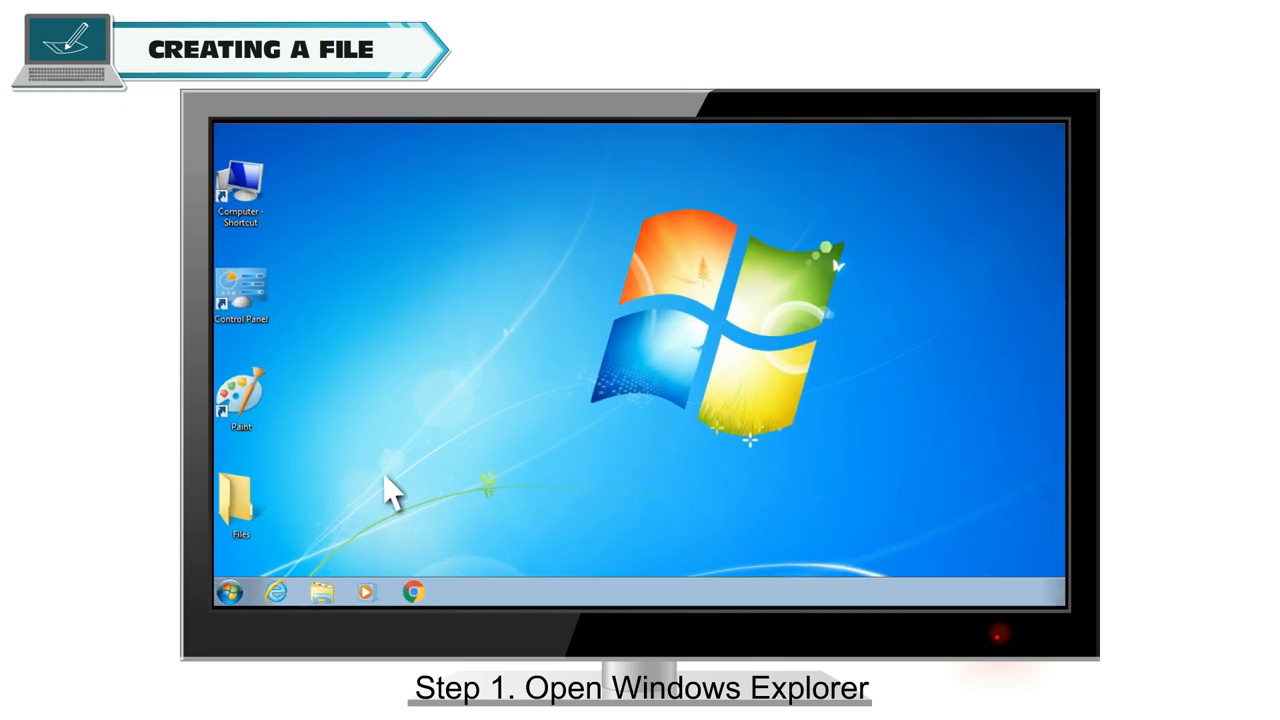
- Launch Windows Explorer on Libraries and enter the Documents library
{"action": "left_click", "coordinate": [320, 592]}
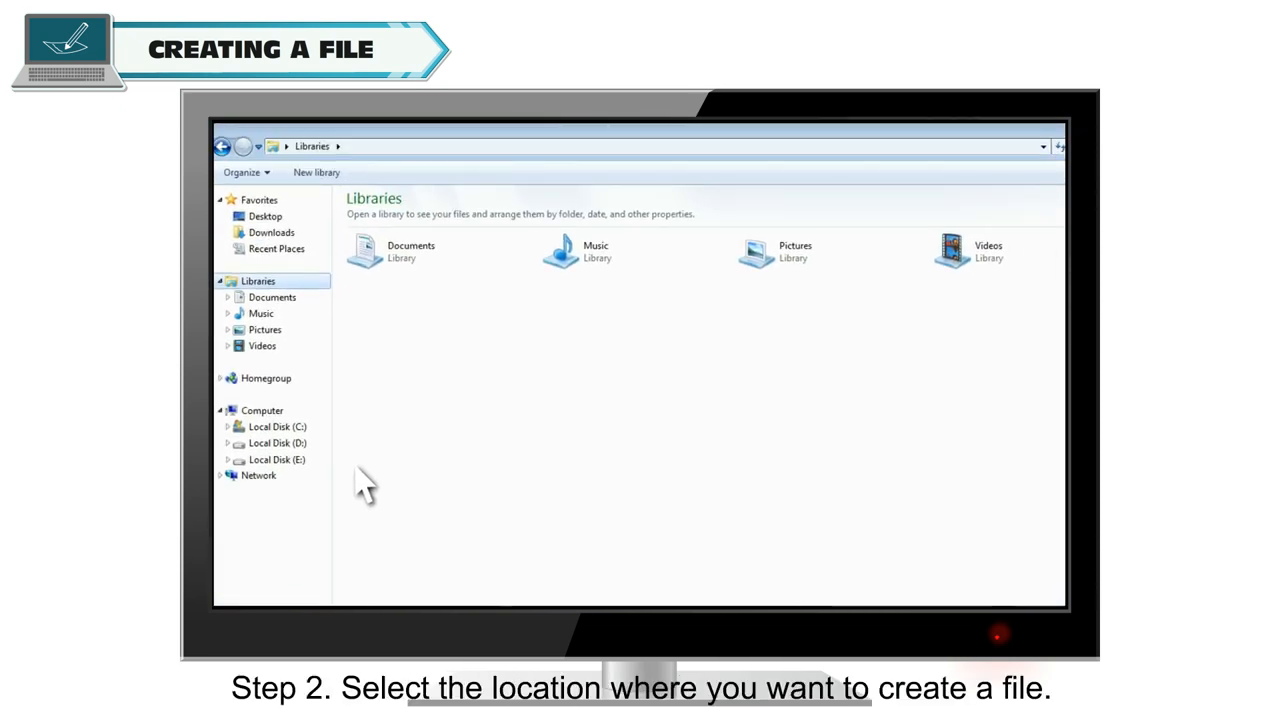
{"action": "left_click", "coordinate": [440, 252]}
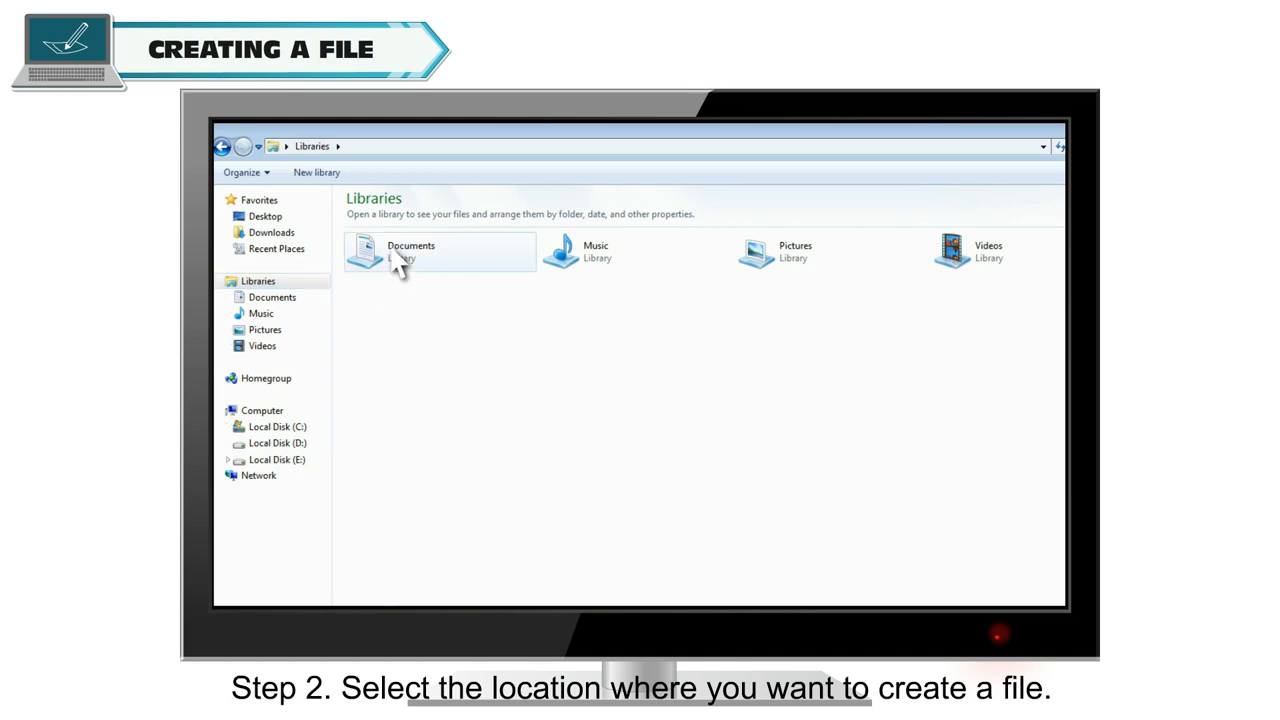
{"action": "double_click", "coordinate": [410, 250]}
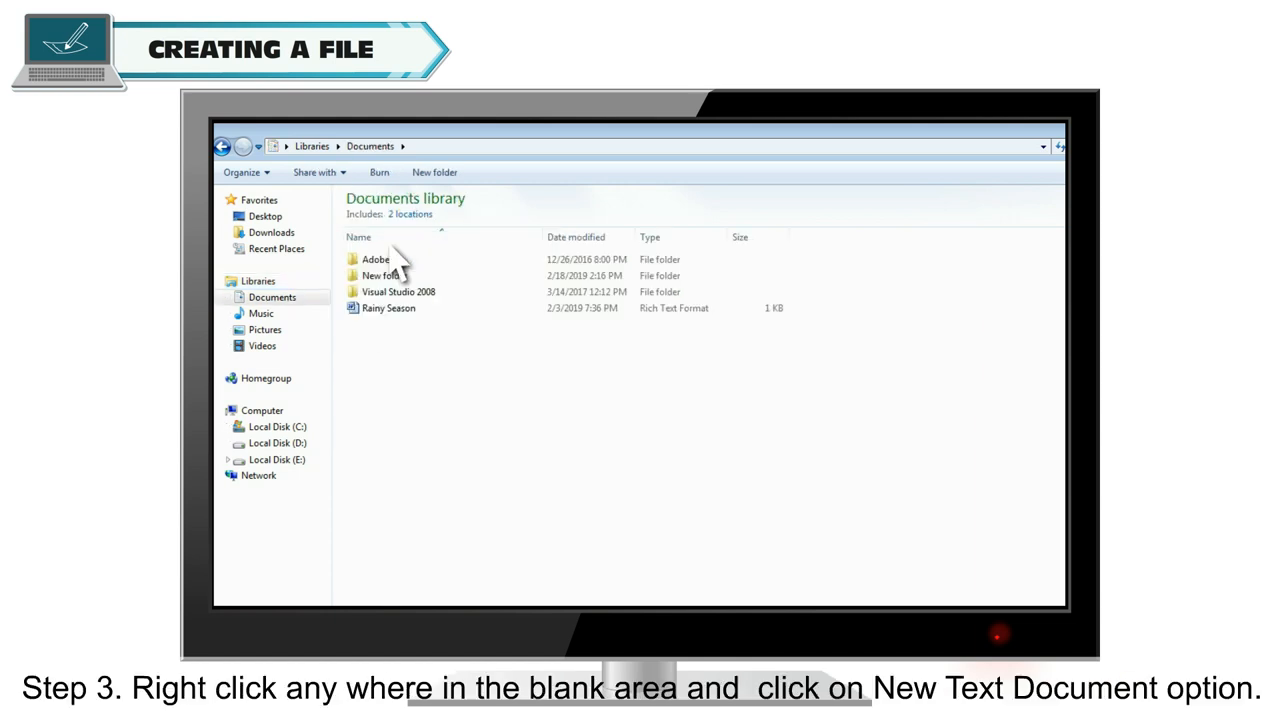
{"action": "mouse_move", "coordinate": [820, 330]}
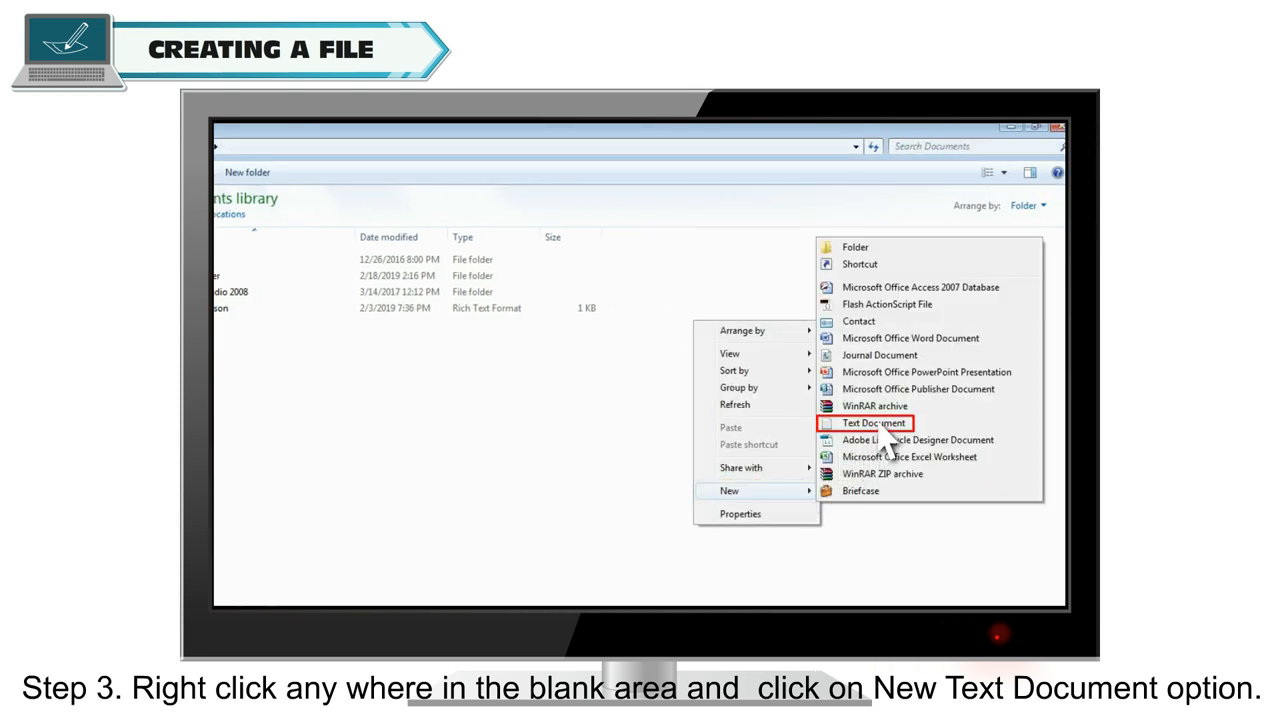
- Create a new empty text document in the Documents library
{"action": "left_click", "coordinate": [868, 424]}
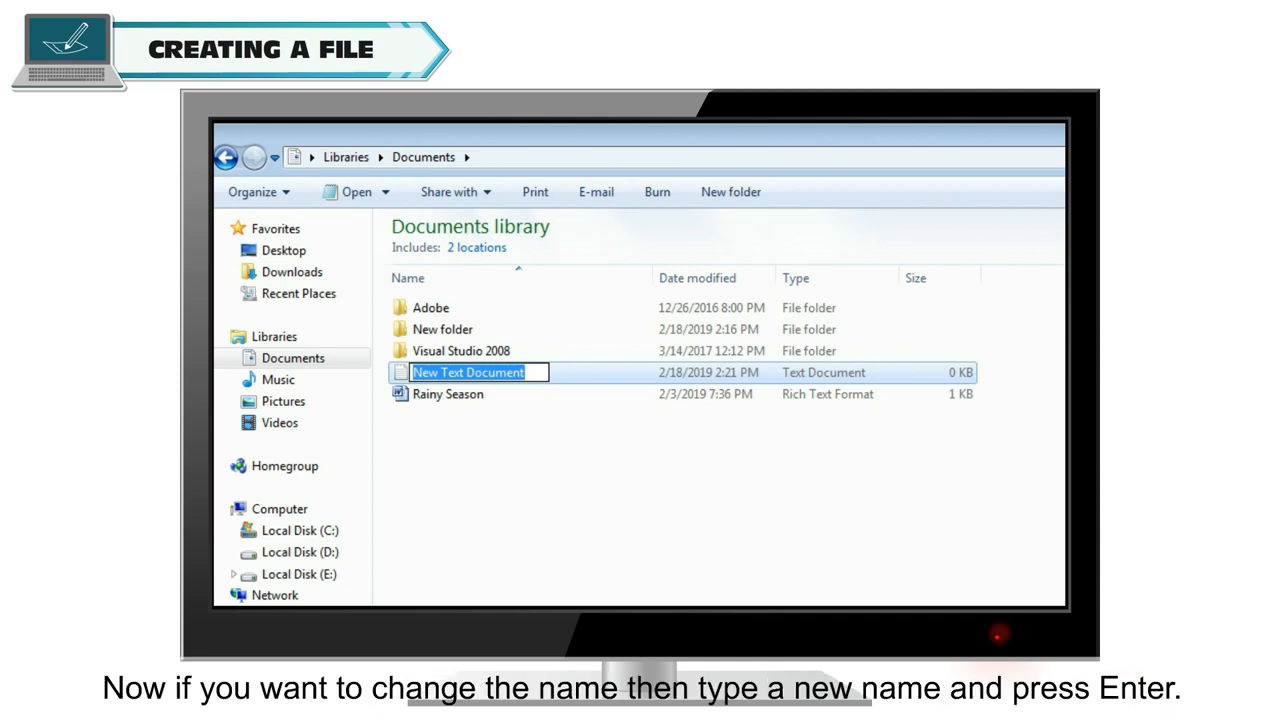
- Name the new text document 'Important'
{"action": "type", "text": "Important"}
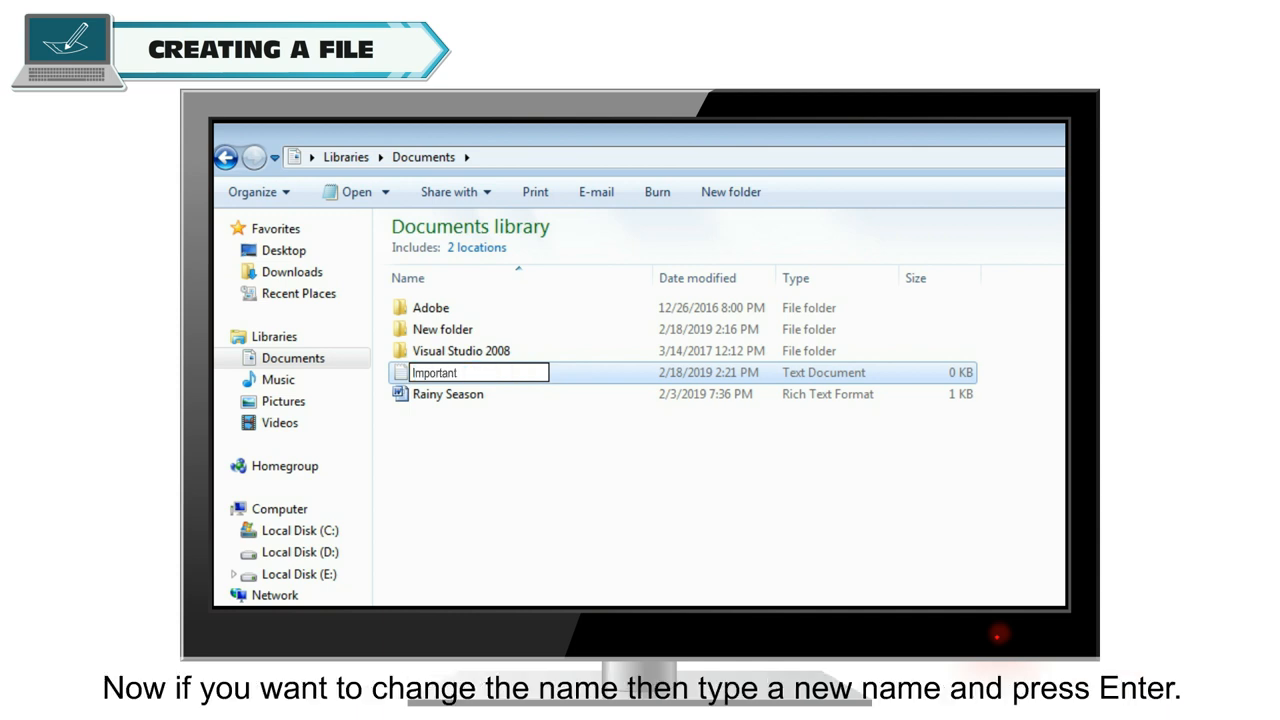
{"action": "key", "text": "Return"}
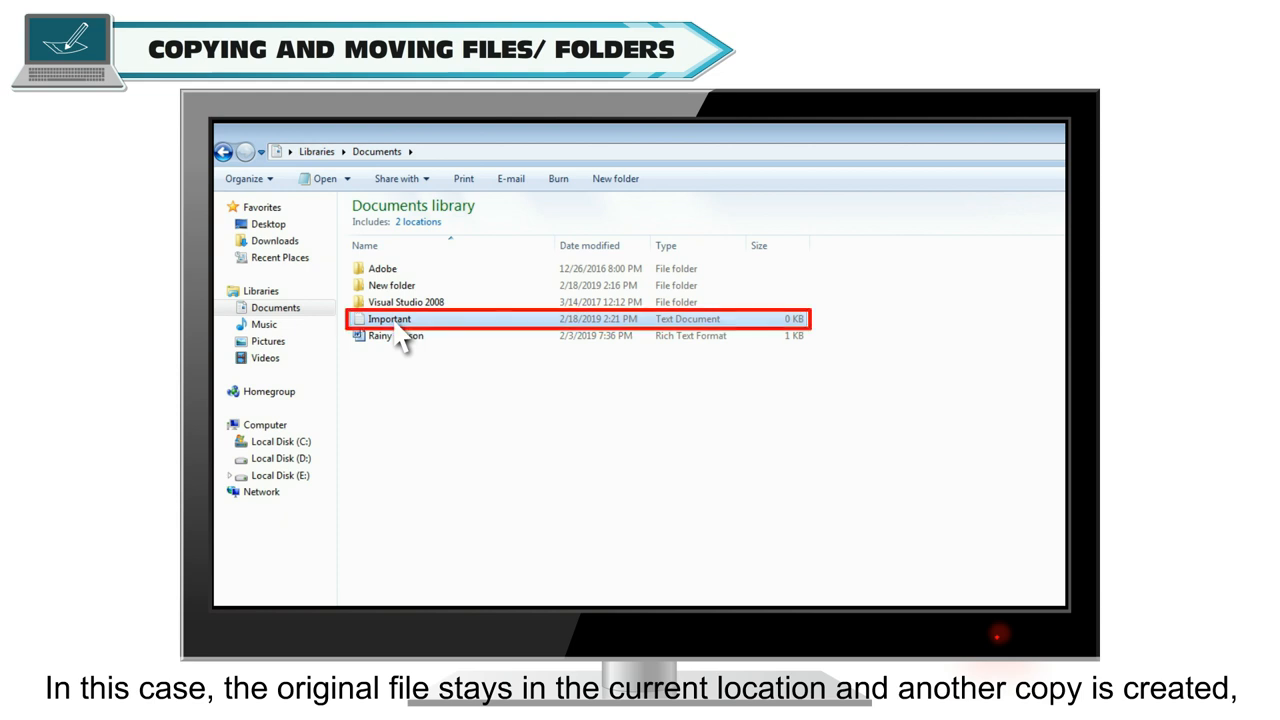
{"action": "mouse_move", "coordinate": [400, 320]}
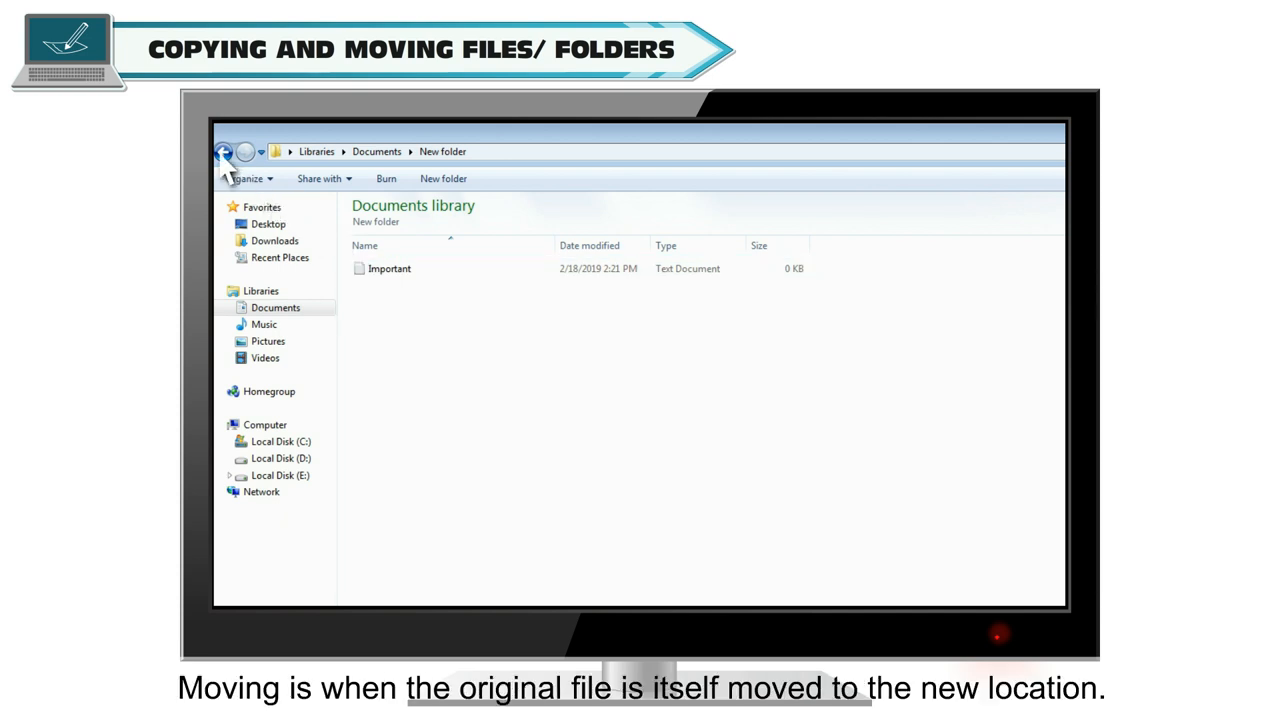
- Return from New folder to the Documents library and select an item there
{"action": "left_click", "coordinate": [224, 152]}
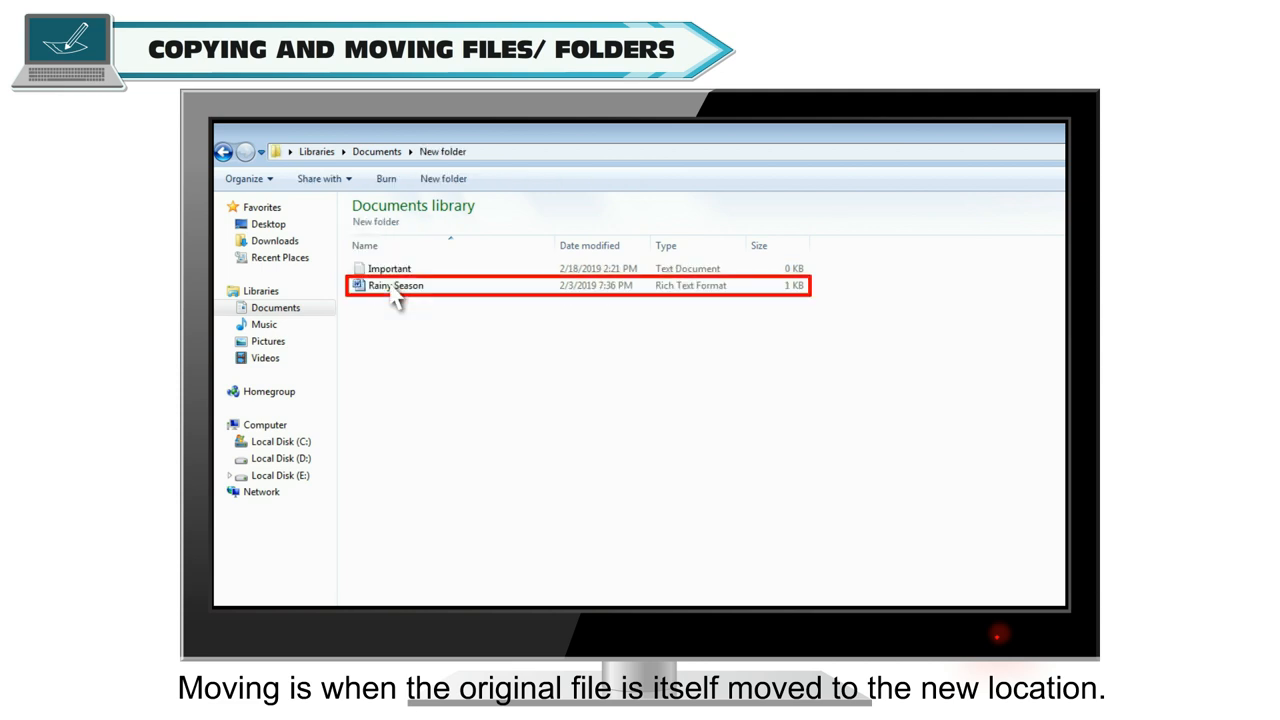
{"action": "left_click", "coordinate": [224, 152]}
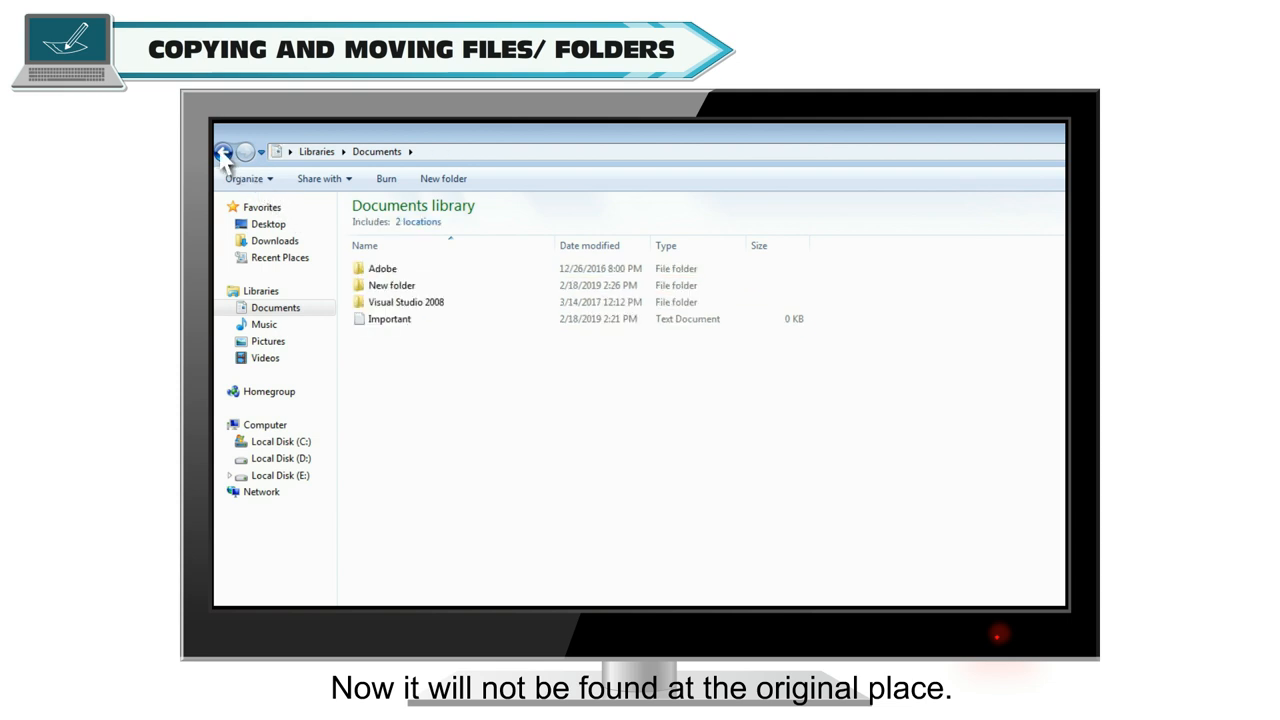
{"action": "mouse_move", "coordinate": [504, 370]}
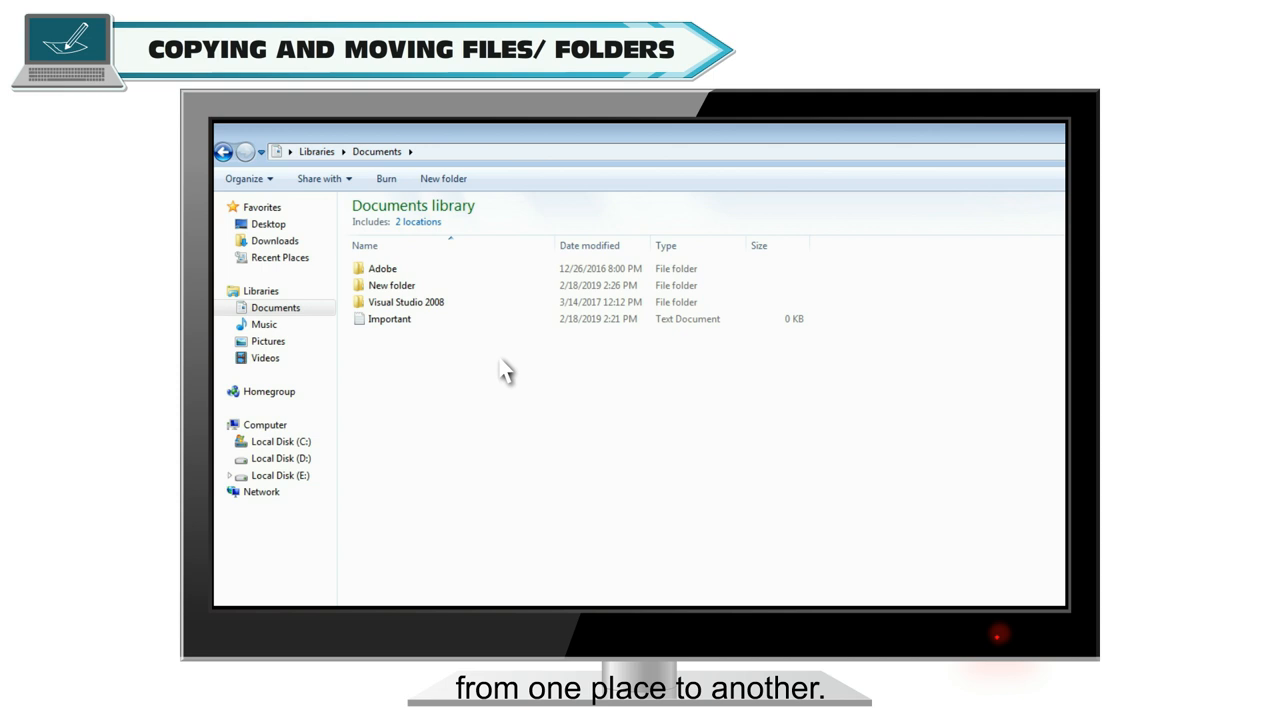
{"action": "left_click", "coordinate": [388, 318]}
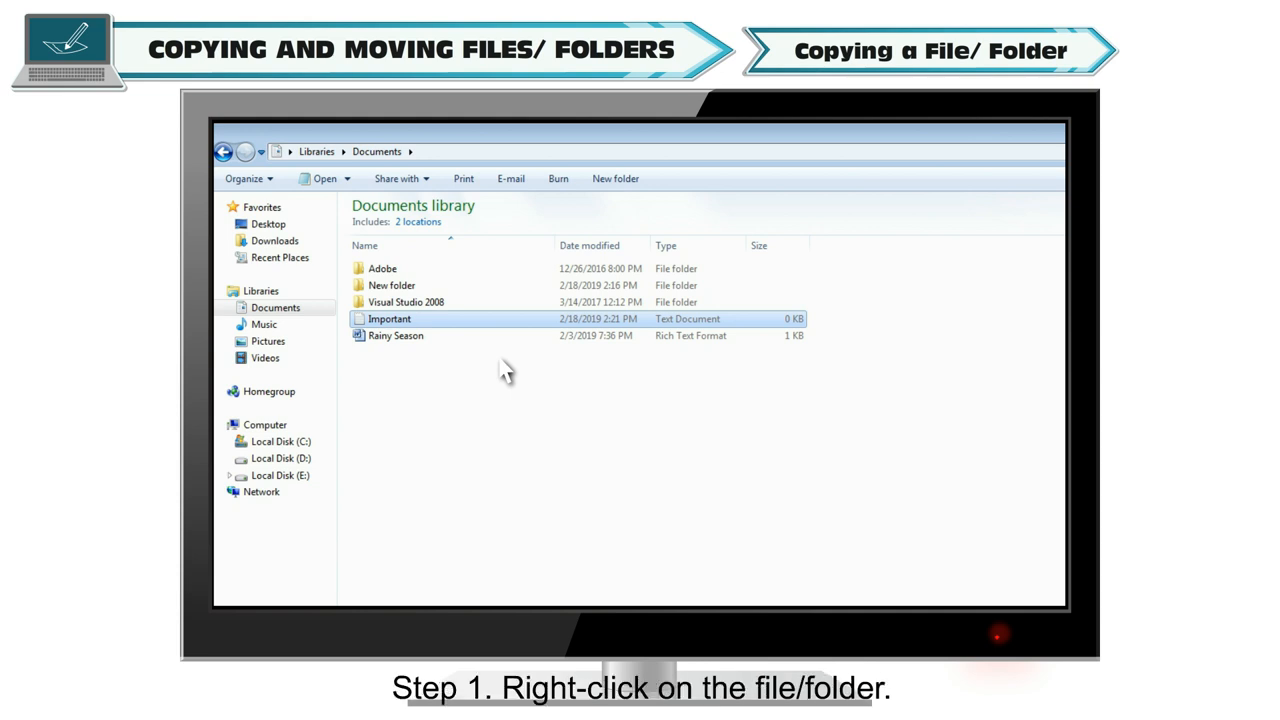
{"action": "mouse_move", "coordinate": [372, 336]}
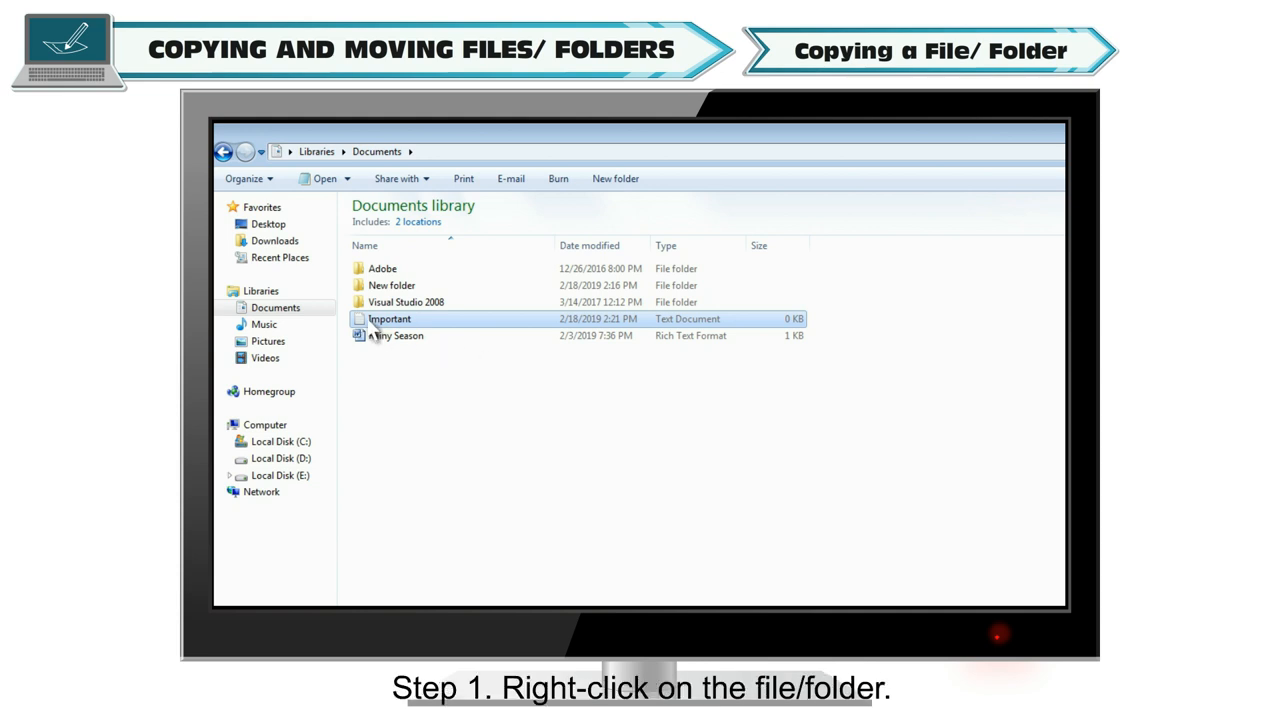
- Copy the Important text document from Documents and paste it onto the desktop
{"action": "right_click", "coordinate": [388, 318]}
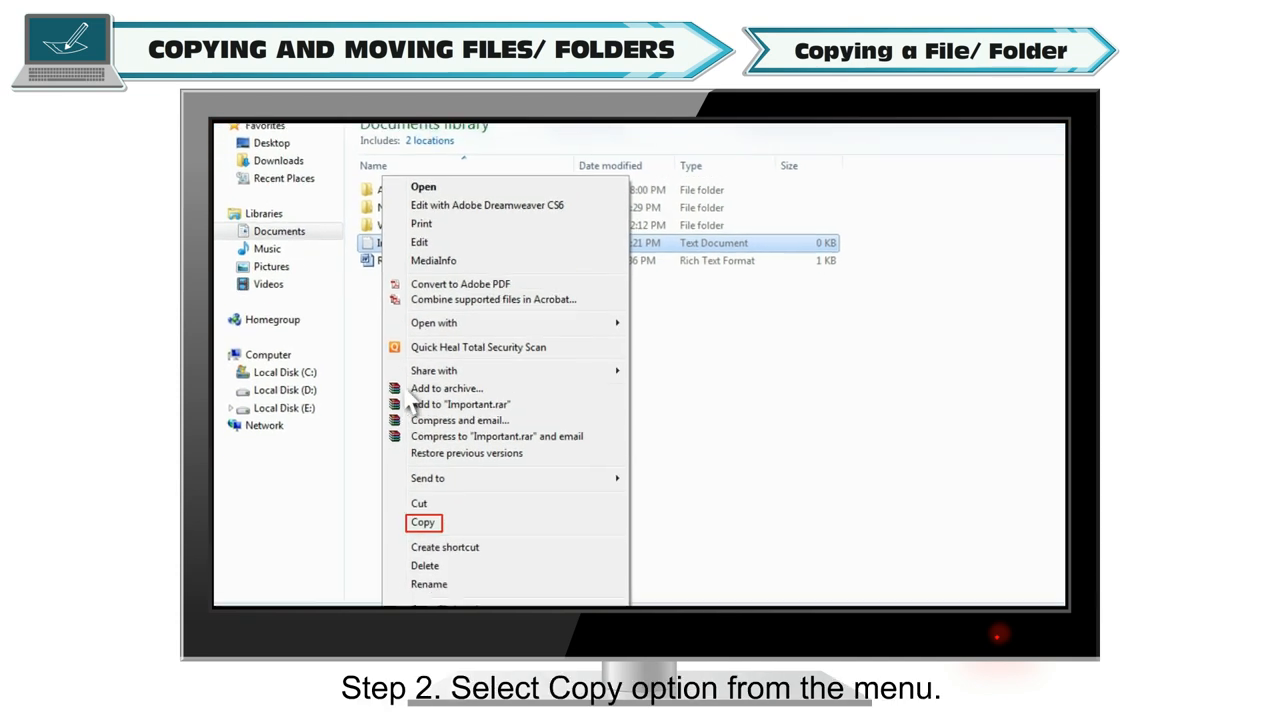
{"action": "left_click", "coordinate": [424, 522]}
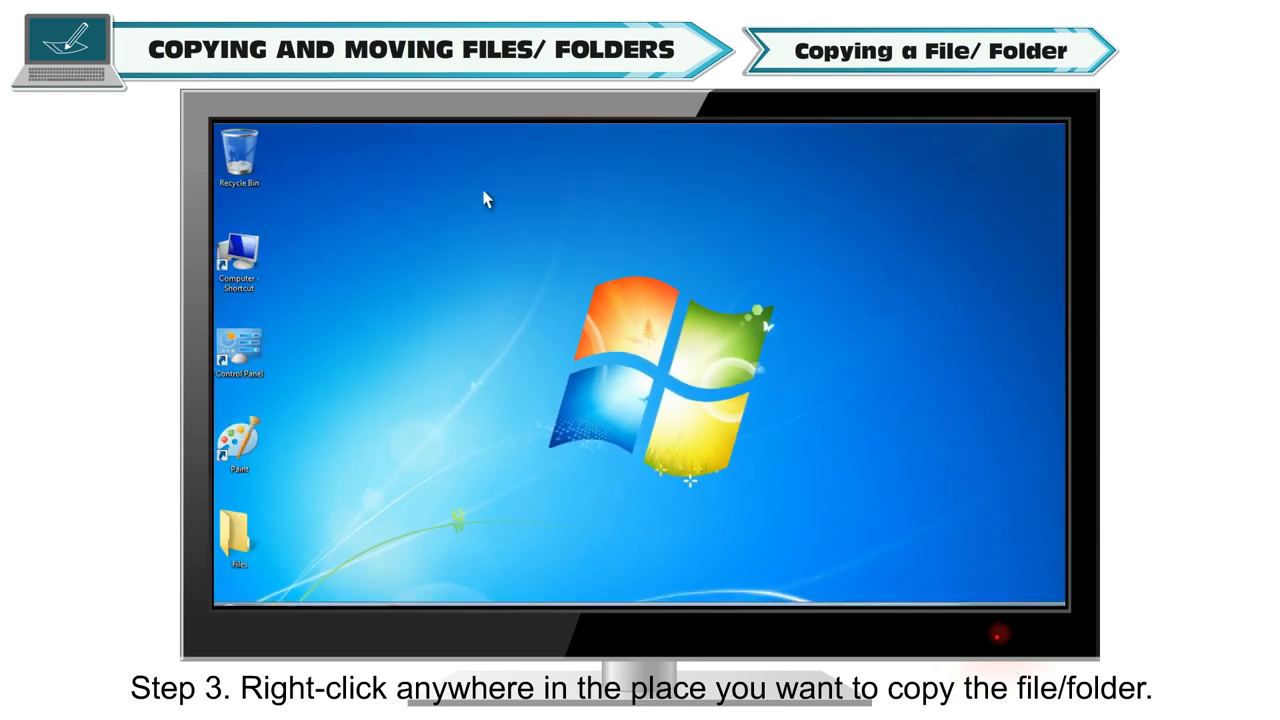
{"action": "right_click", "coordinate": [488, 200]}
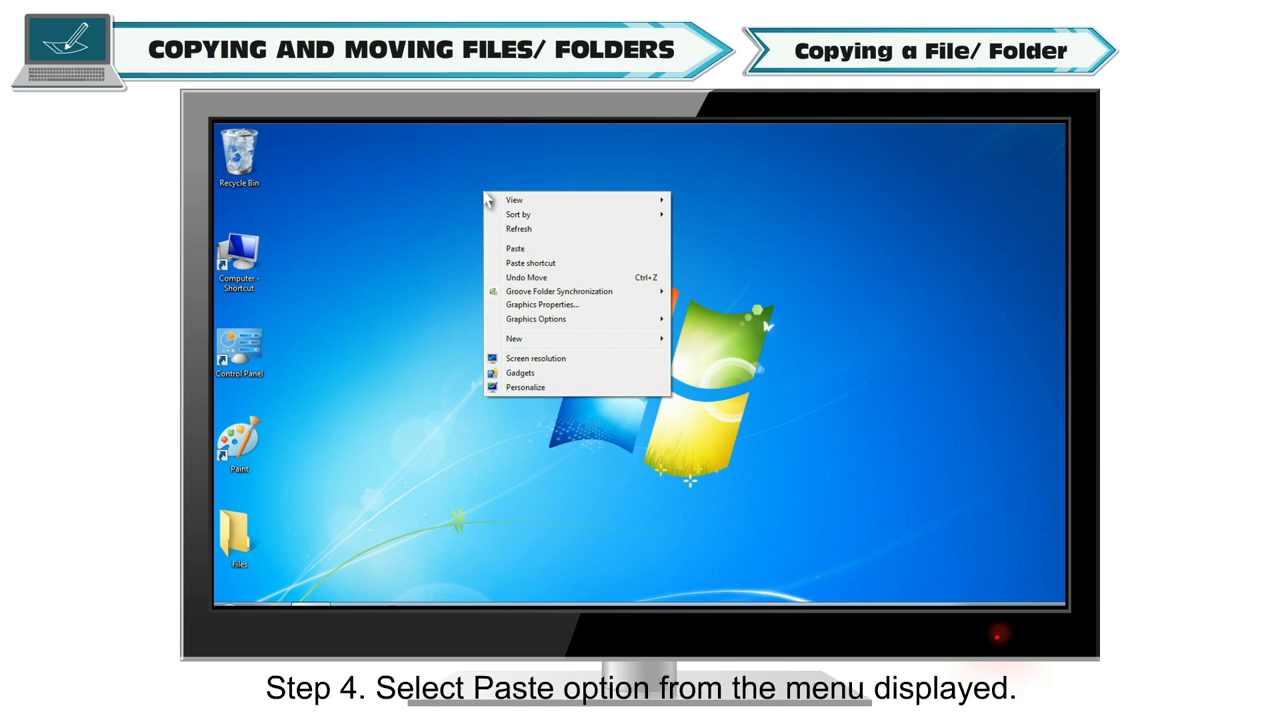
{"action": "mouse_move", "coordinate": [520, 252]}
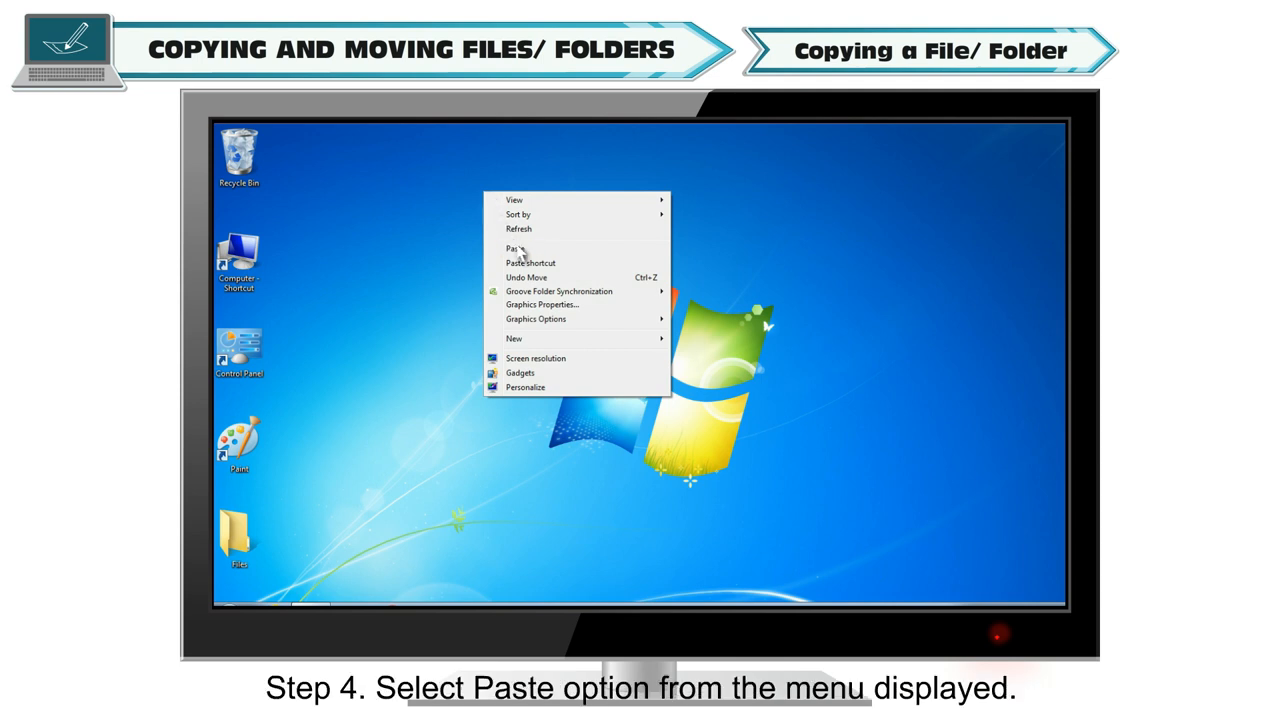
{"action": "left_click", "coordinate": [516, 248]}
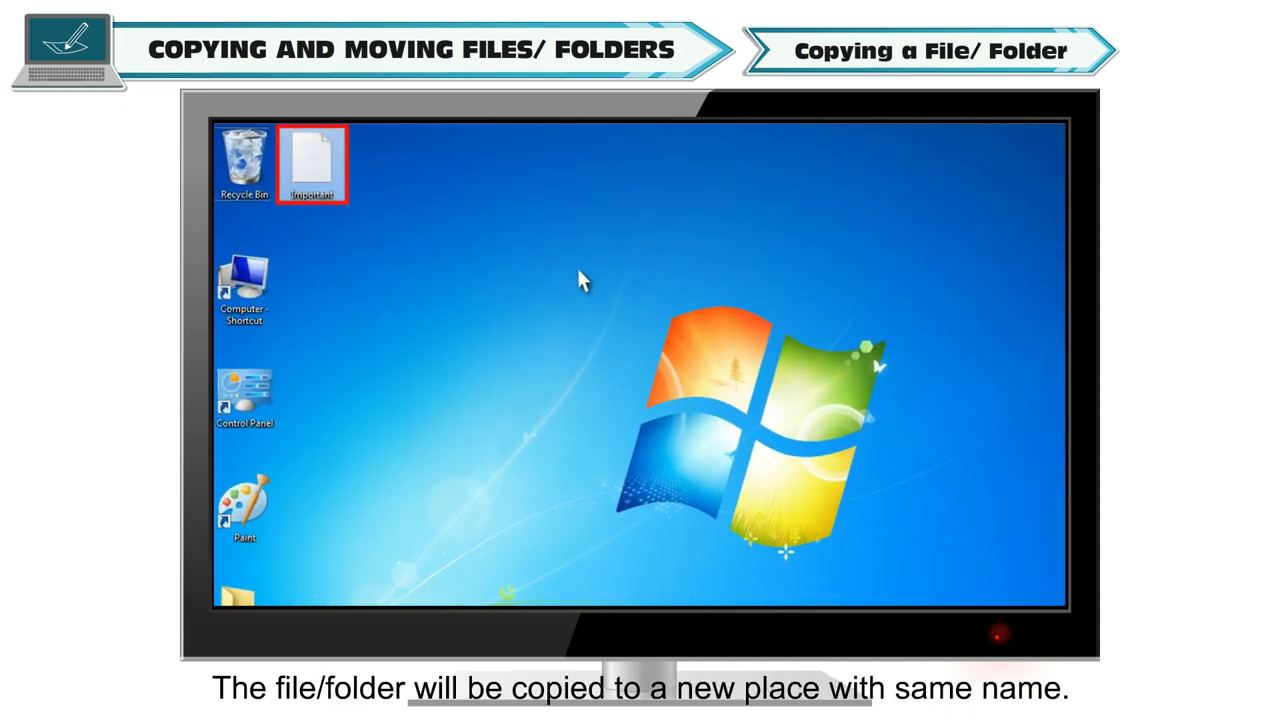
{"action": "left_click", "coordinate": [600, 300]}
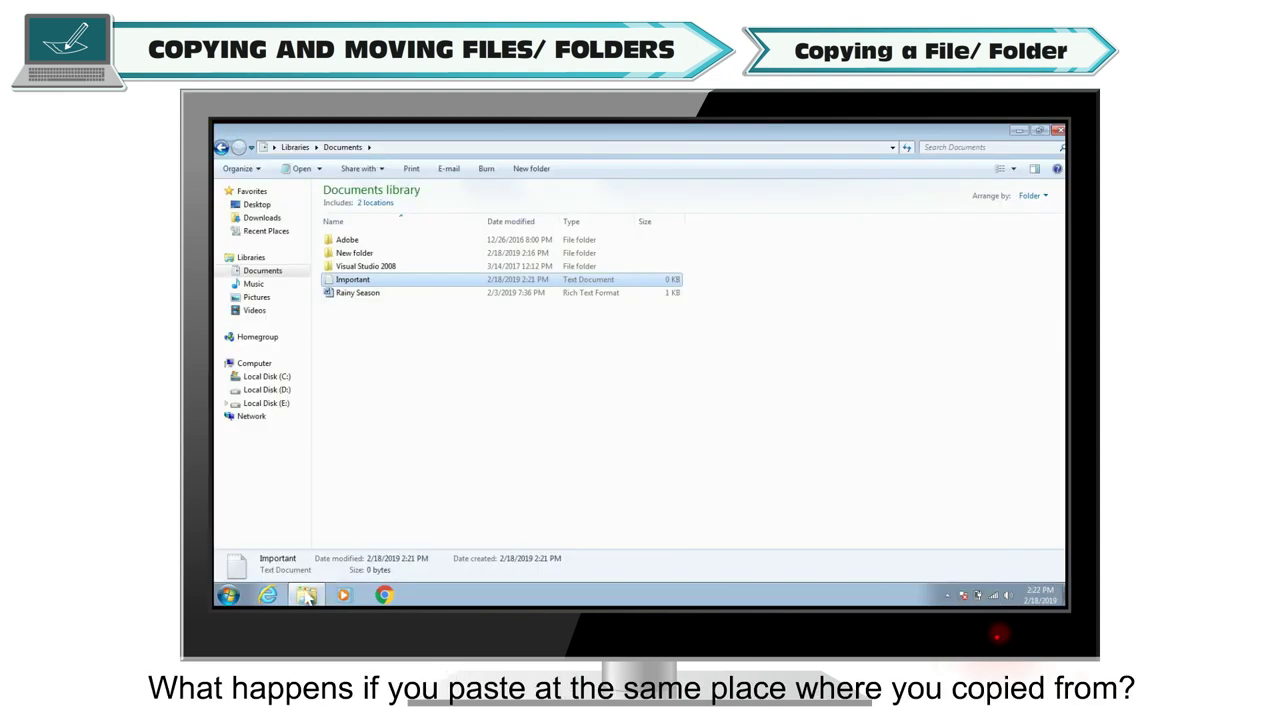
- Paste Important into the same Documents folder, creating 'Important - Copy'
{"action": "right_click", "coordinate": [604, 336]}
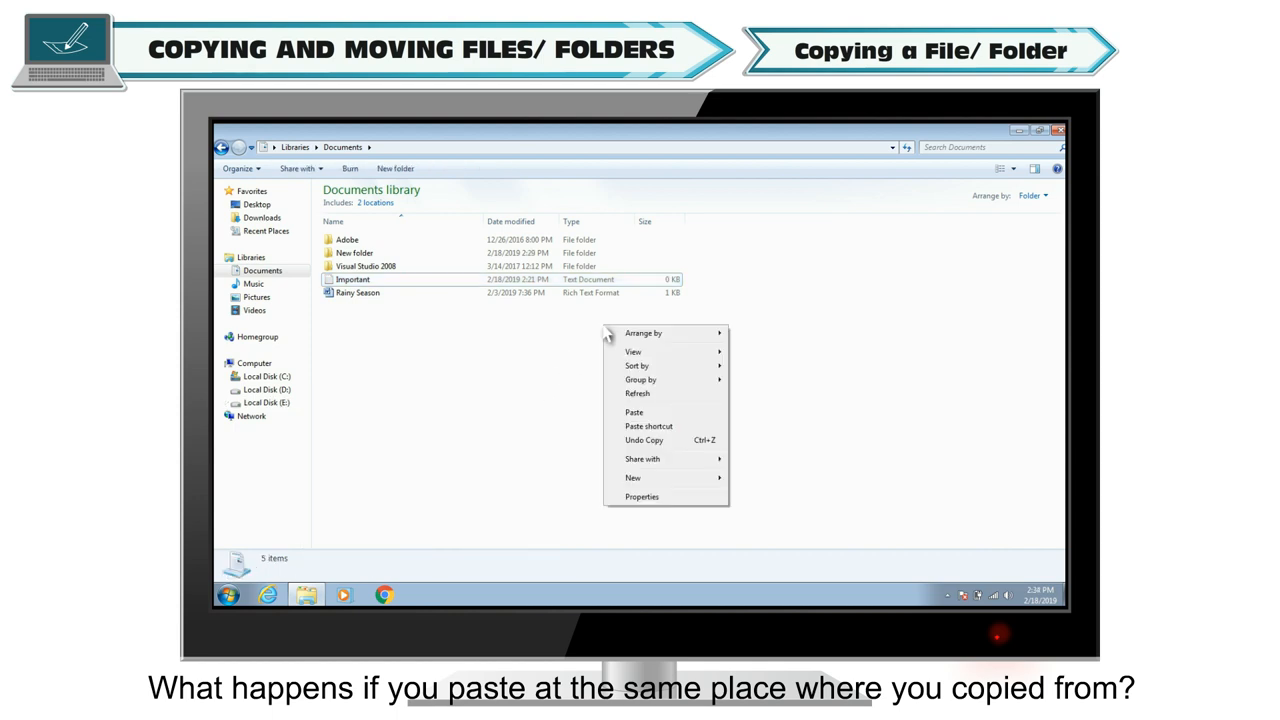
{"action": "left_click", "coordinate": [634, 412]}
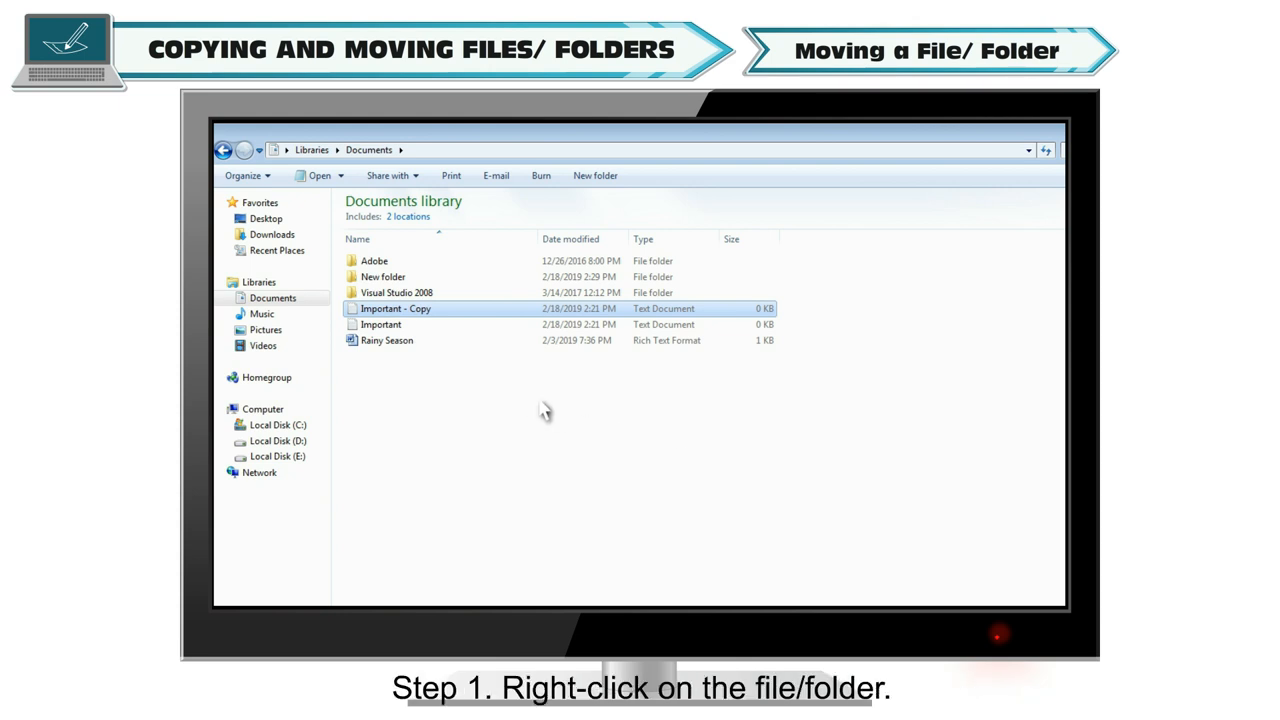
- Cut Rainy Season from Documents and paste it onto the desktop
{"action": "right_click", "coordinate": [388, 340]}
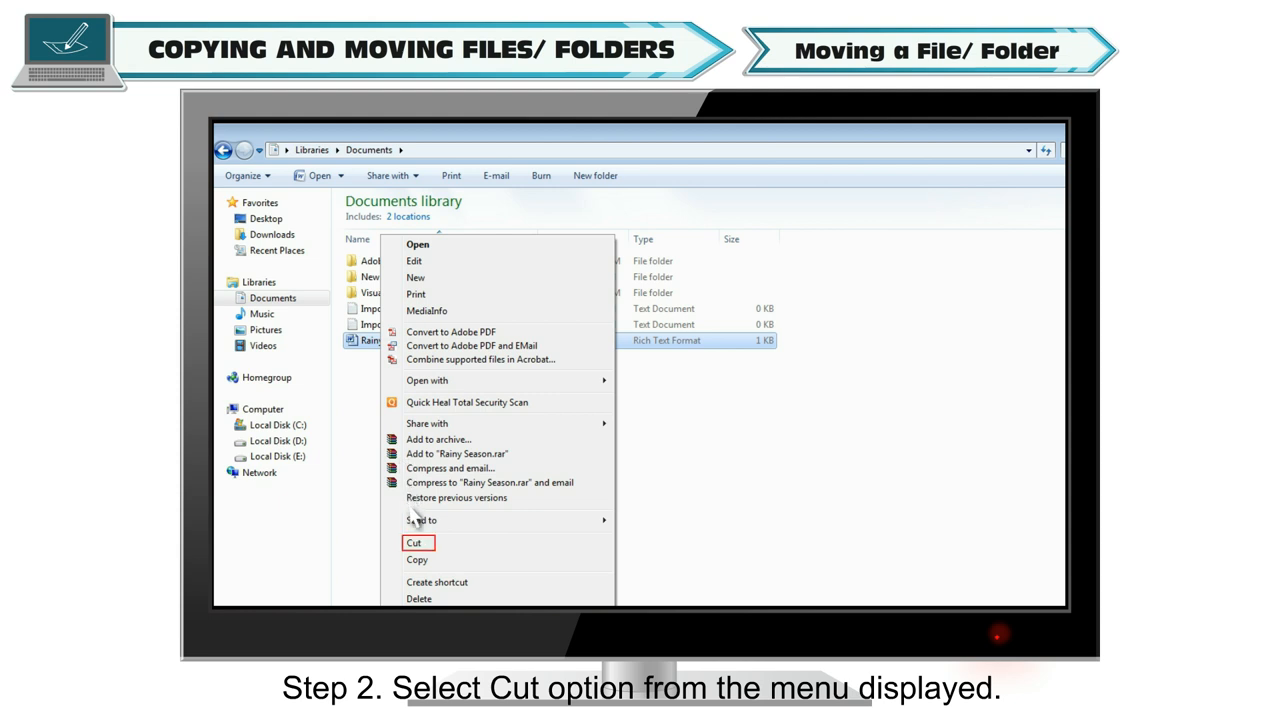
{"action": "left_click", "coordinate": [414, 542]}
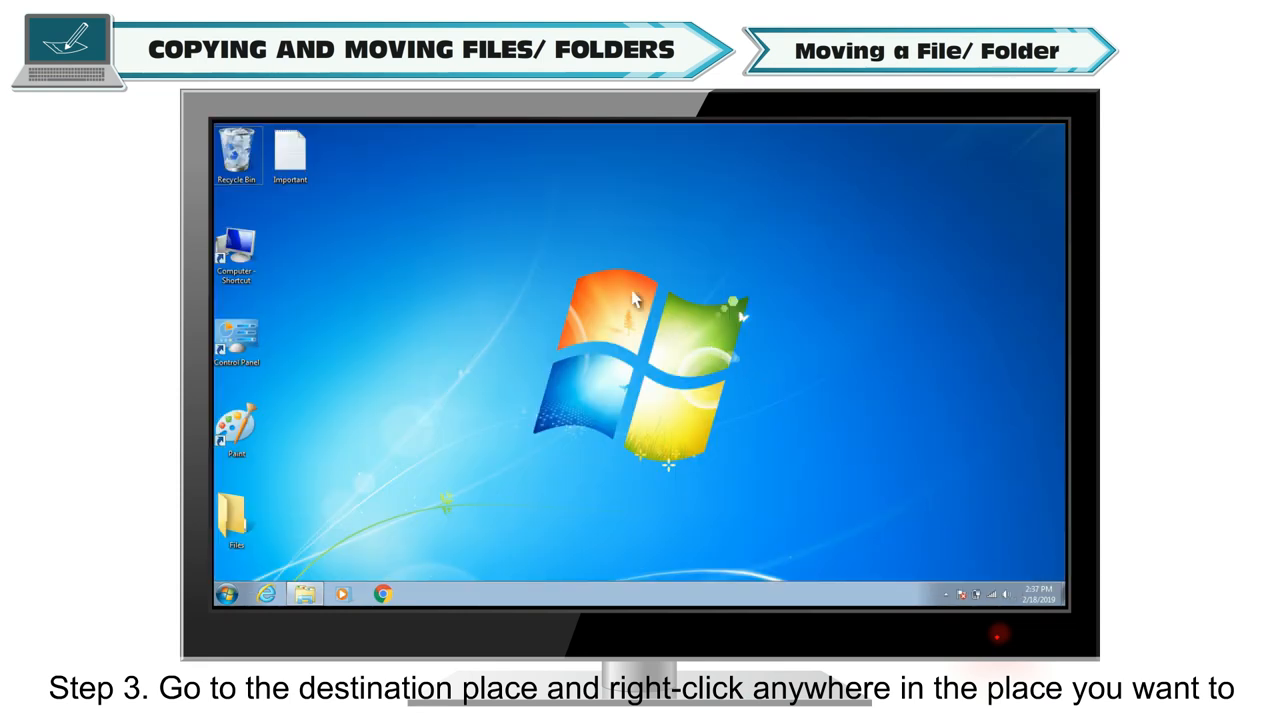
{"action": "right_click", "coordinate": [430, 156]}
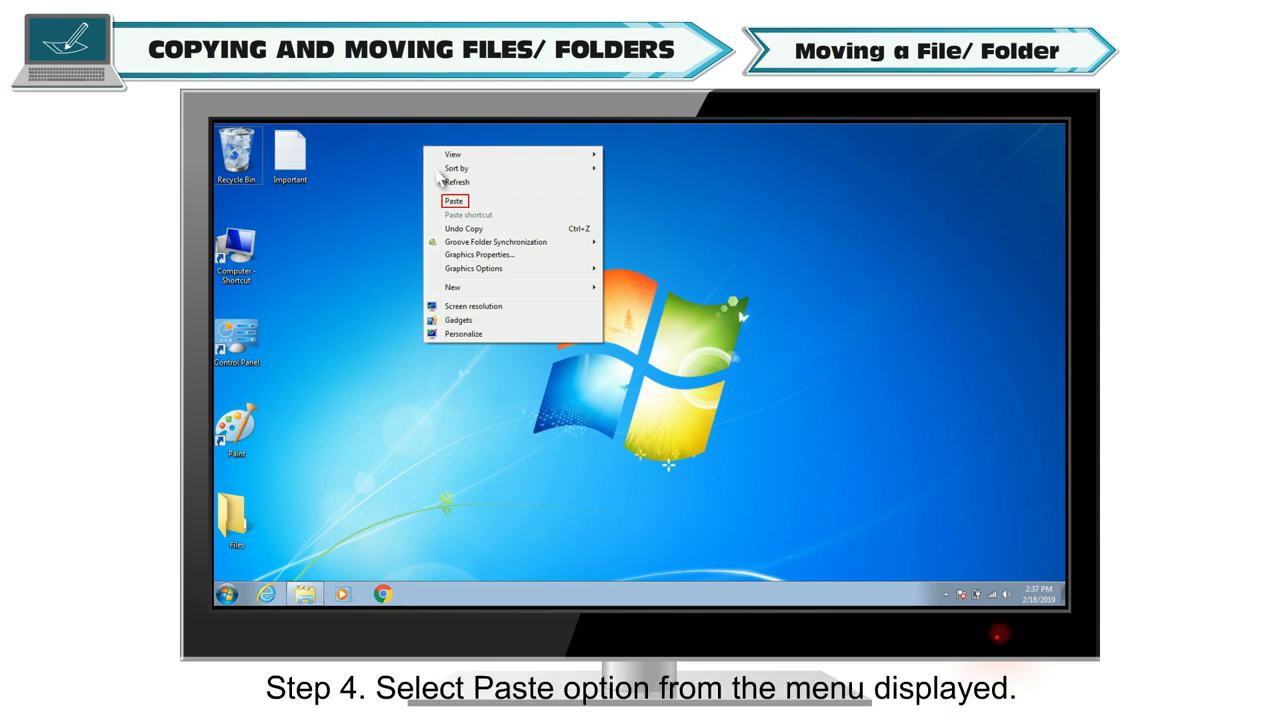
{"action": "left_click", "coordinate": [454, 200]}
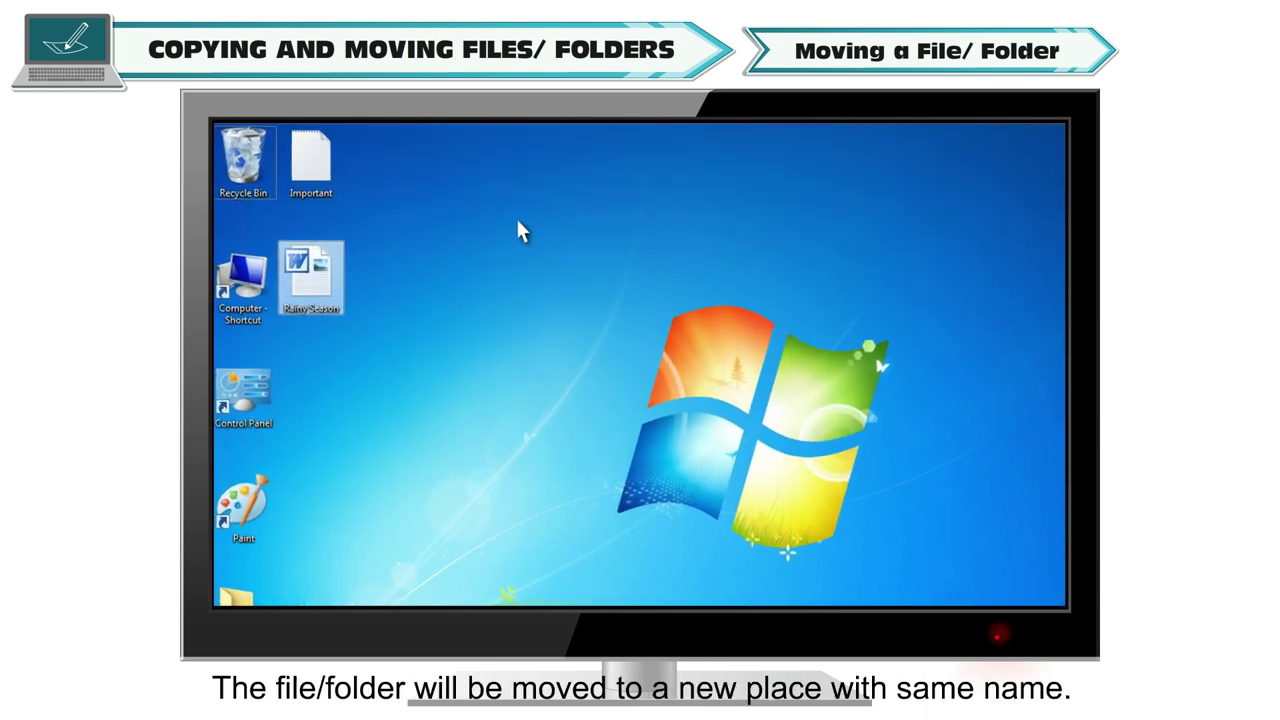
{"action": "left_click", "coordinate": [312, 276]}
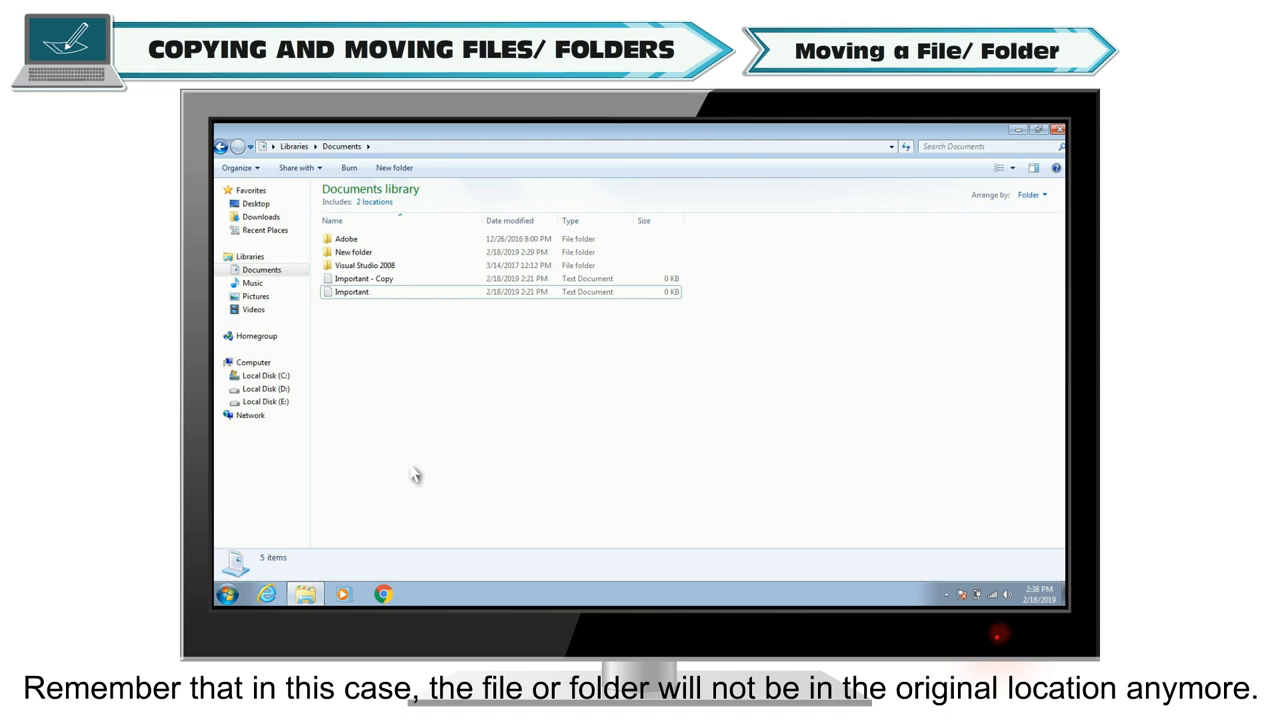
{"action": "mouse_move", "coordinate": [442, 444]}
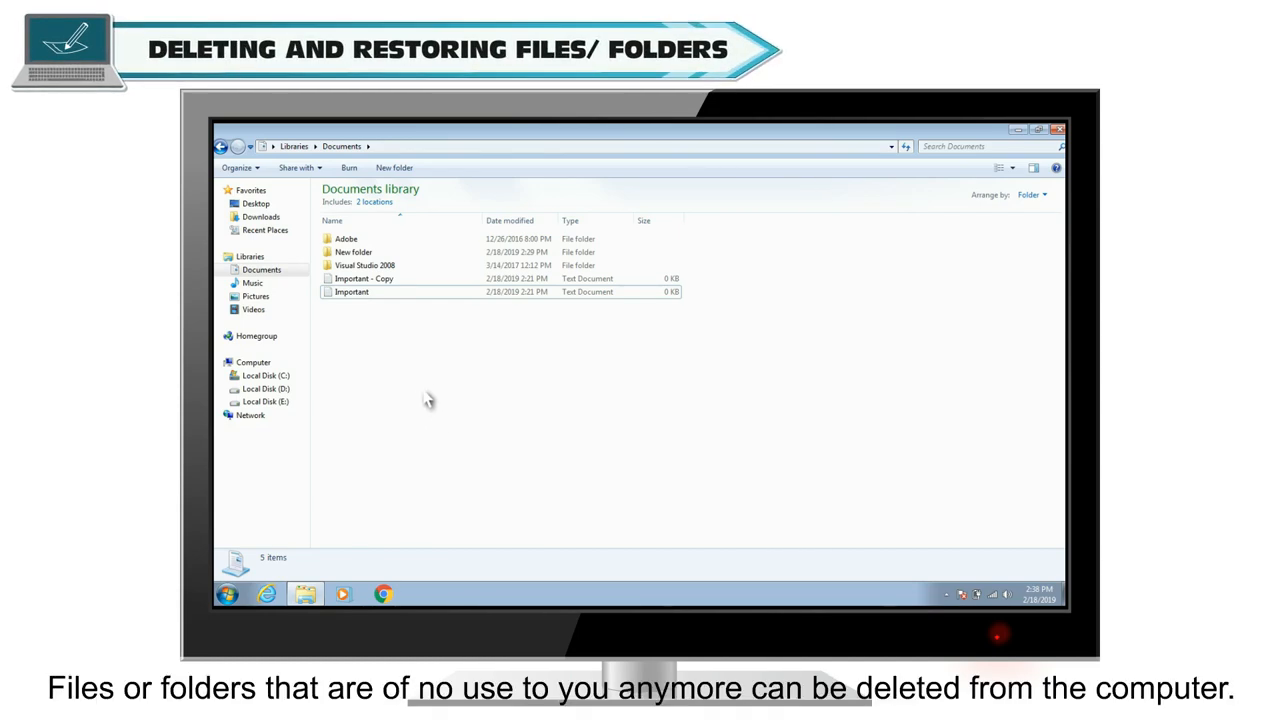
{"action": "mouse_move", "coordinate": [392, 286]}
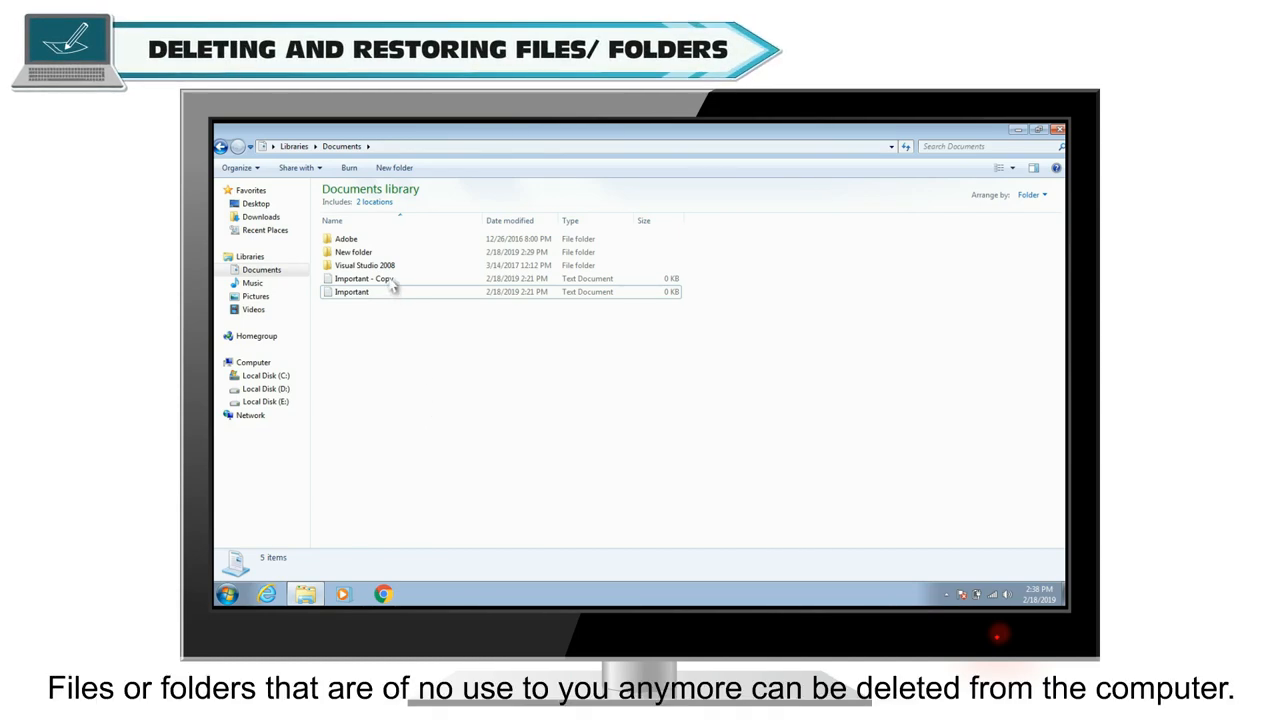
- Delete 'Important - Copy' from the Documents library
{"action": "right_click", "coordinate": [364, 278]}
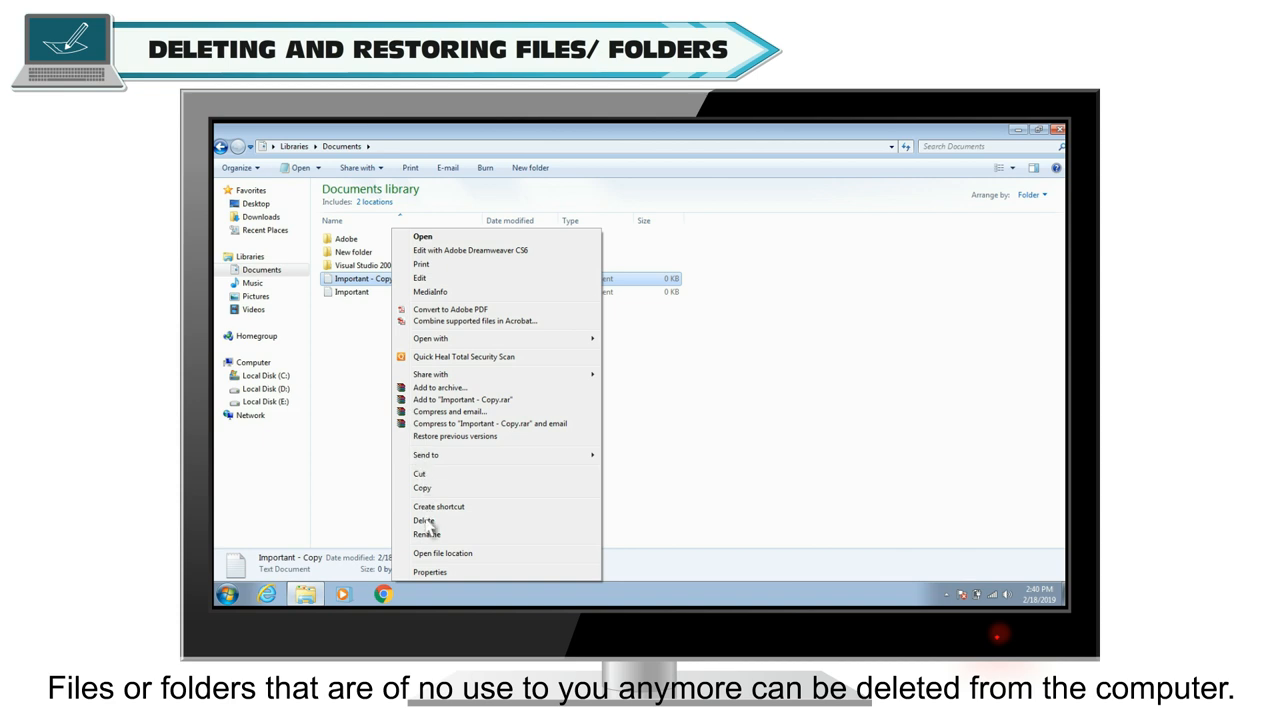
{"action": "left_click", "coordinate": [426, 520]}
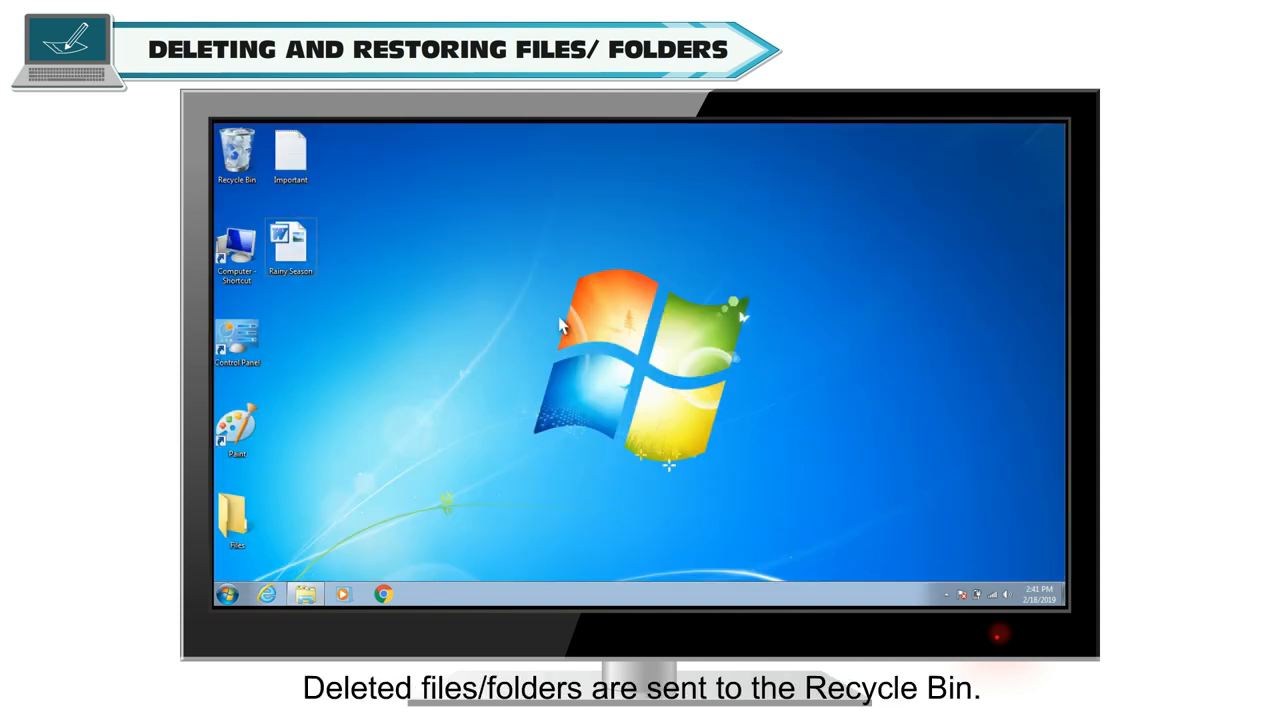
{"action": "double_click", "coordinate": [236, 150]}
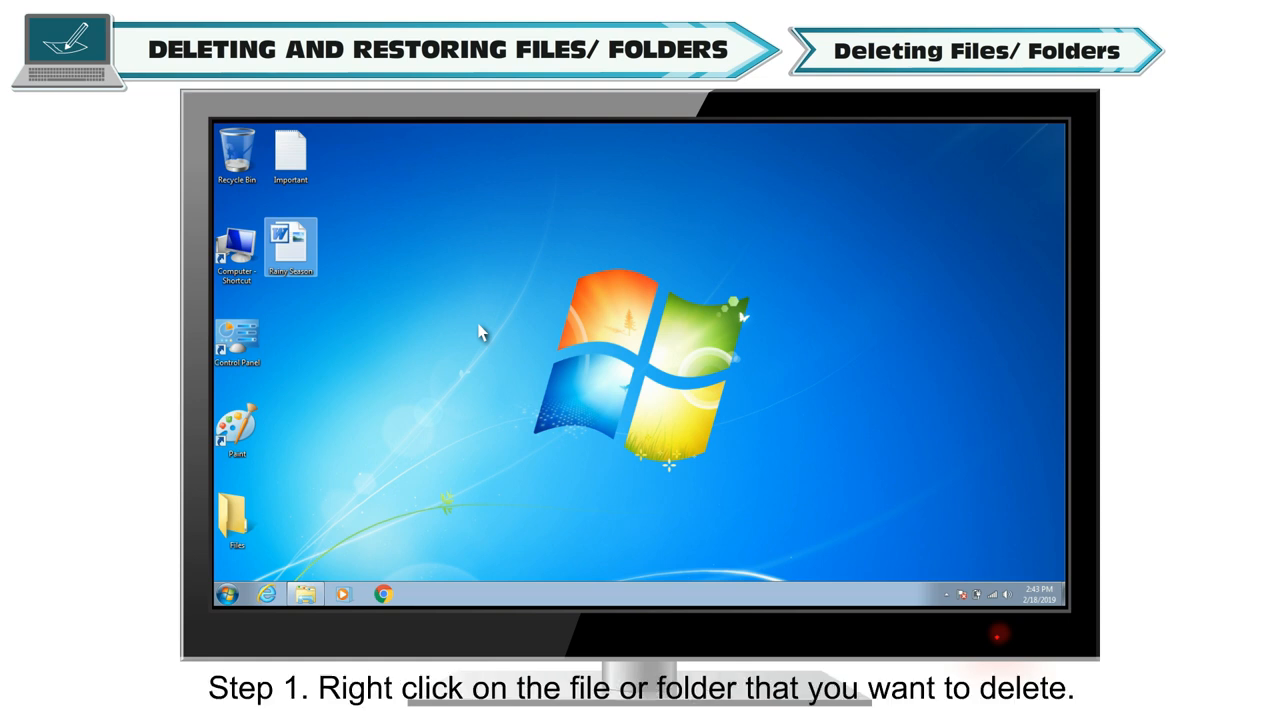
{"action": "mouse_move", "coordinate": [336, 264]}
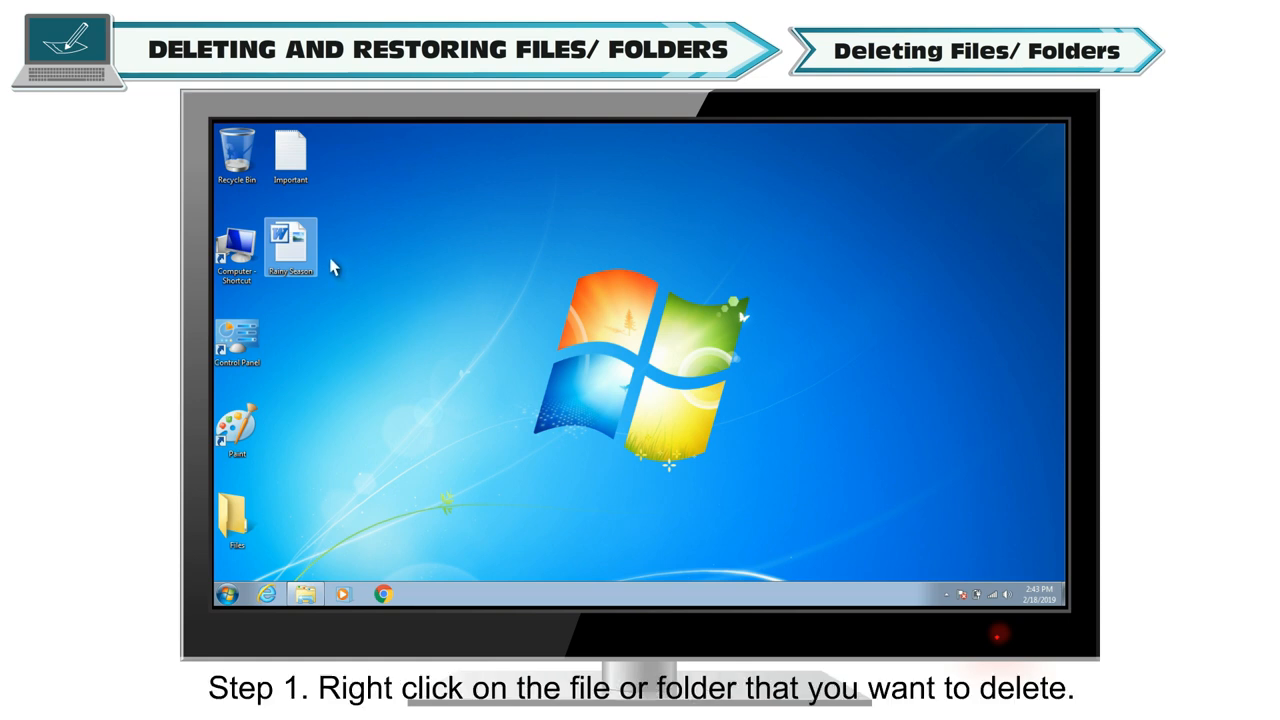
- Delete Rainy Season from the desktop, confirming Yes to send it to the Recycle Bin
{"action": "right_click", "coordinate": [290, 244]}
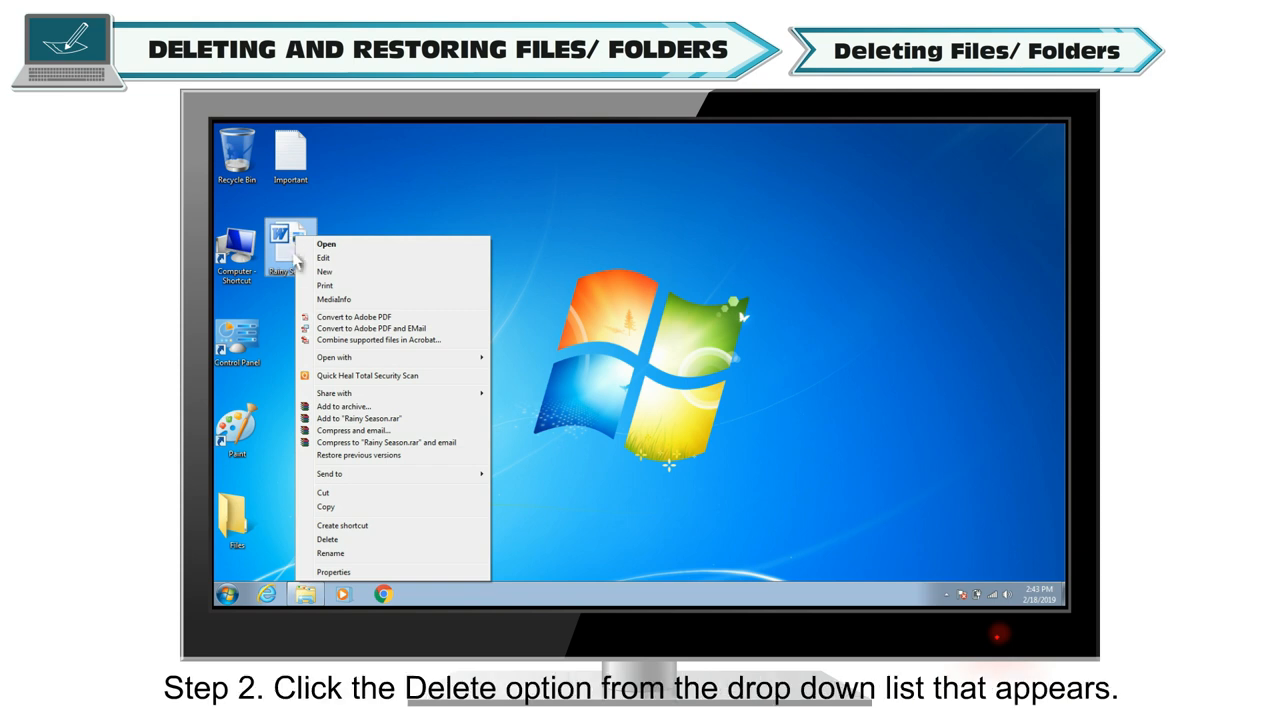
{"action": "mouse_move", "coordinate": [336, 540]}
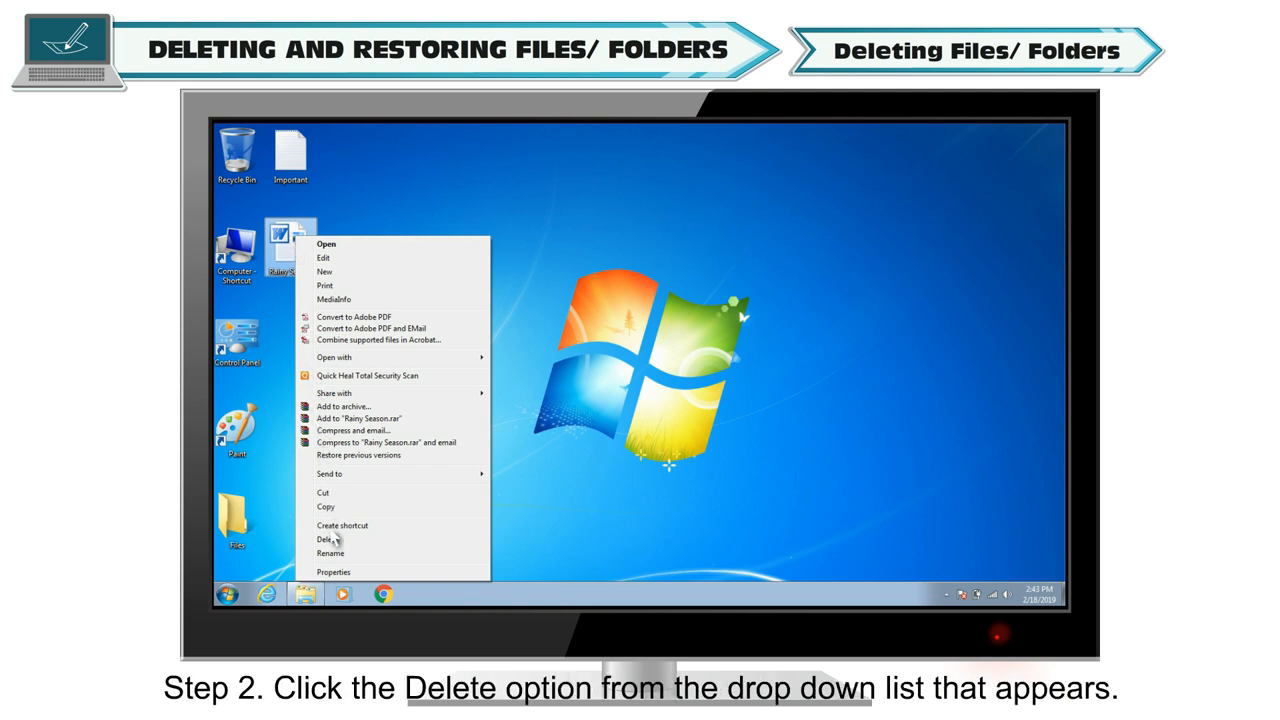
{"action": "left_click", "coordinate": [324, 540]}
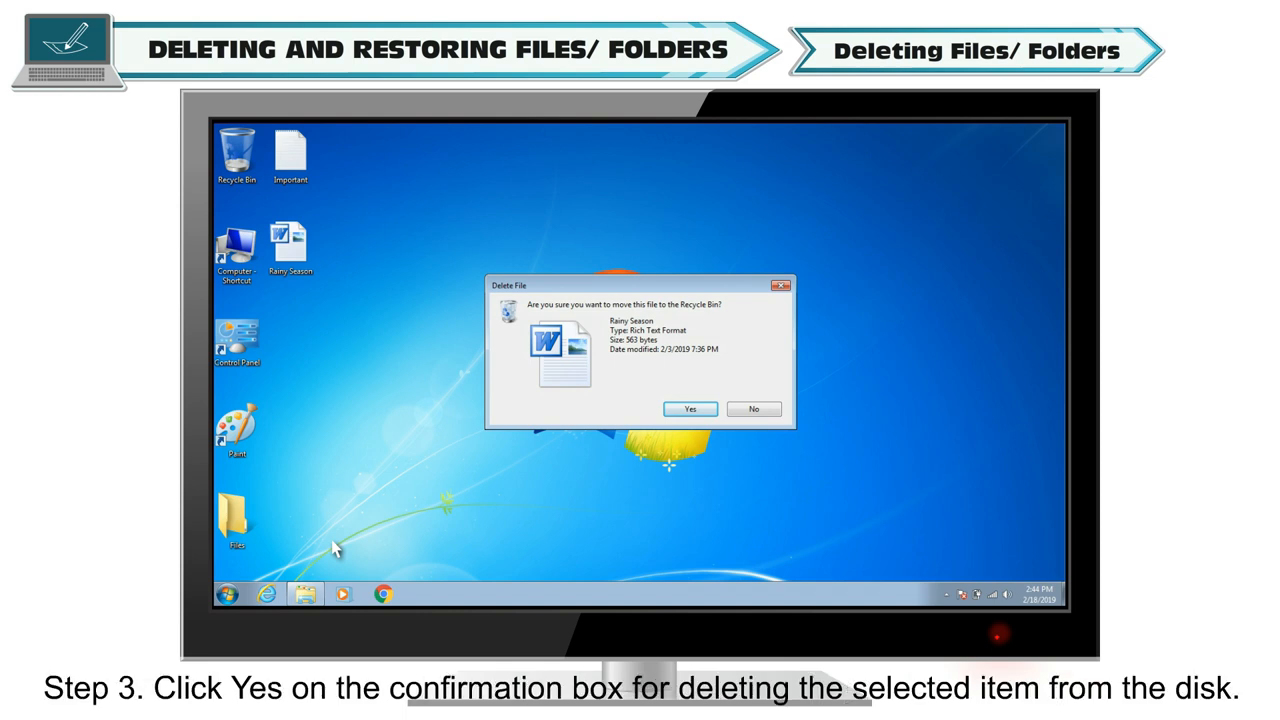
{"action": "mouse_move", "coordinate": [576, 458]}
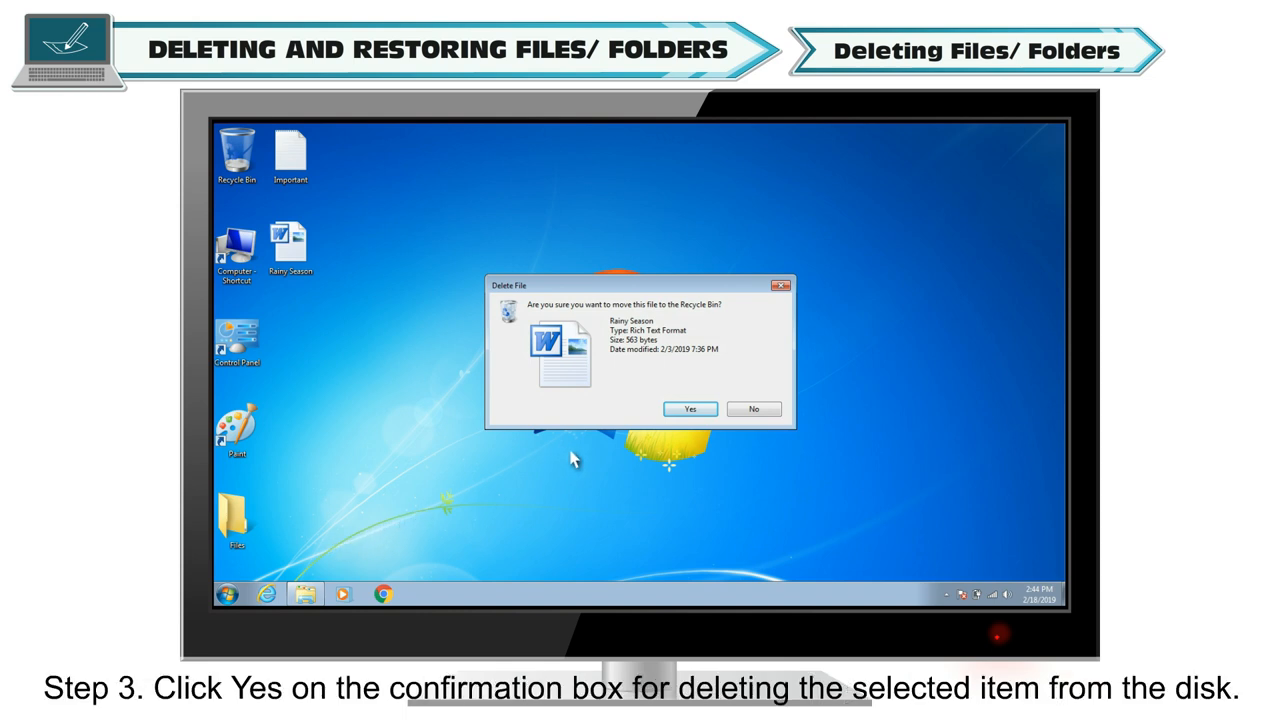
{"action": "left_click", "coordinate": [688, 408]}
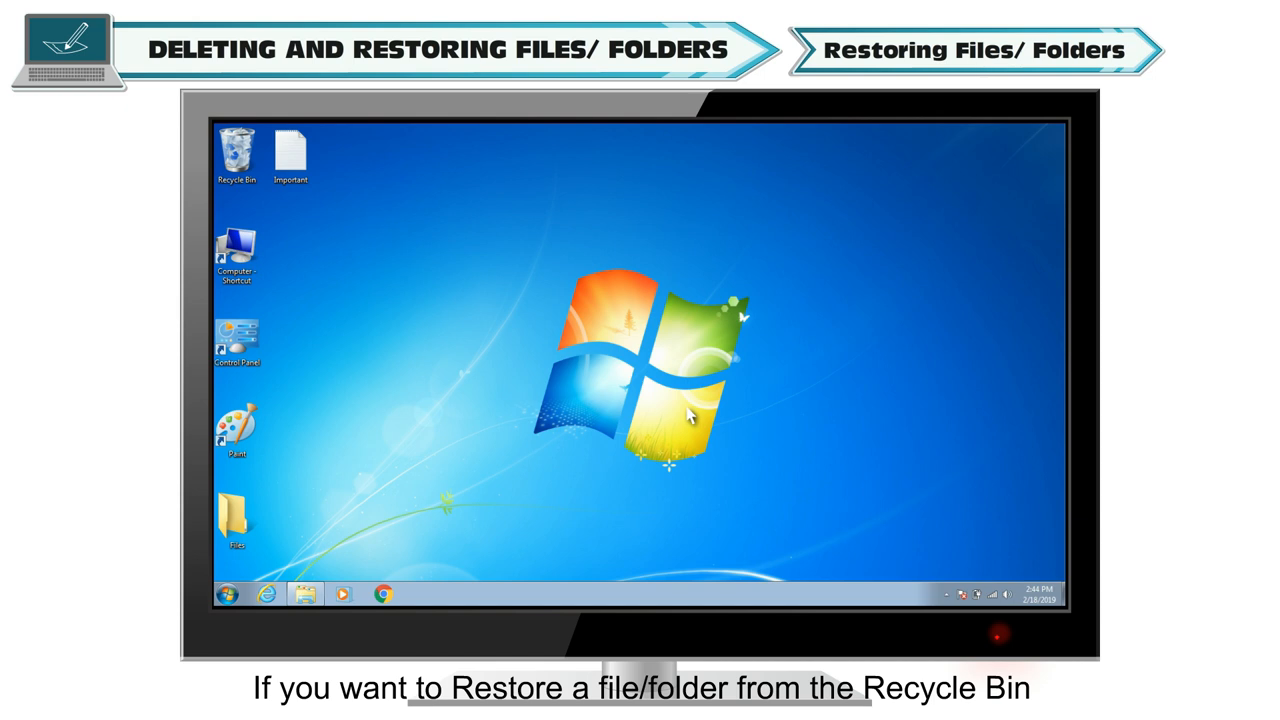
{"action": "mouse_move", "coordinate": [560, 340]}
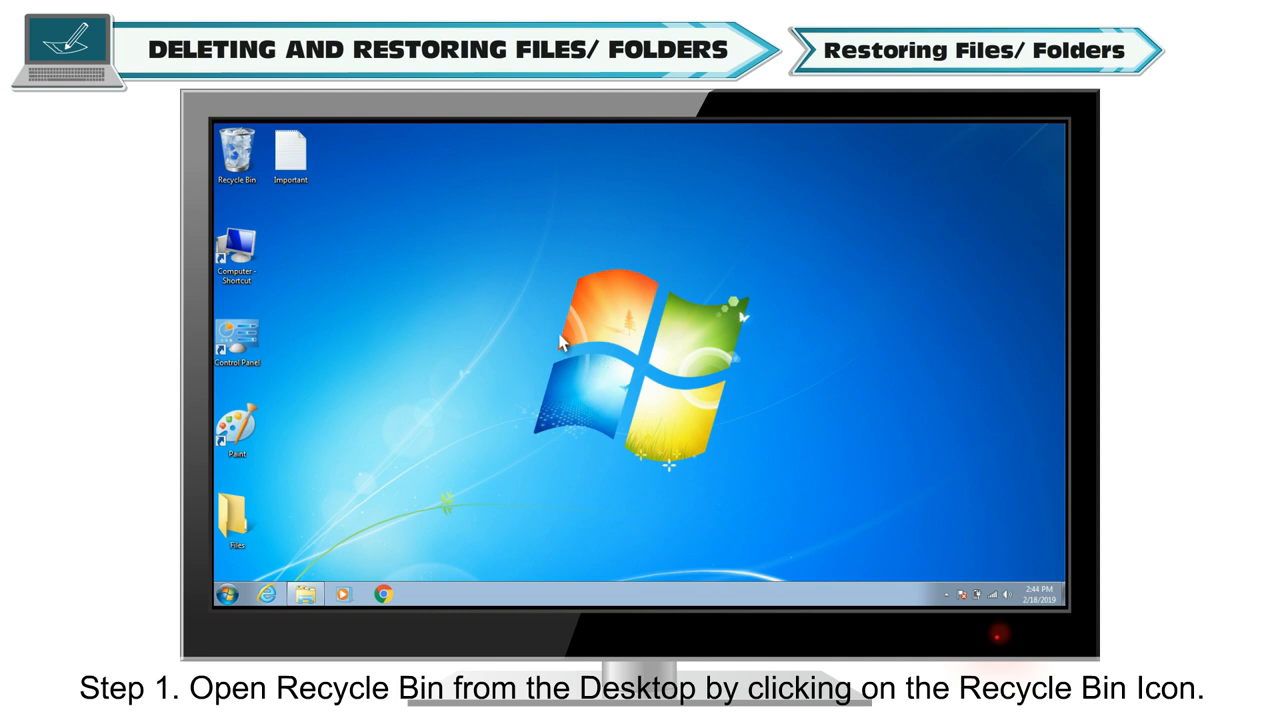
- From the Recycle Bin, restore Rainy Season to its original desktop location
{"action": "left_click", "coordinate": [238, 150]}
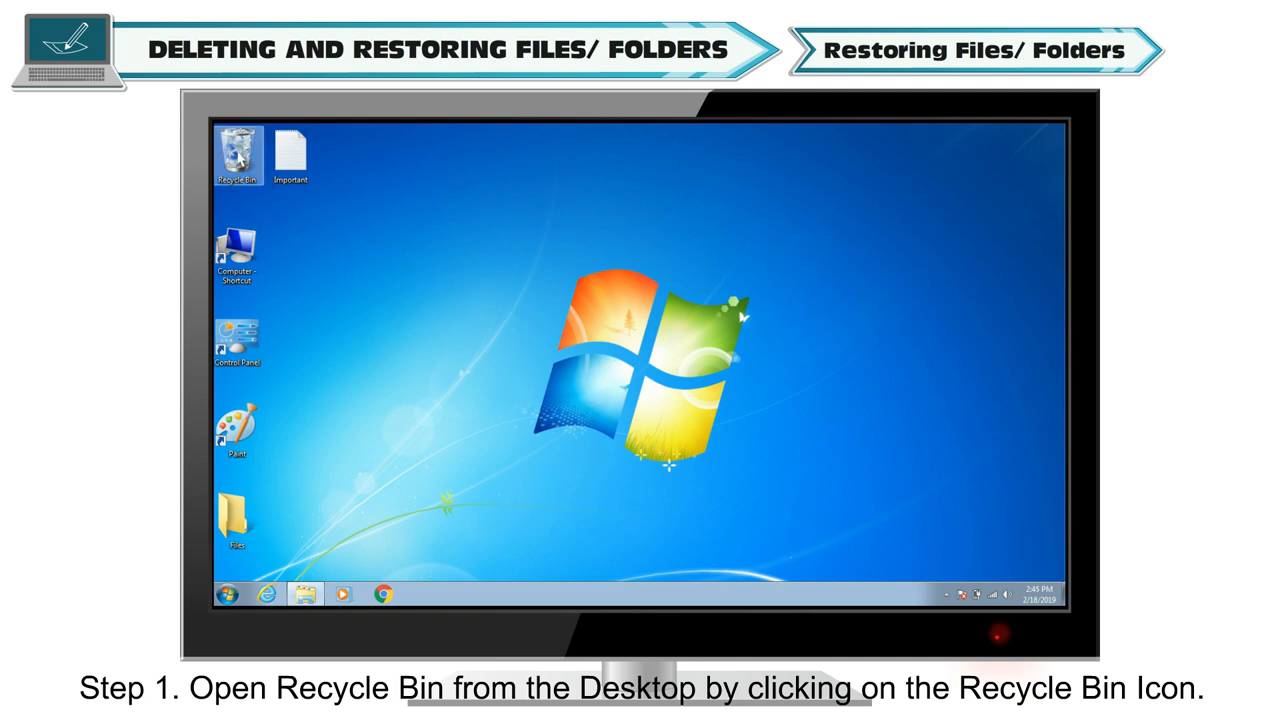
{"action": "double_click", "coordinate": [238, 150]}
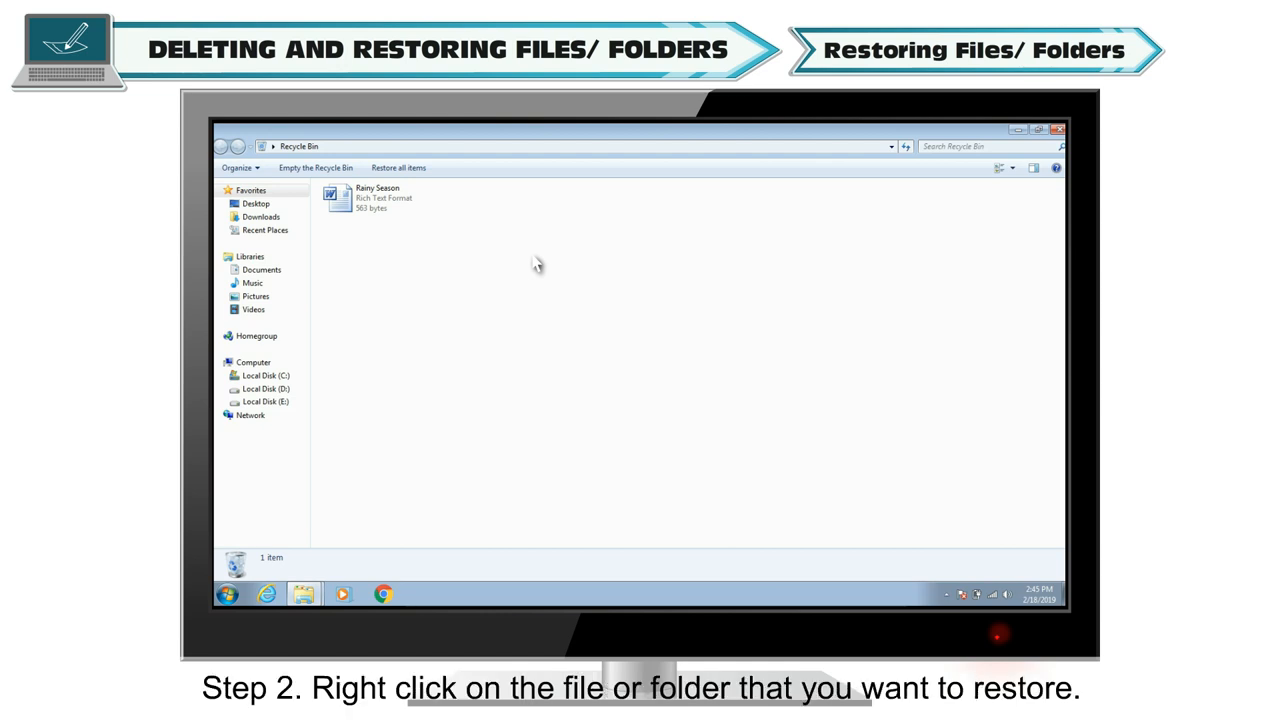
{"action": "mouse_move", "coordinate": [472, 240]}
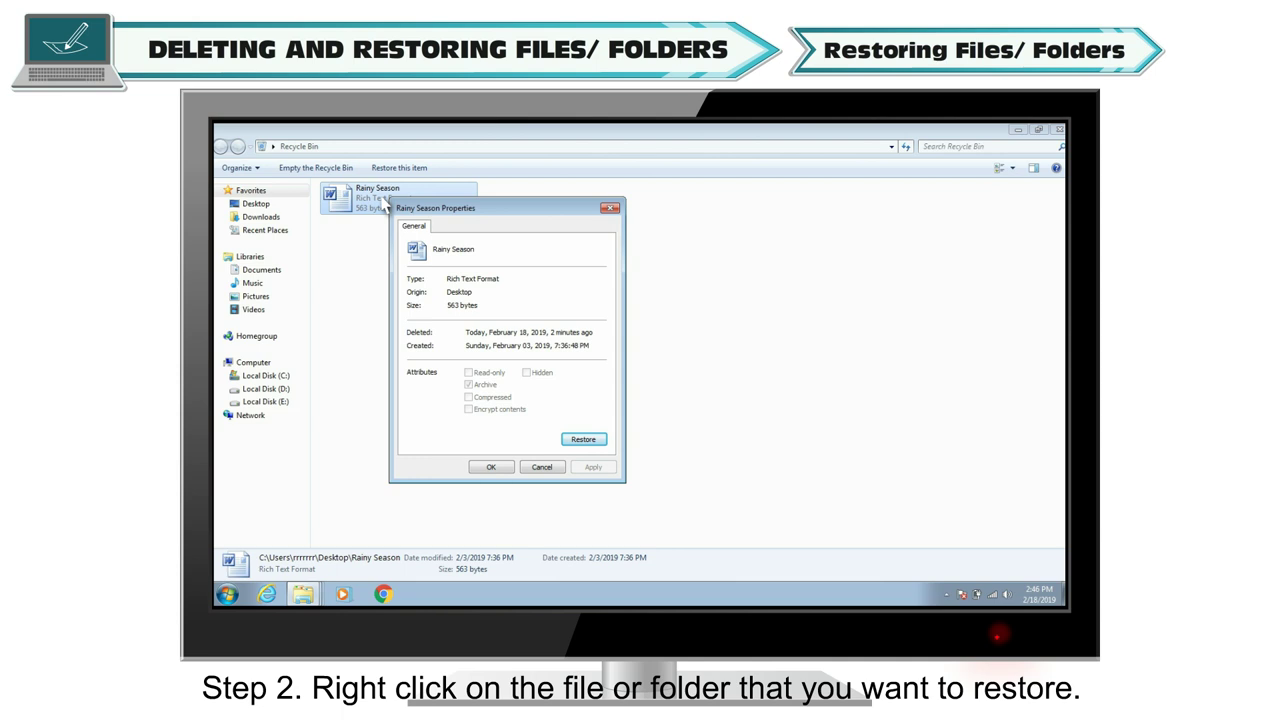
{"action": "mouse_move", "coordinate": [436, 264]}
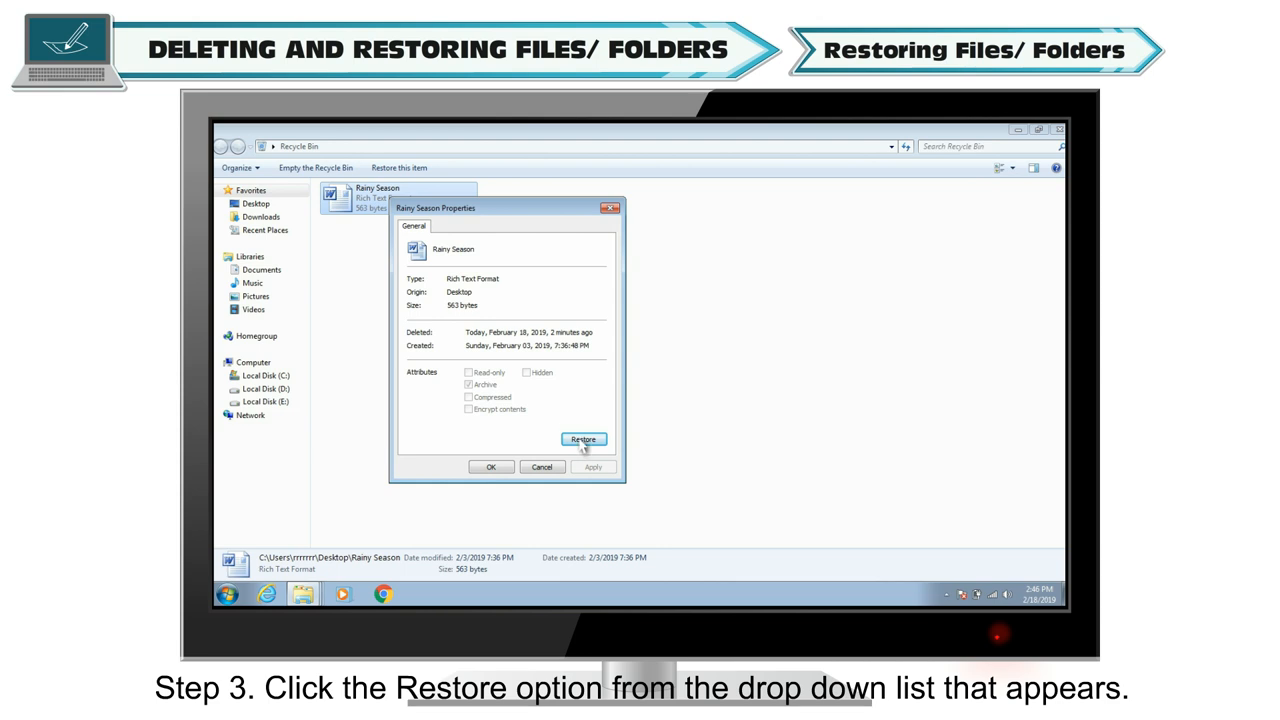
{"action": "left_click", "coordinate": [584, 440]}
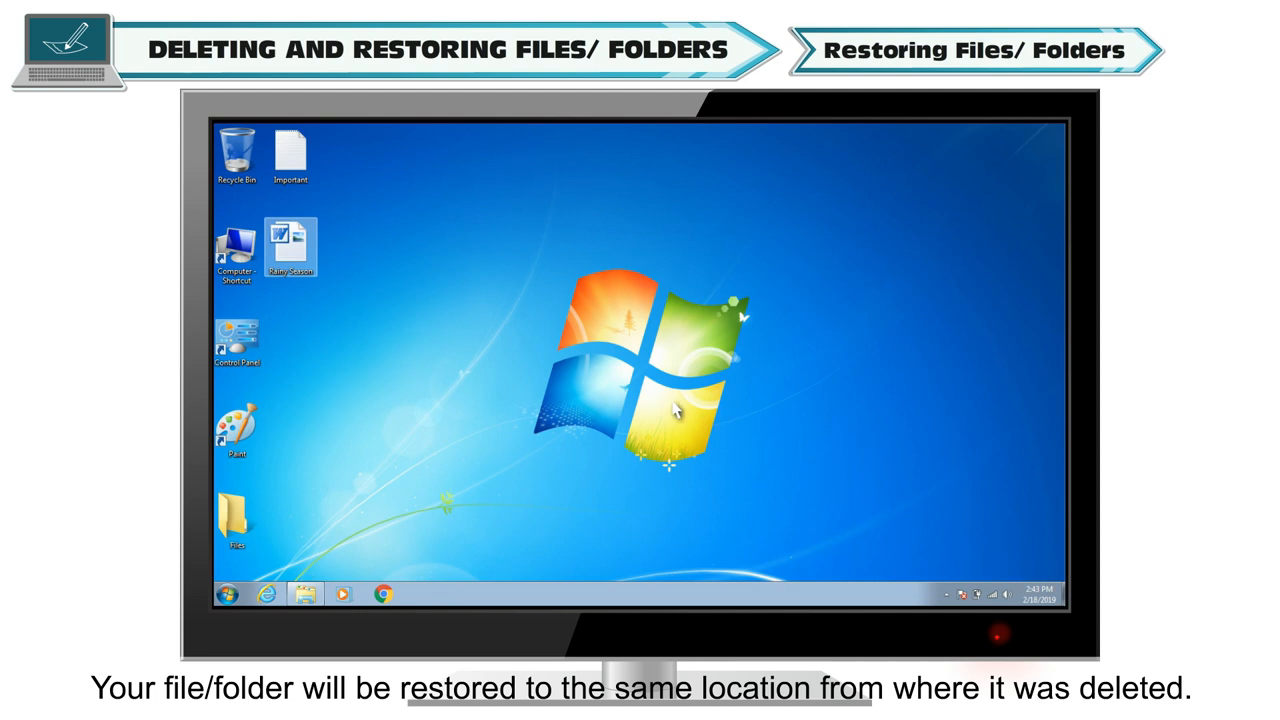
{"action": "mouse_move", "coordinate": [500, 324]}
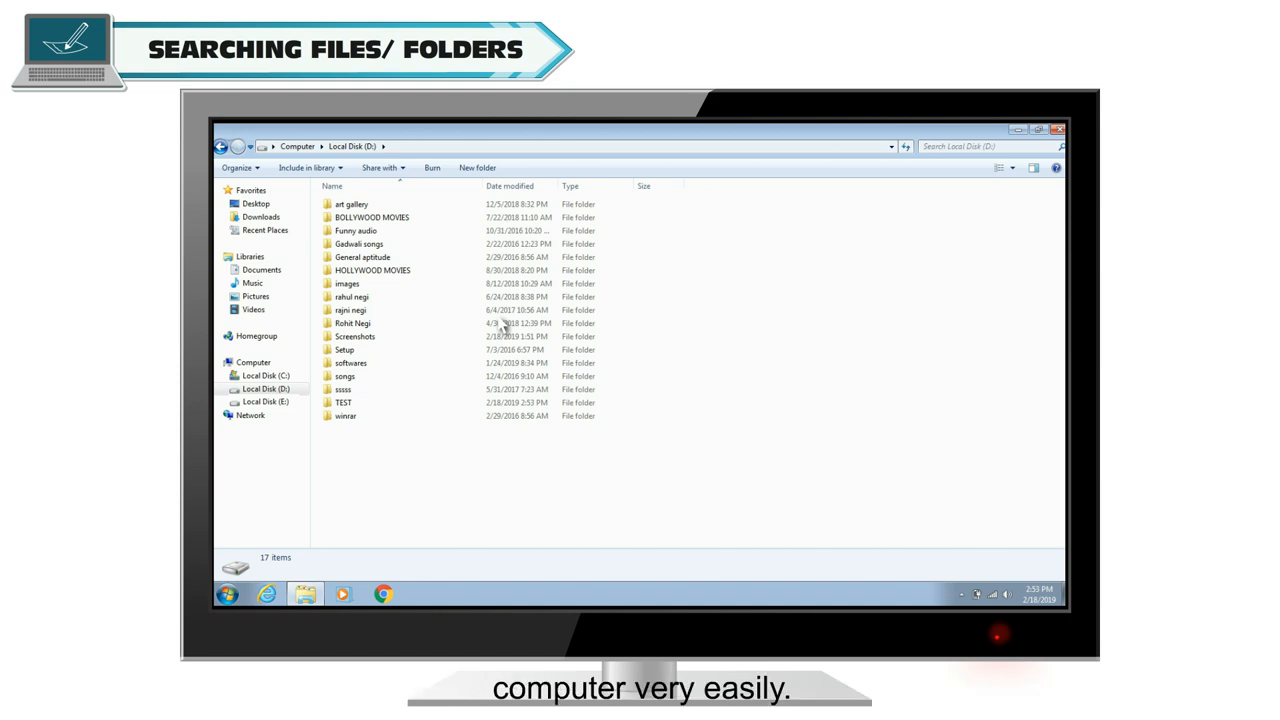
- Search 'session templates' from the Start menu and open one of the found documents
{"action": "left_click", "coordinate": [1060, 128]}
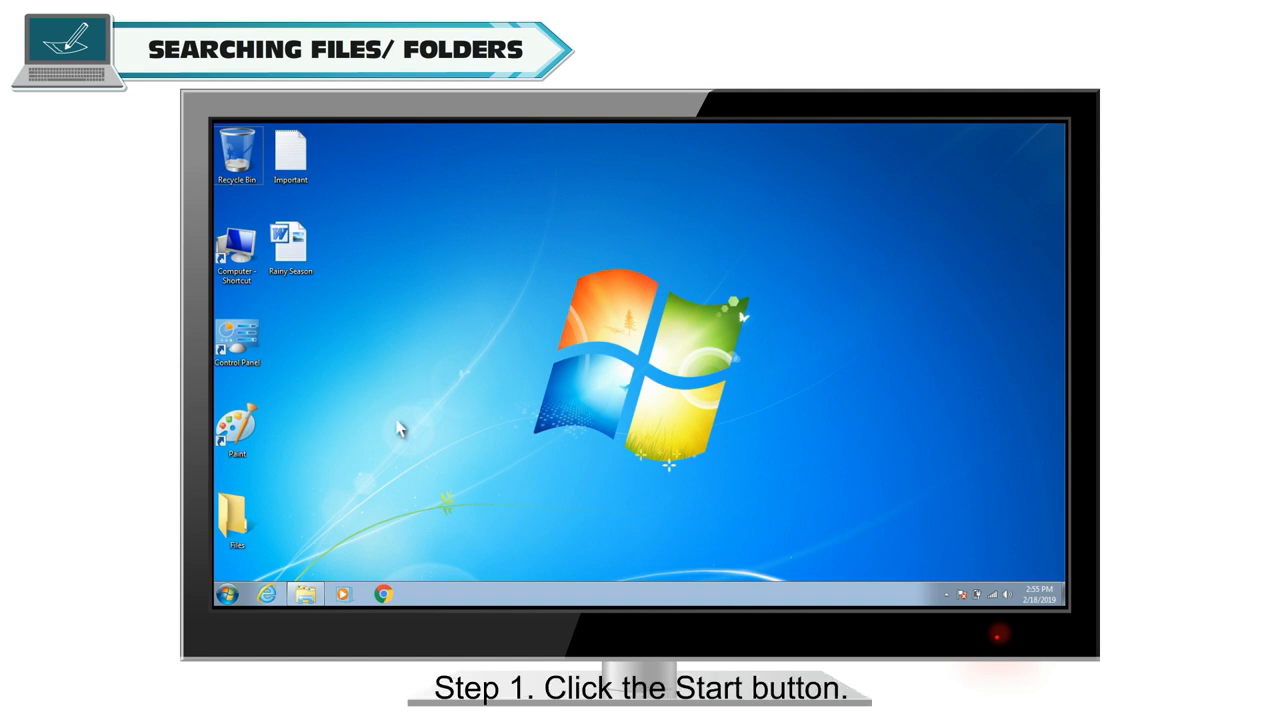
{"action": "left_click", "coordinate": [228, 594]}
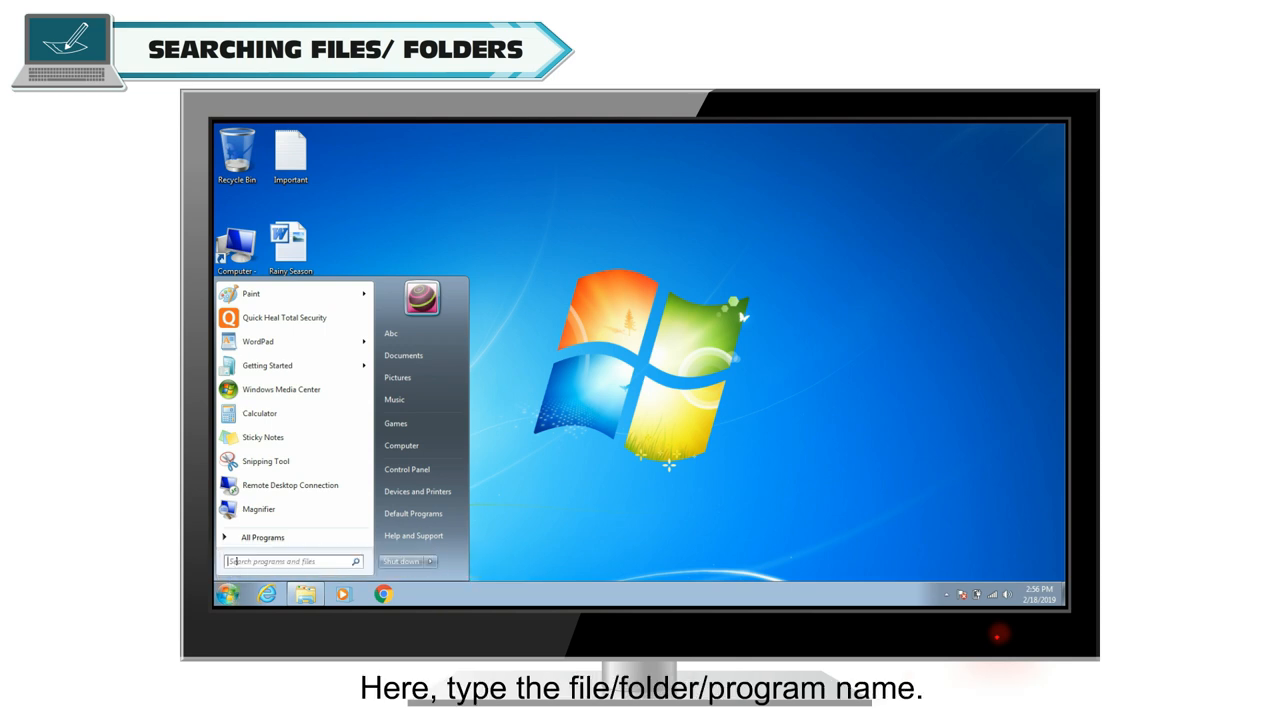
{"action": "type", "text": "session templates"}
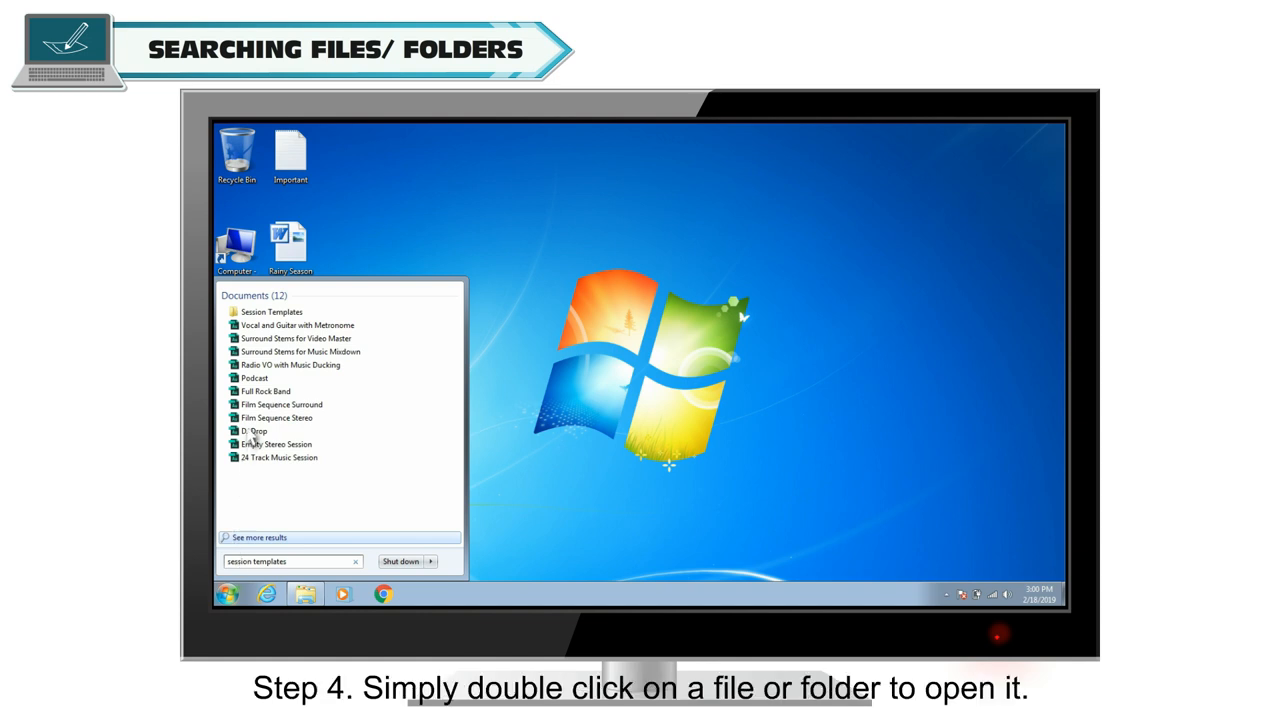
{"action": "double_click", "coordinate": [272, 312]}
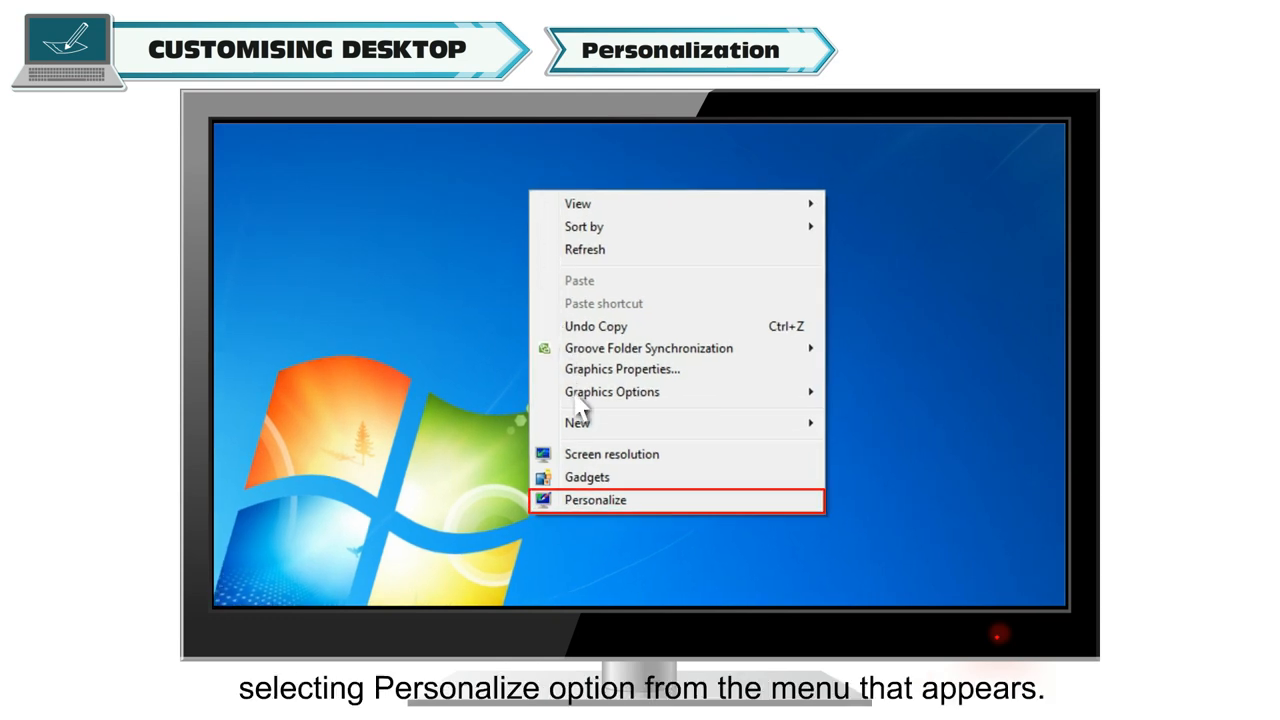
- Choose Personalize from the desktop to show the available Aero and basic themes
{"action": "left_click", "coordinate": [596, 500]}
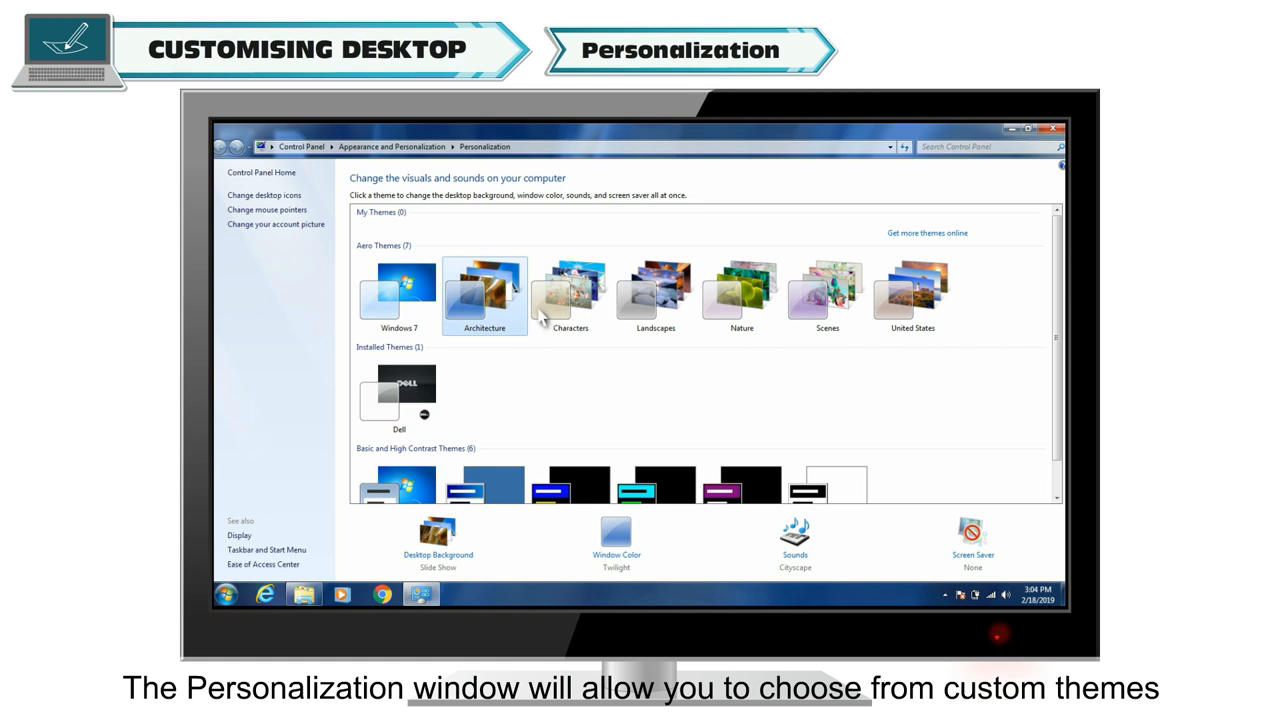
{"action": "mouse_move", "coordinate": [736, 432]}
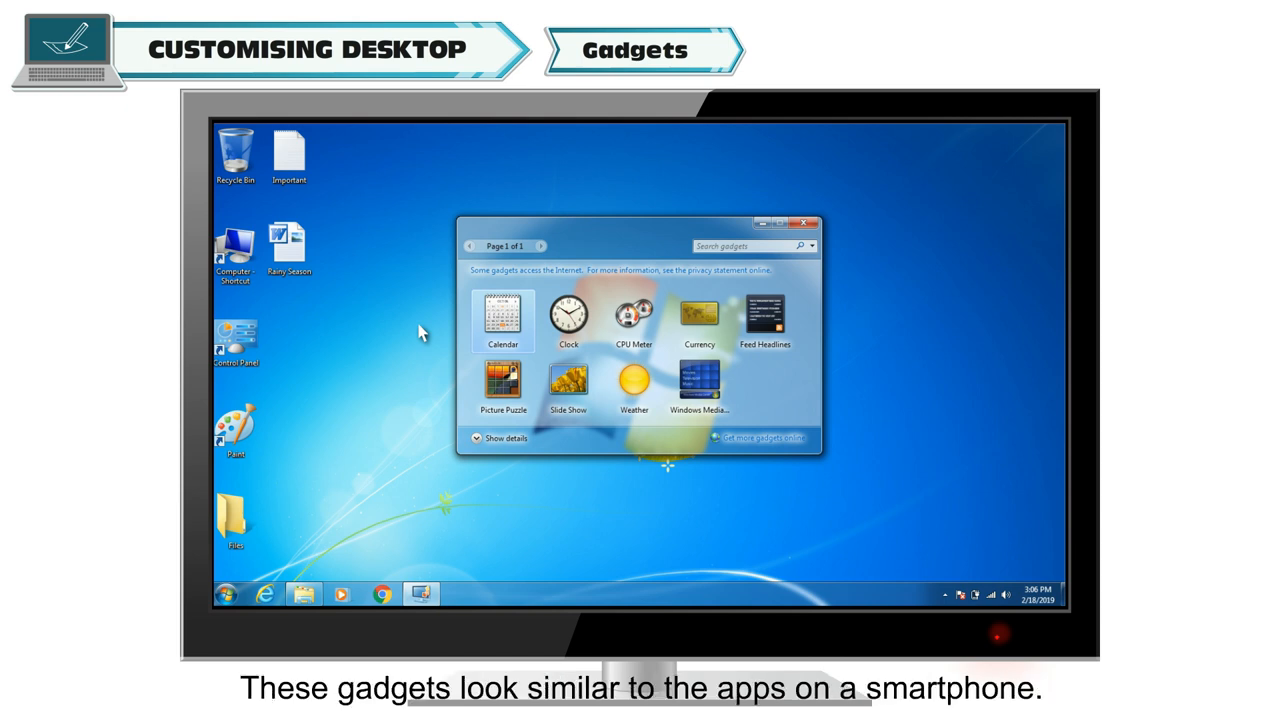
- From the Gadgets gallery, drag the Clock gadget to the desktop's top right, then close the gallery
{"action": "left_click", "coordinate": [808, 224]}
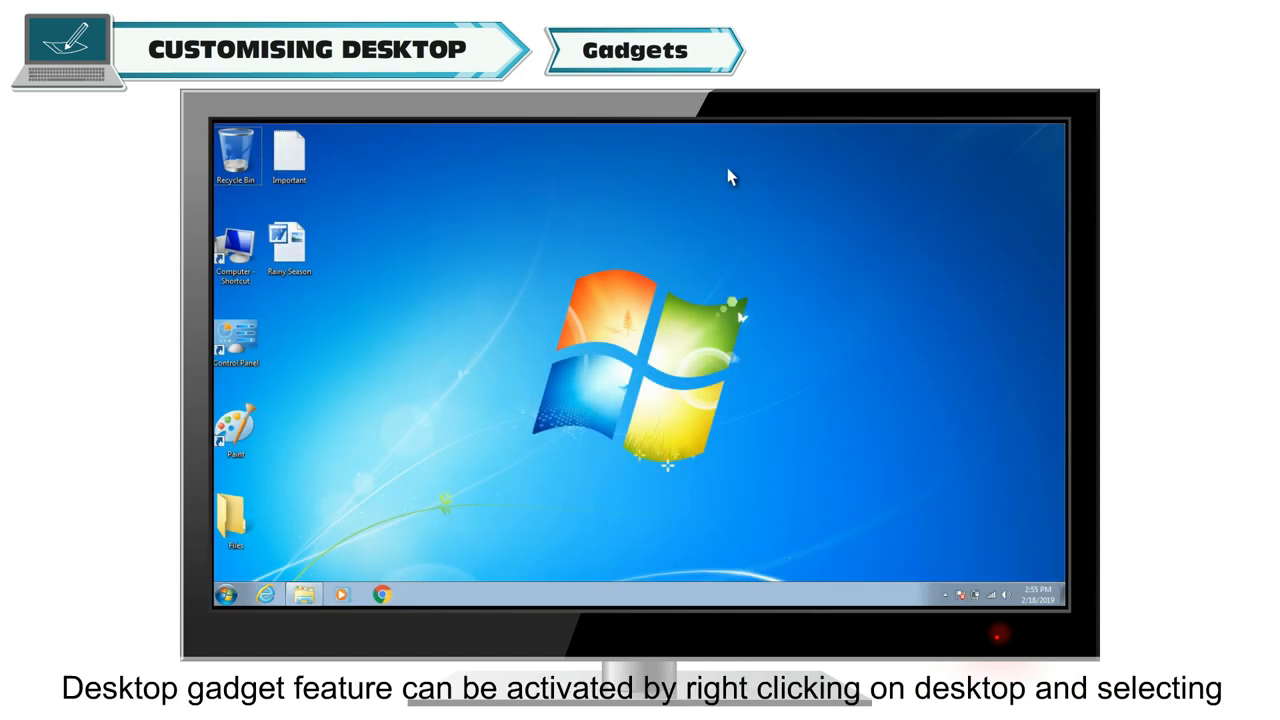
{"action": "right_click", "coordinate": [690, 182]}
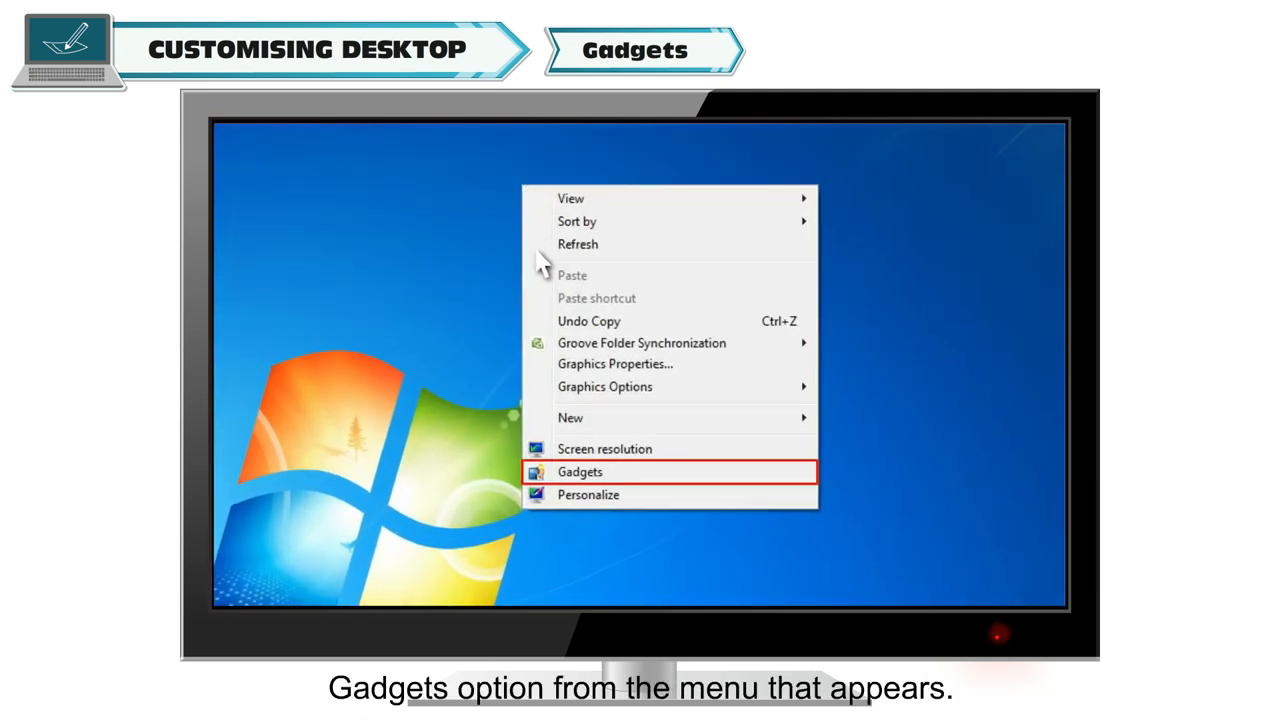
{"action": "mouse_move", "coordinate": [596, 480]}
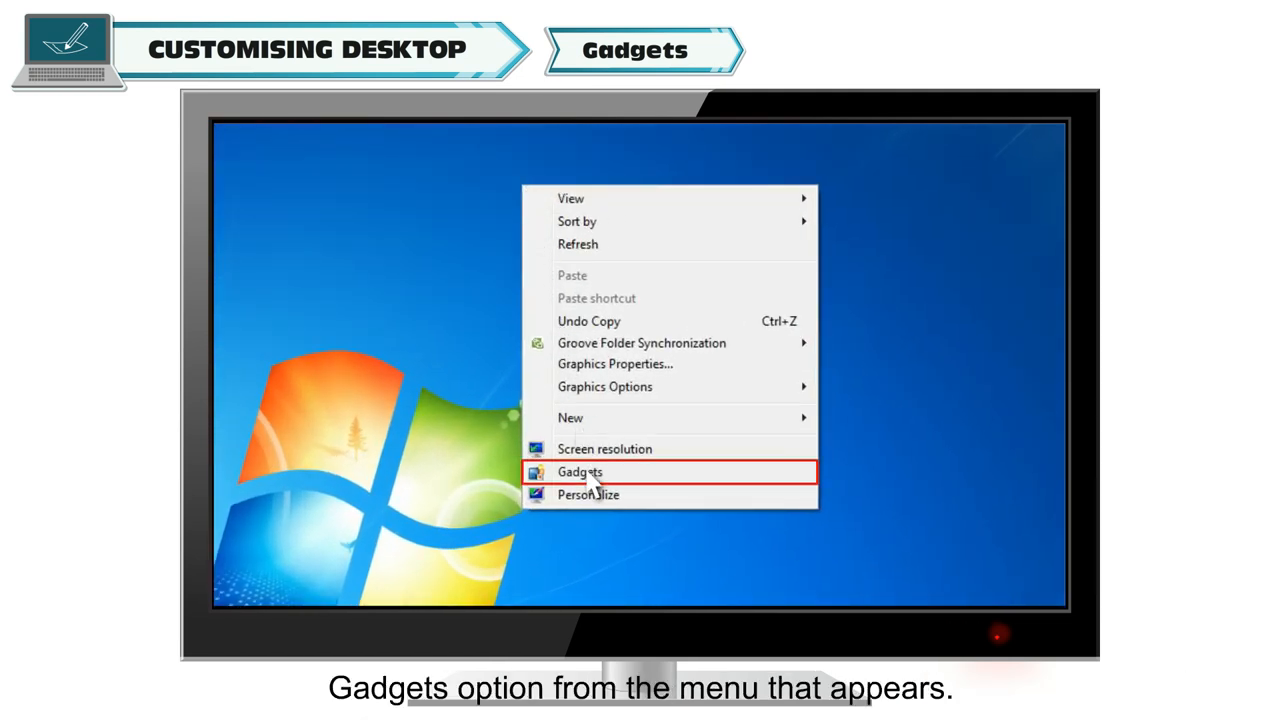
{"action": "left_click", "coordinate": [580, 472]}
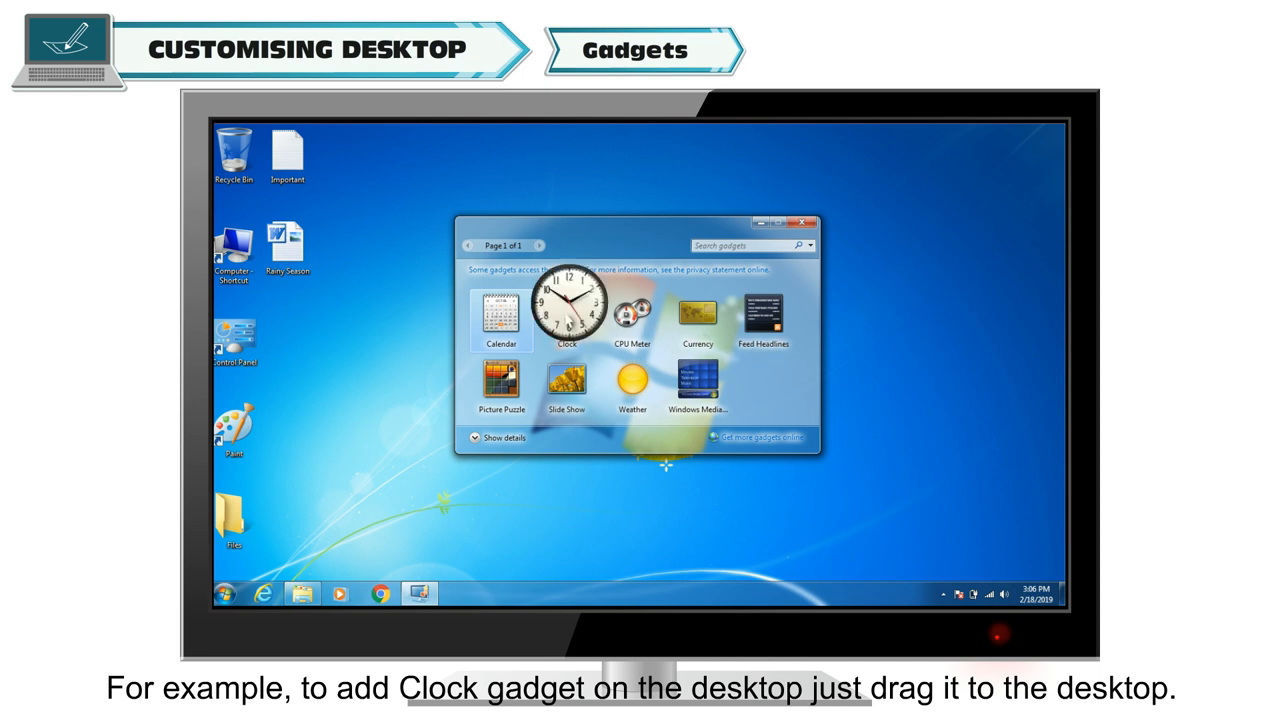
{"action": "left_click_drag", "start_coordinate": [568, 310], "coordinate": [1012, 176]}
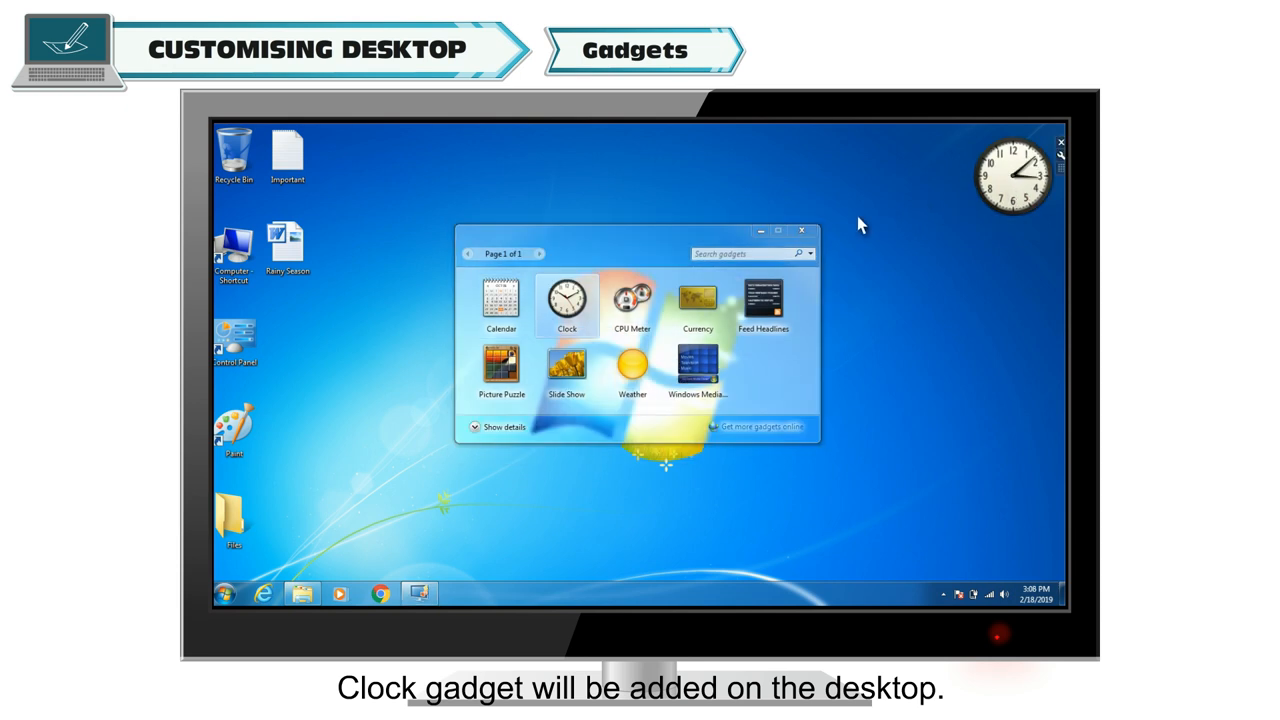
{"action": "left_click", "coordinate": [800, 230]}
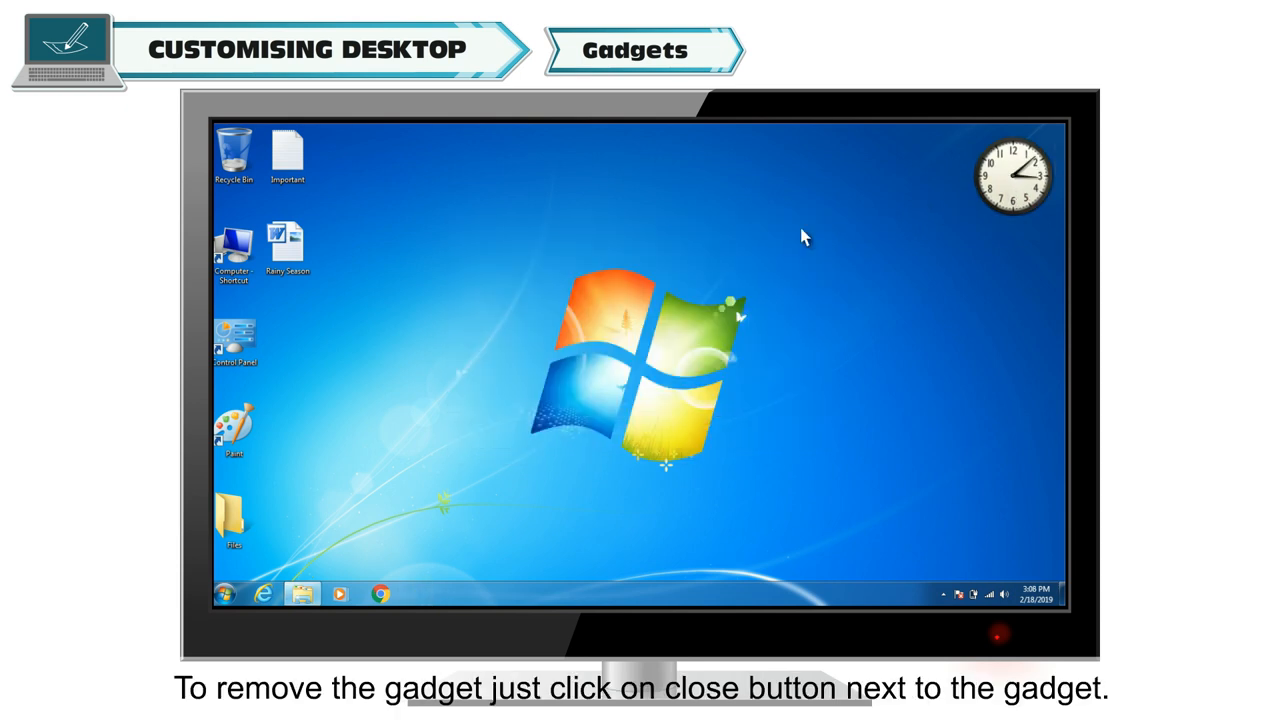